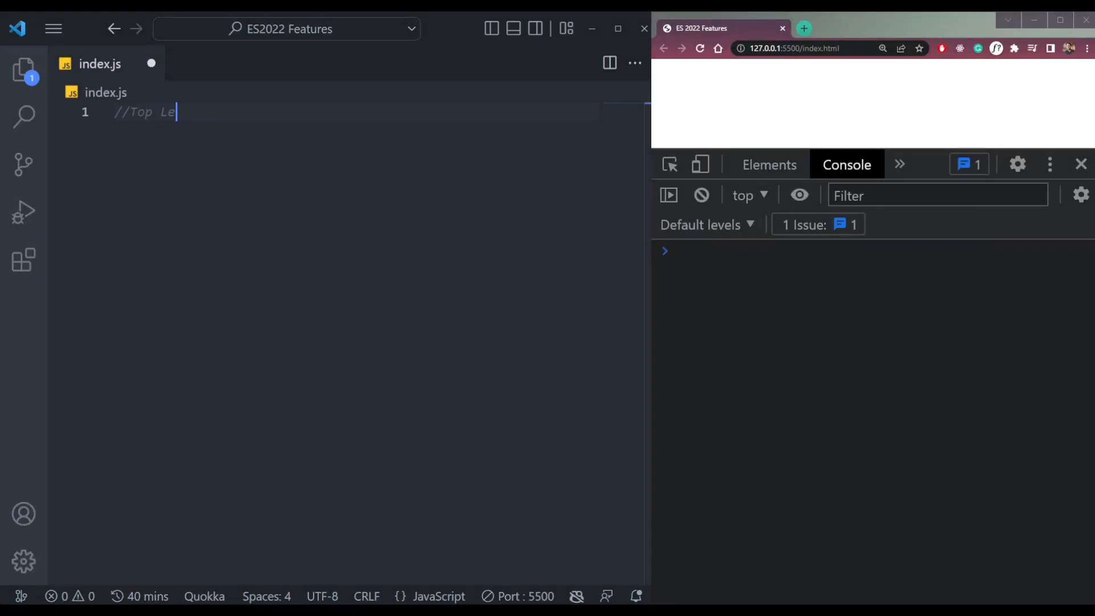
# Step: Add a Top Level Await section: async doSomething awaiting console.log("Something"), then call doSomething()
pyautogui.write('vel Await')
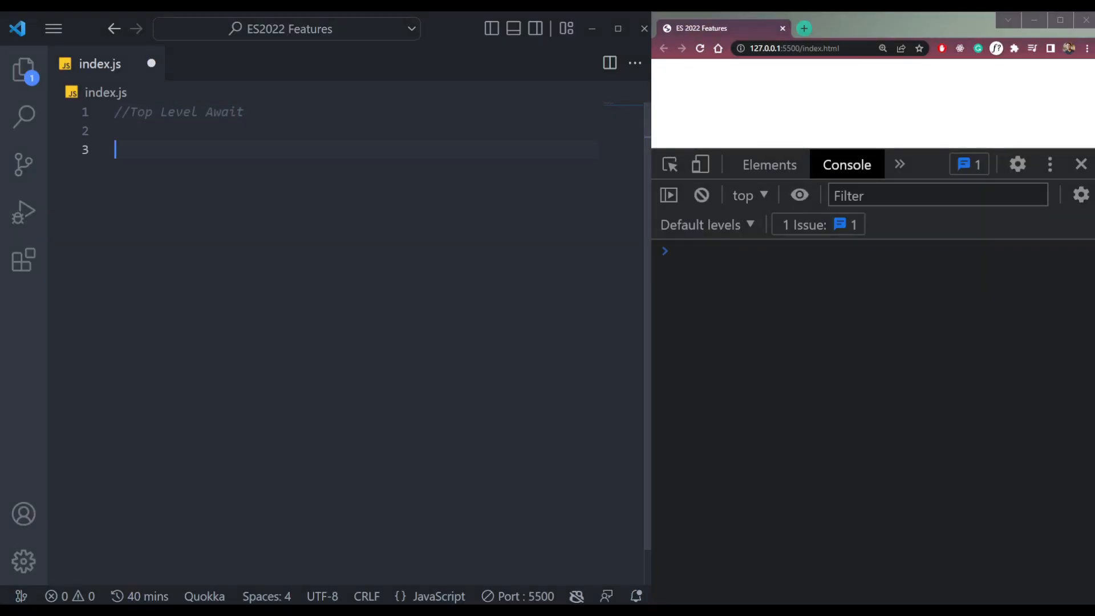
pyautogui.write('function do')
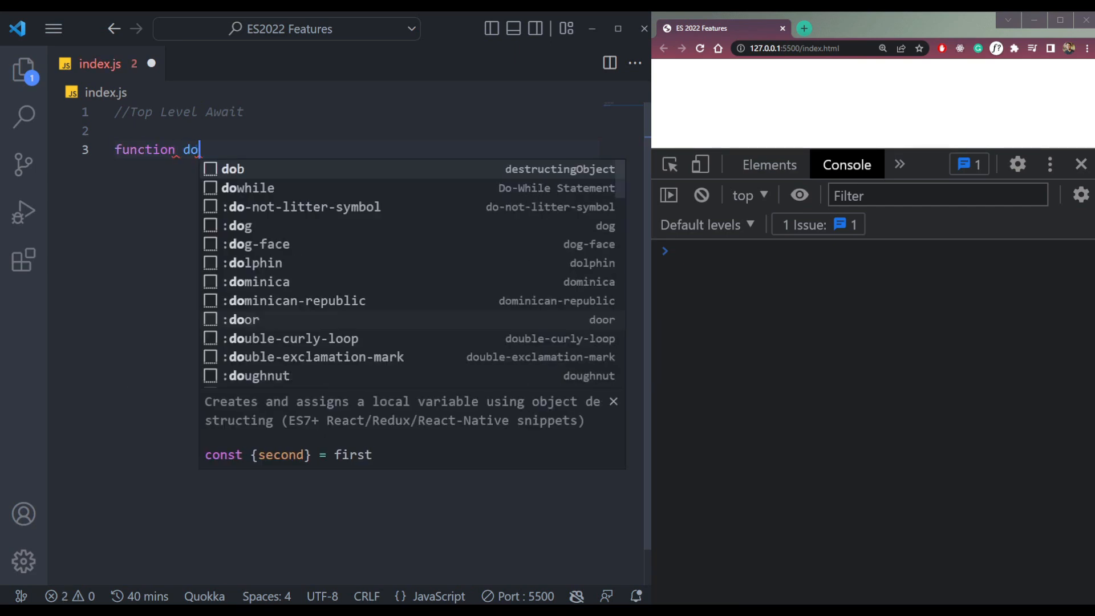
pyautogui.write('Somett')
pyautogui.write("console.log('")
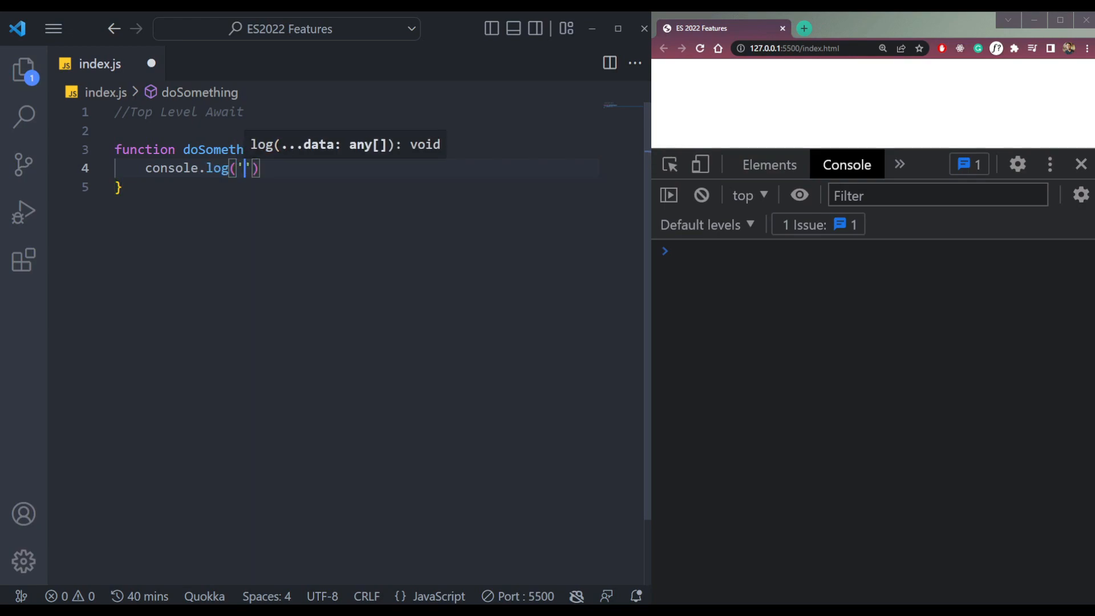
pyautogui.write('Something"')
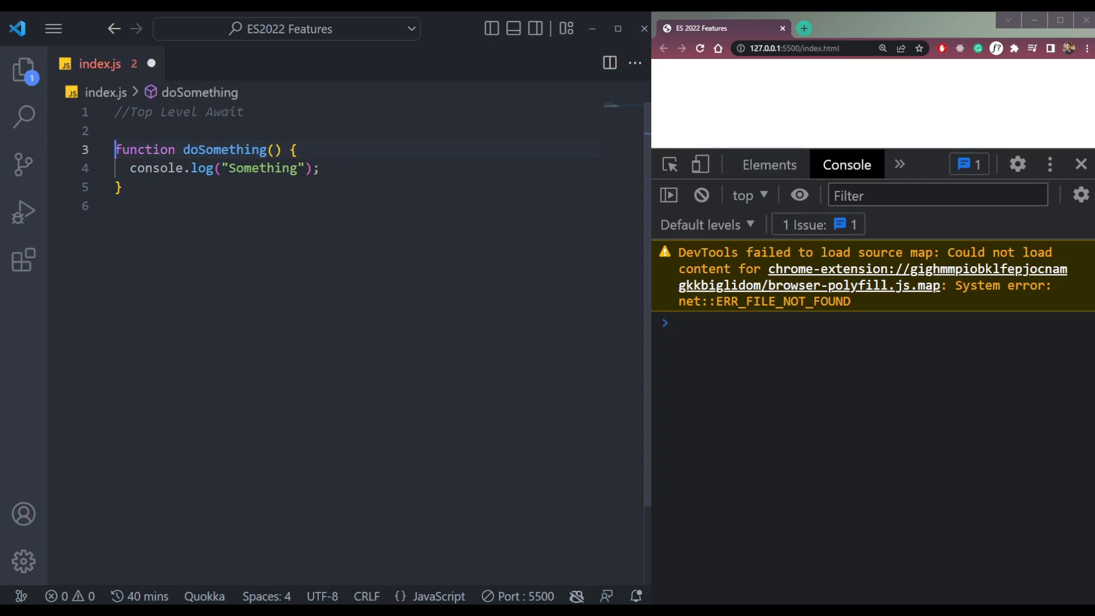
pyautogui.write('async')
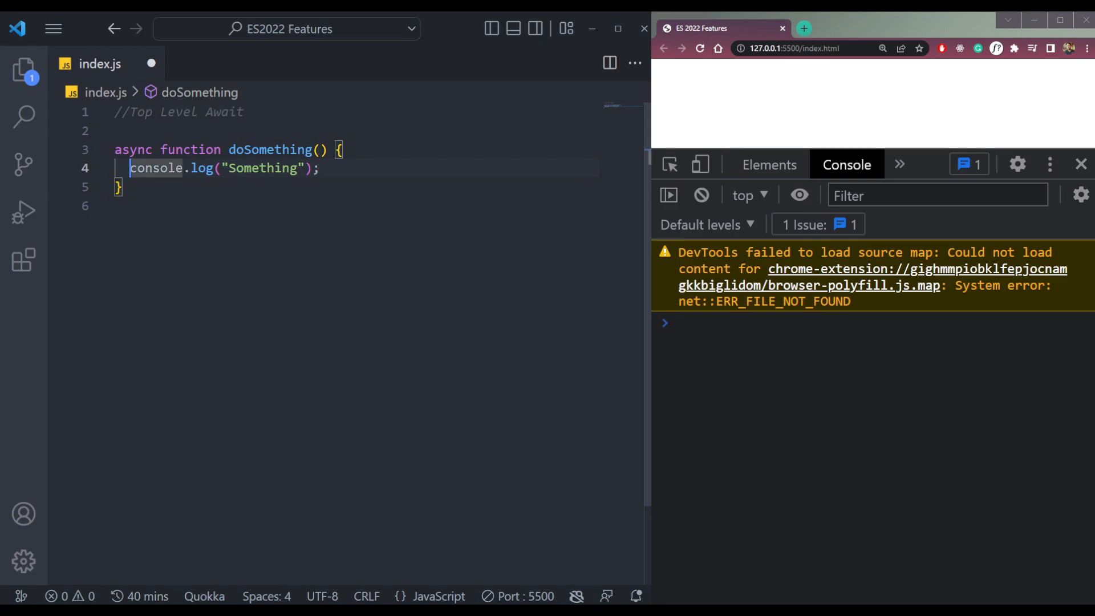
pyautogui.write('await')
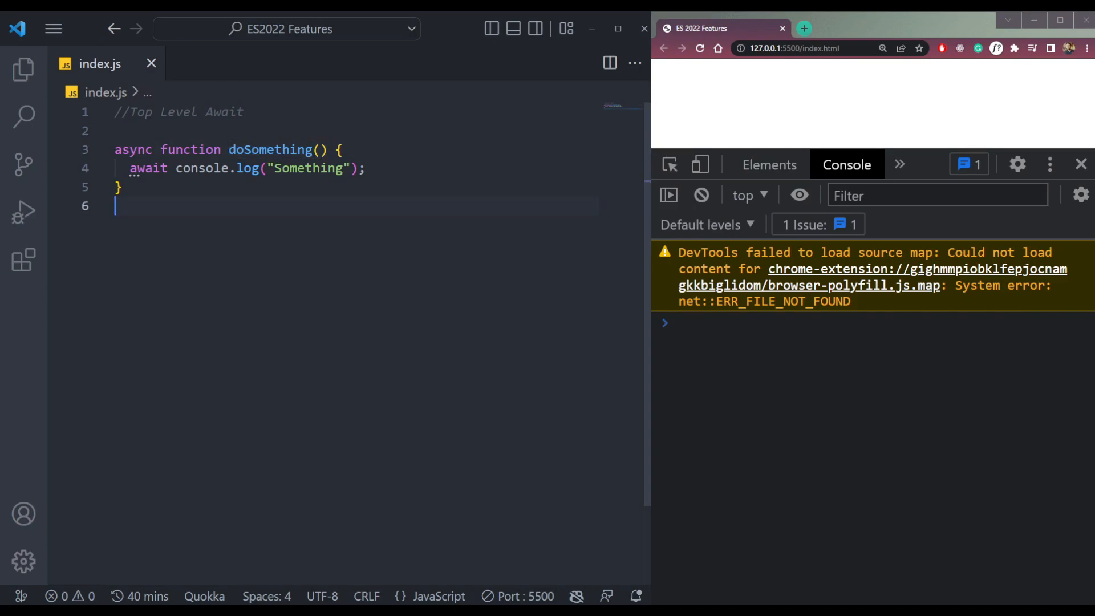
pyautogui.write('doSomething();')
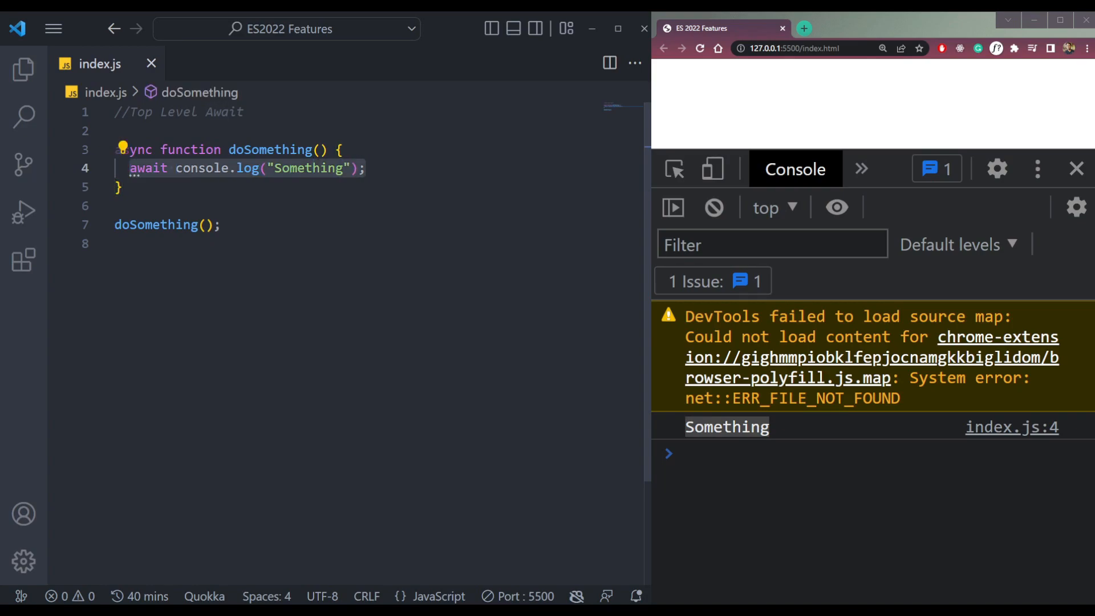
# Step: Add type="module" to the script tag in index.html so index.js loads as a module
pyautogui.click(191, 150)
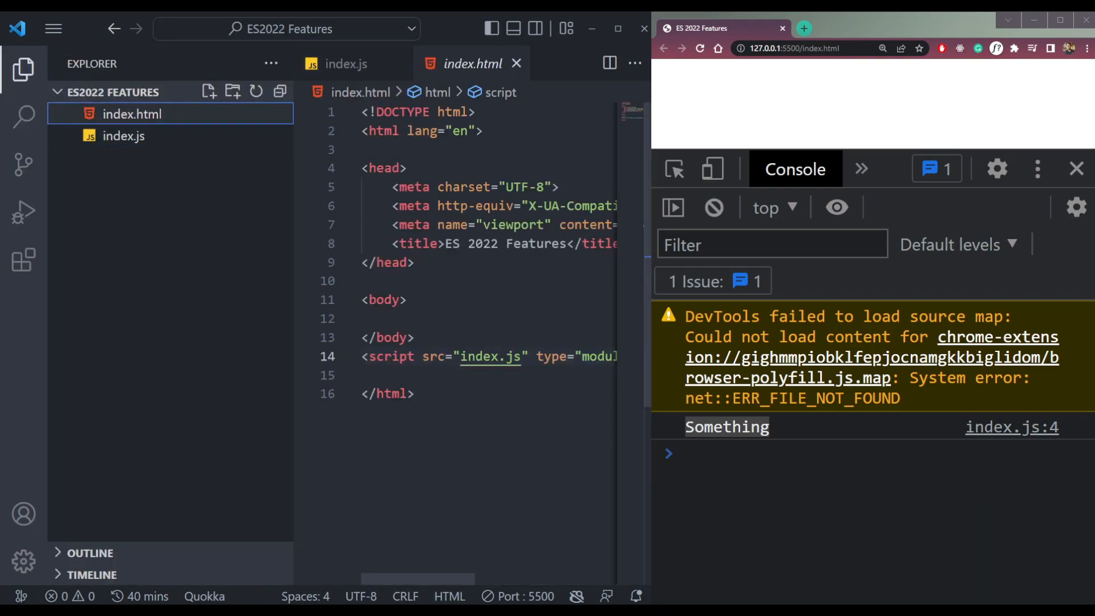
pyautogui.click(24, 70)
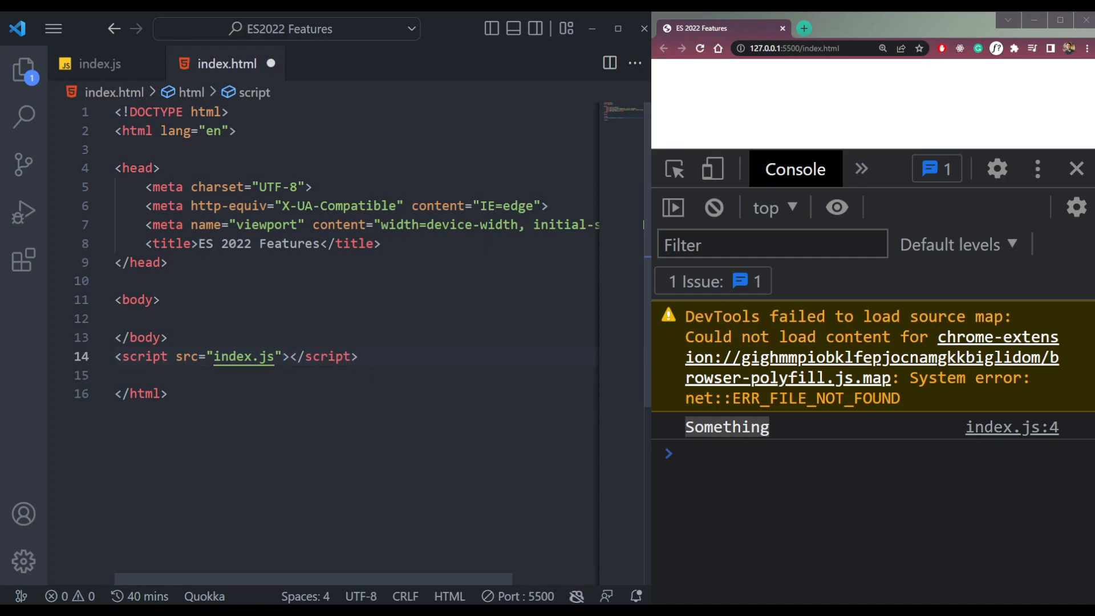
pyautogui.click(98, 64)
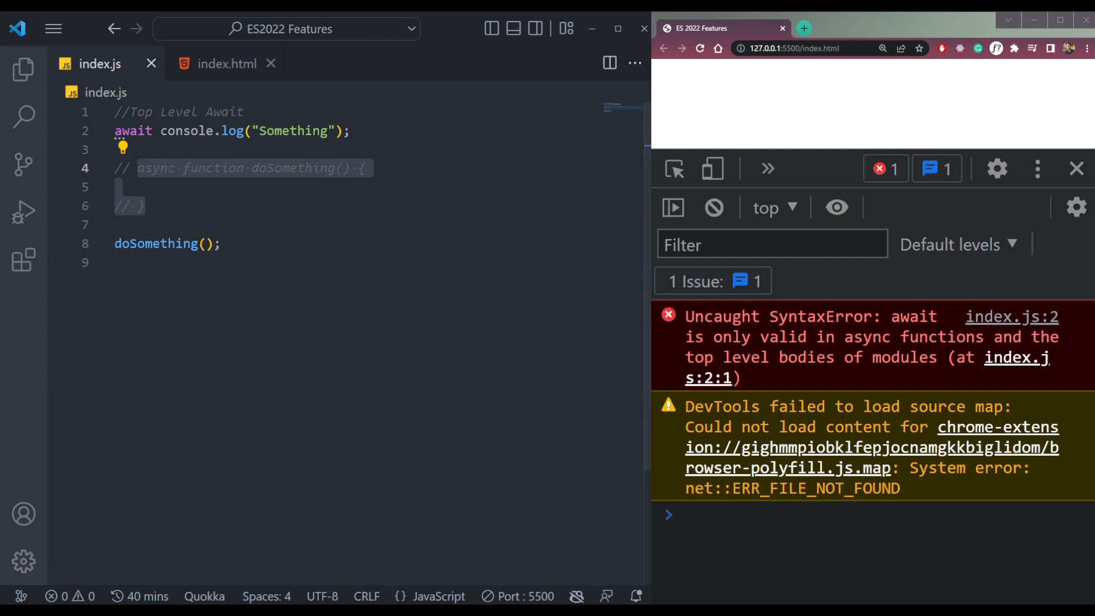
pyautogui.click(227, 64)
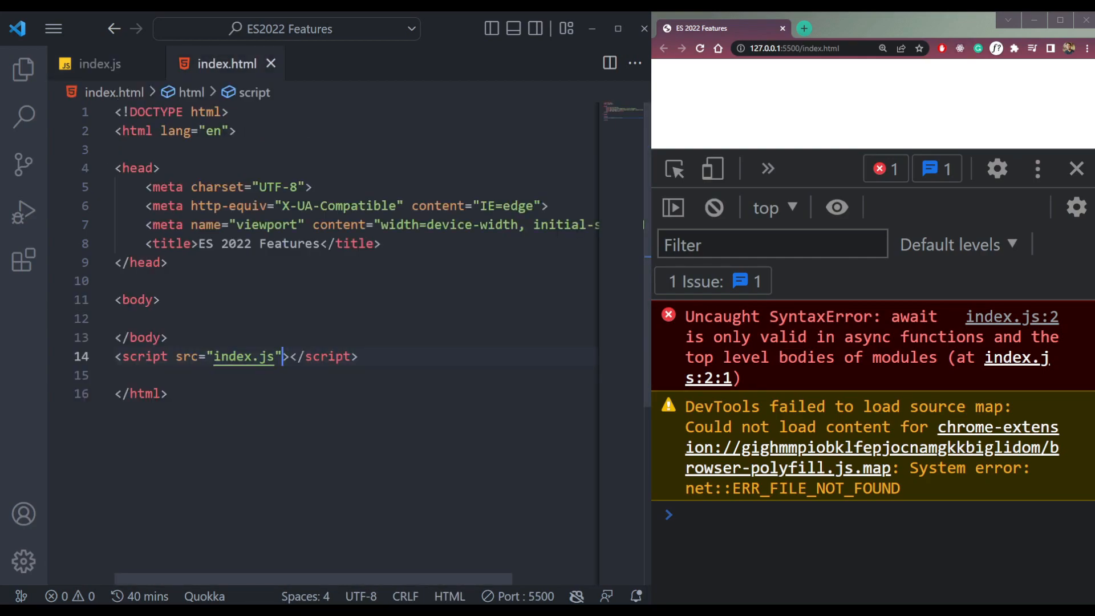
pyautogui.write('type="module"')
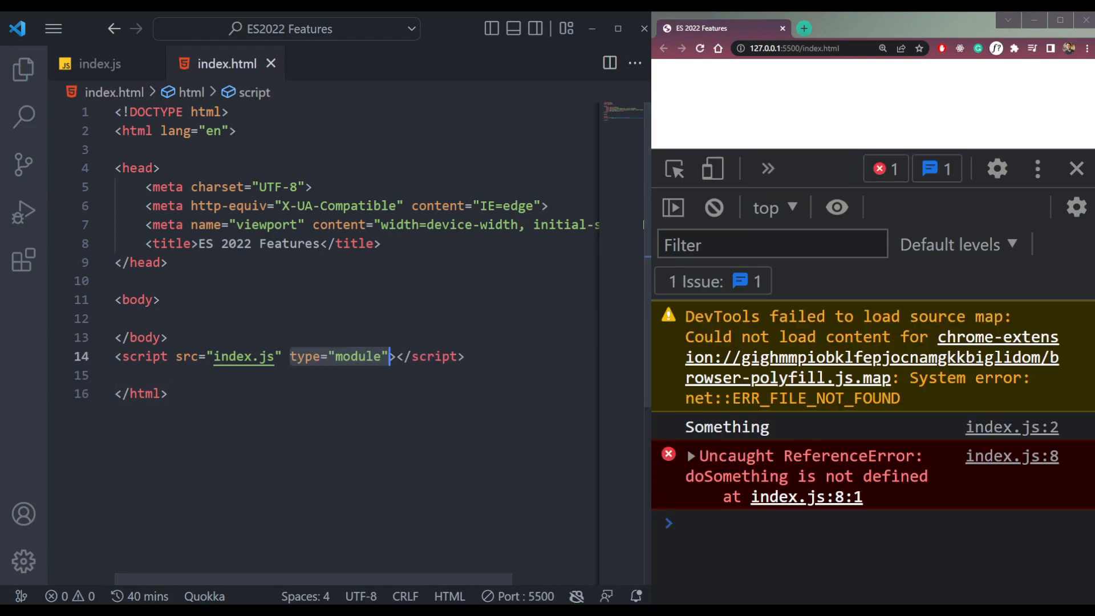
pyautogui.click(98, 64)
pyautogui.write('//At')
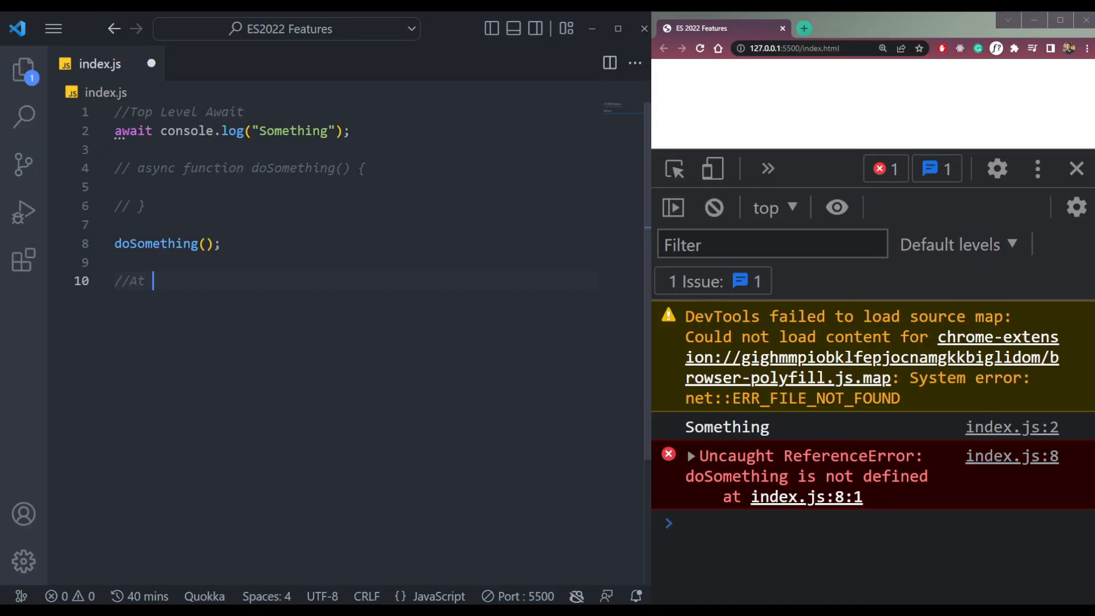
# Step: Add an //At Method comment and declare const numbers = [1, 2, 3, 4, 5, 6]
pyautogui.write('Method')
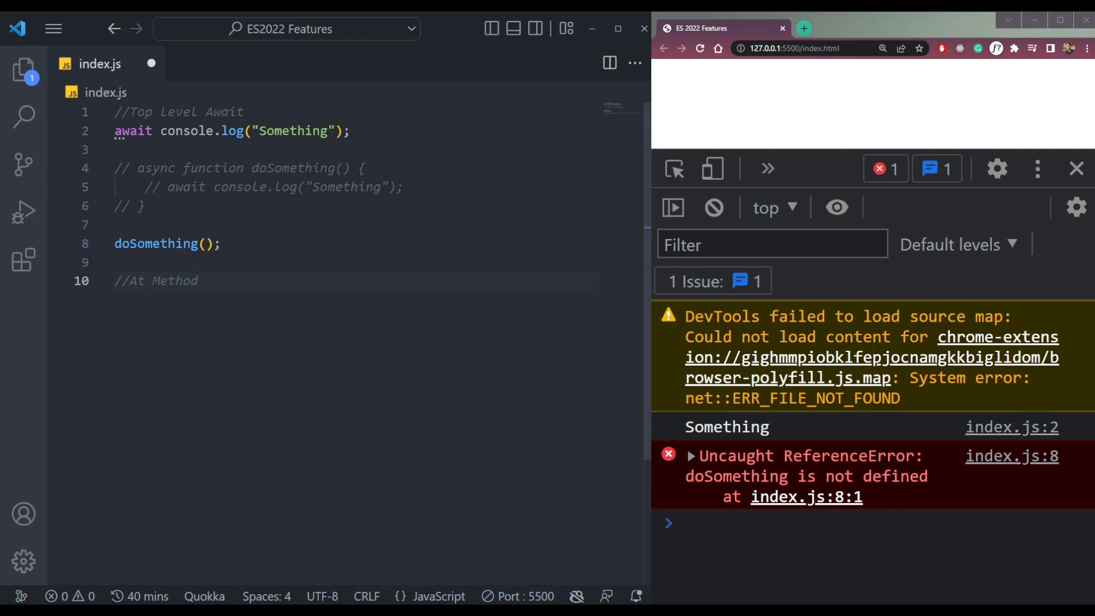
pyautogui.write('const')
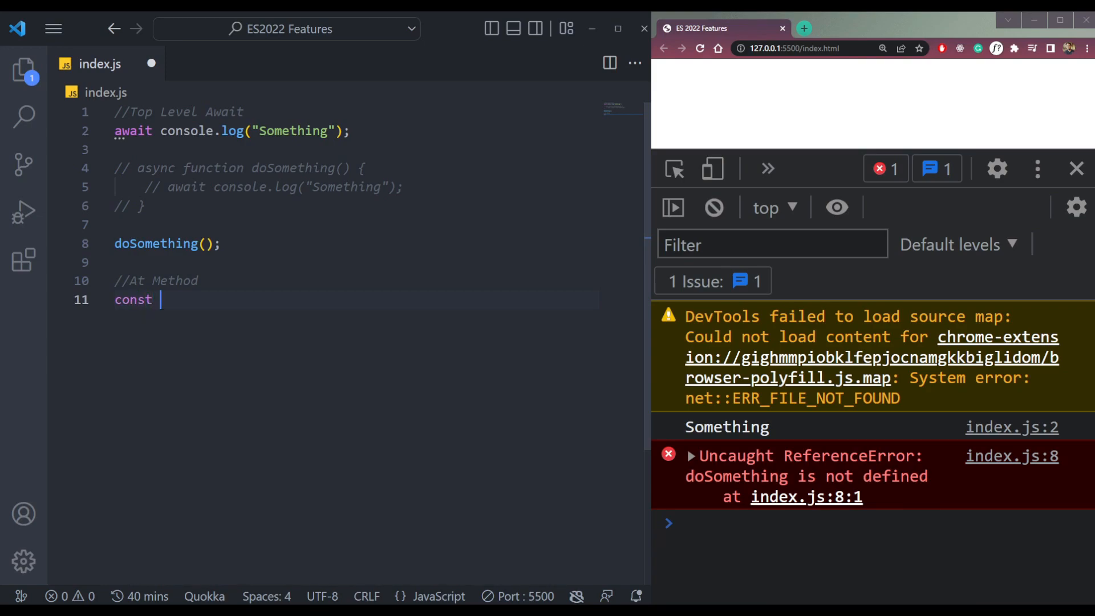
pyautogui.write('numbers =')
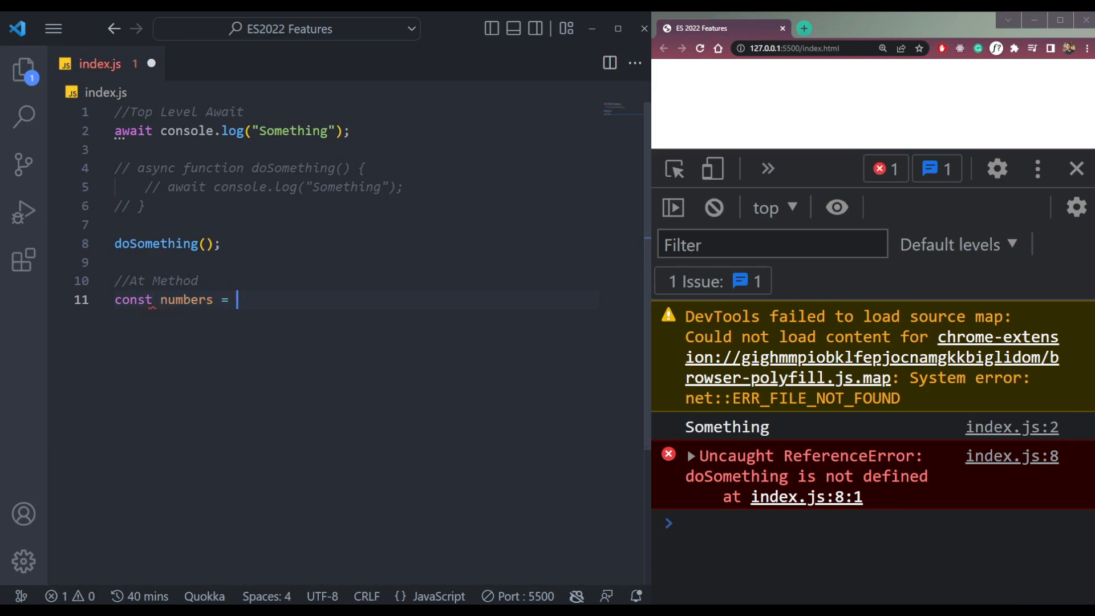
pyautogui.write('[1, 2, 3, 4]')
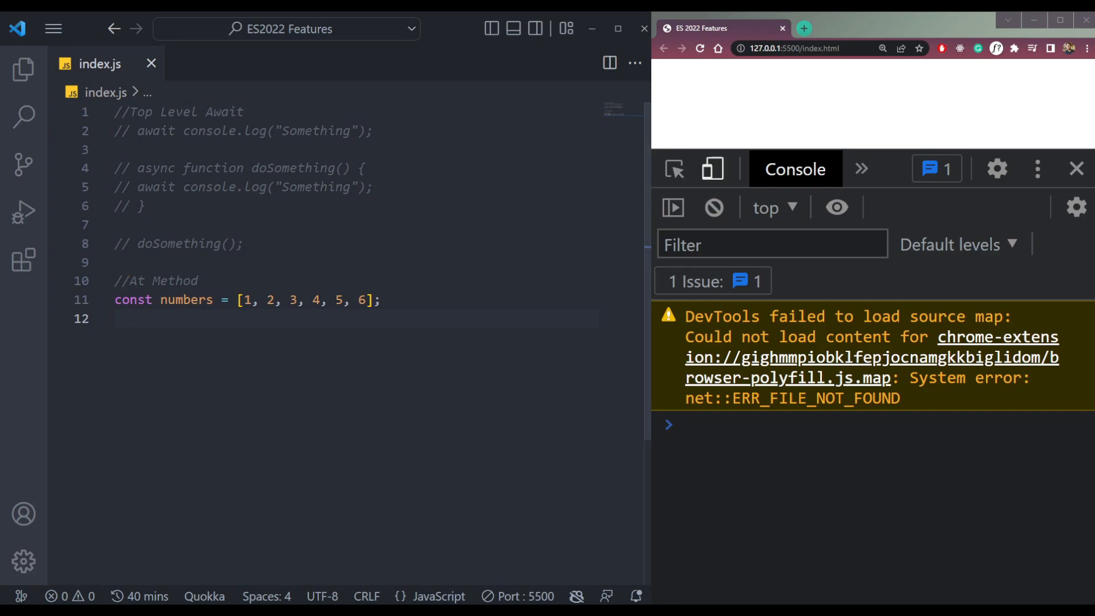
# Step: Log numbers[0] and numbers[1] below the array
pyautogui.press('Enter')
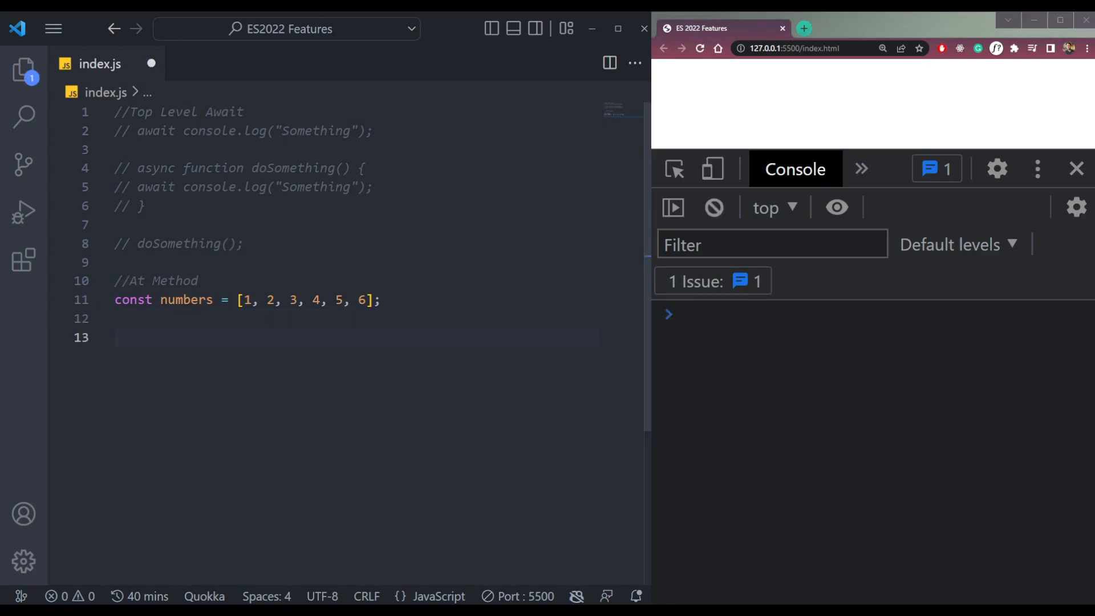
pyautogui.write('console.log')
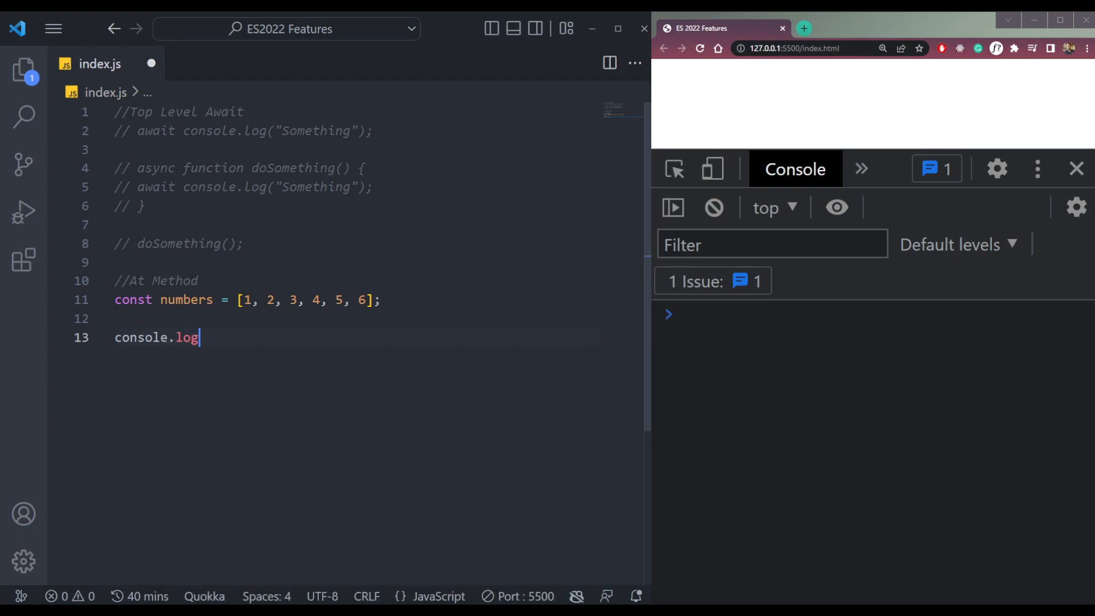
pyautogui.write('(')
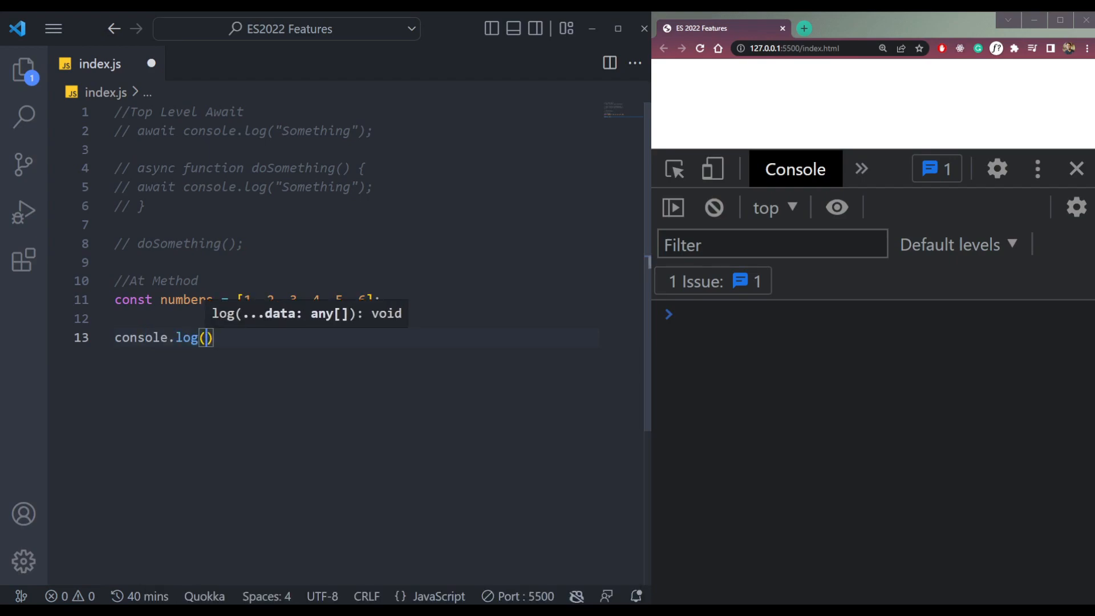
pyautogui.write('numbers[0]')
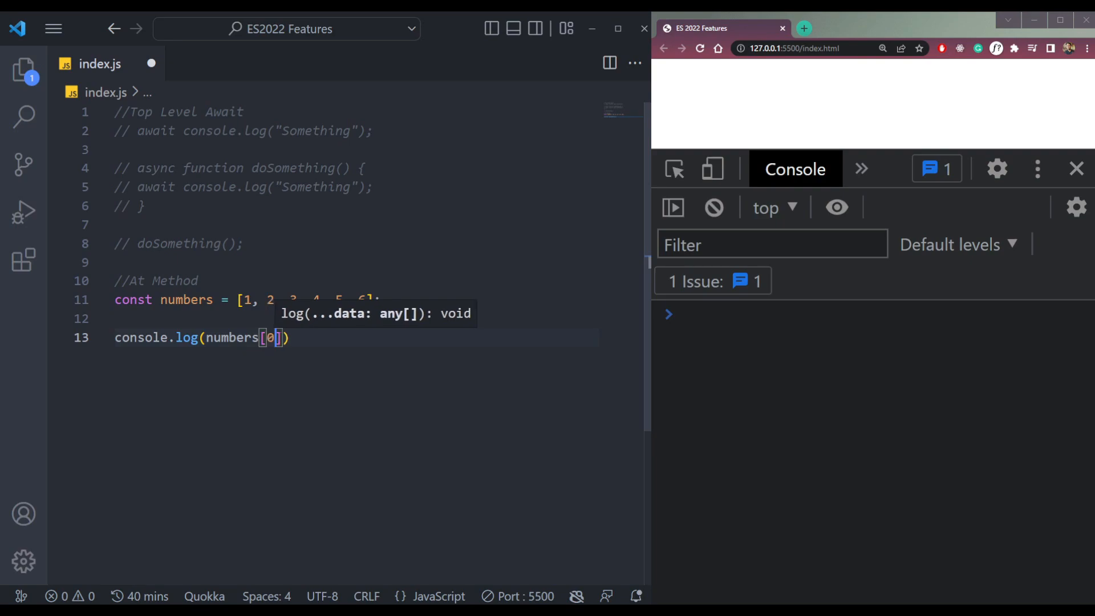
pyautogui.write('console.log(n')
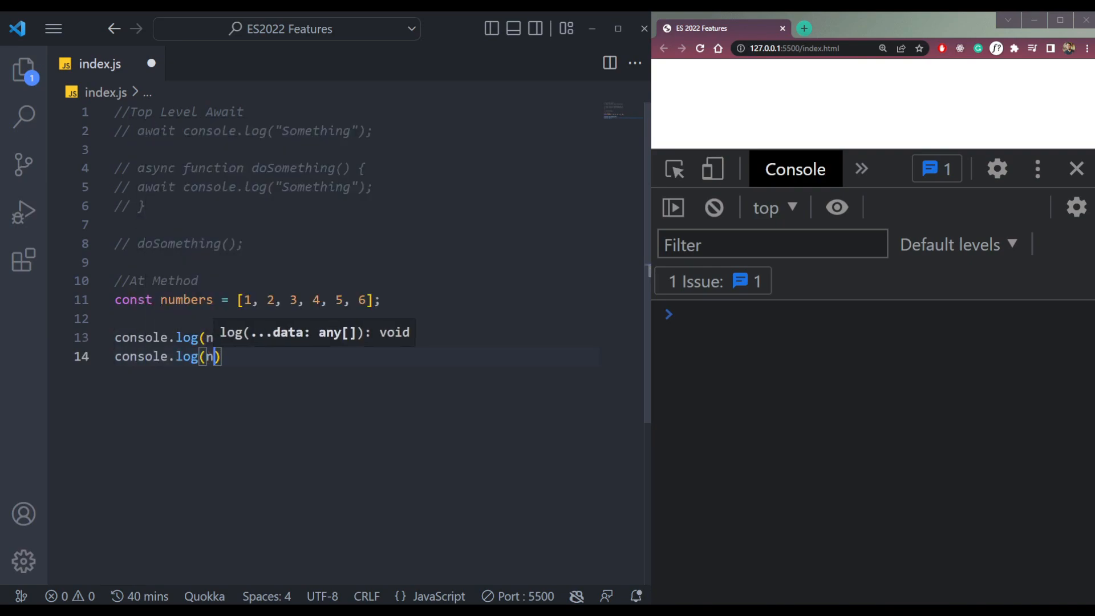
pyautogui.write('umbers[1]')
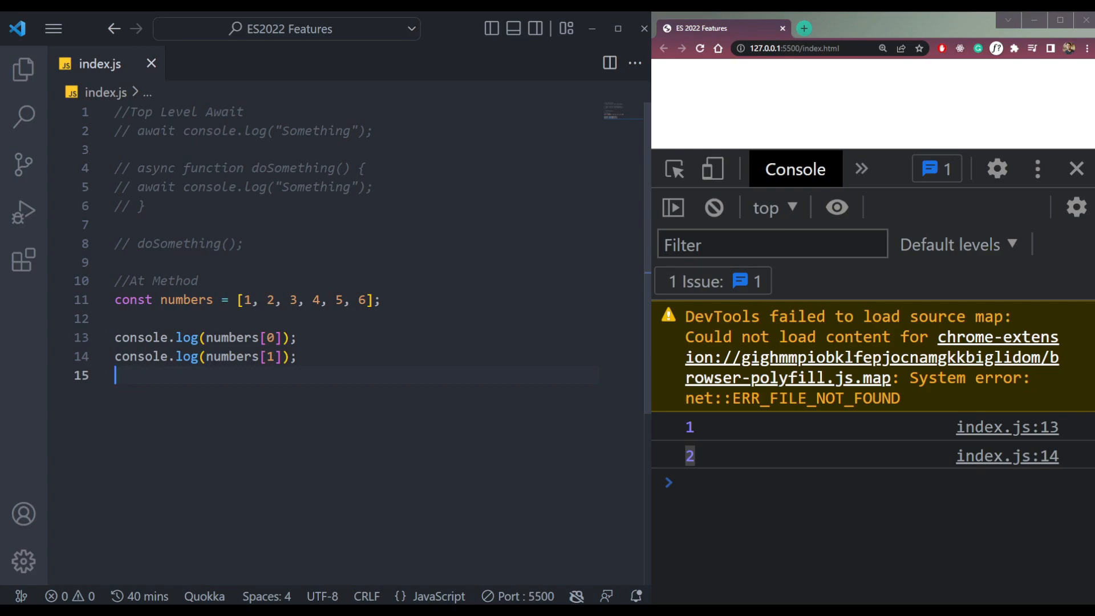
# Step: Log the array with at() and change the bracket index to -1
pyautogui.write('c')
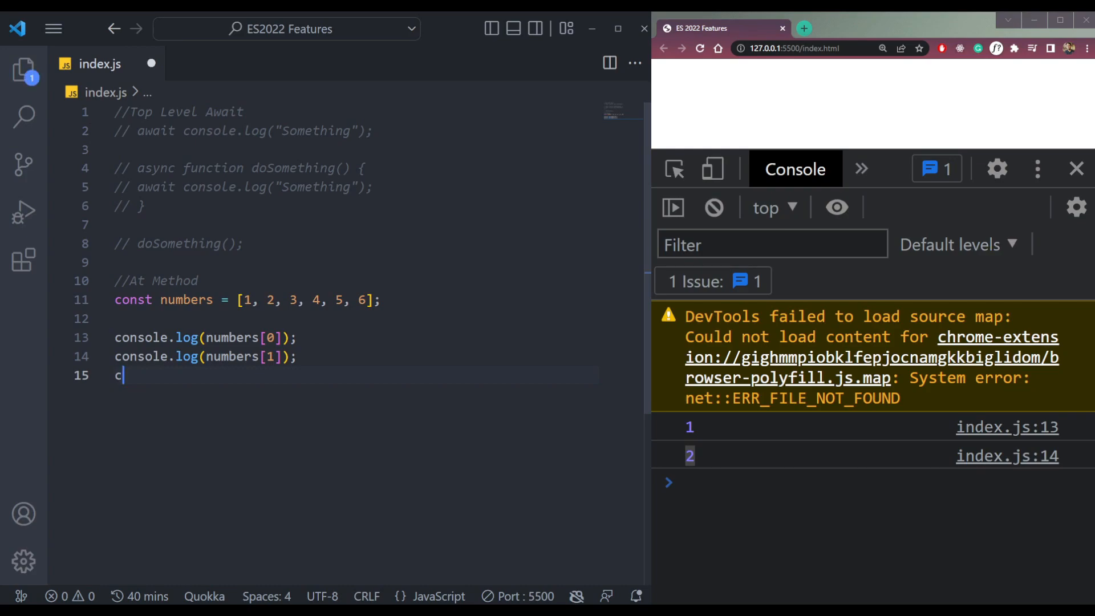
pyautogui.write('ons')
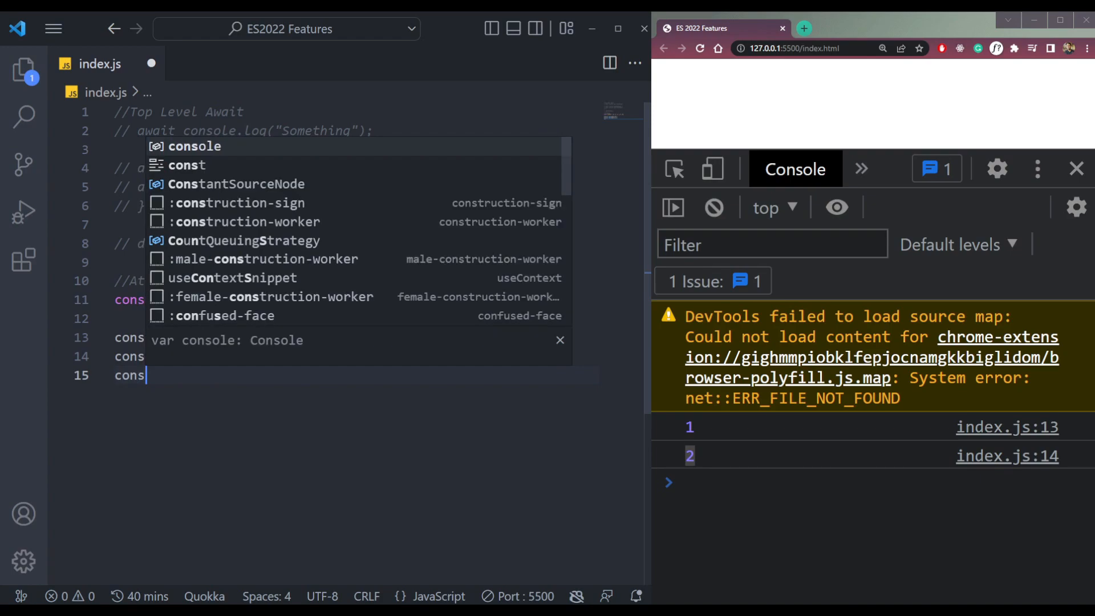
pyautogui.write('a')
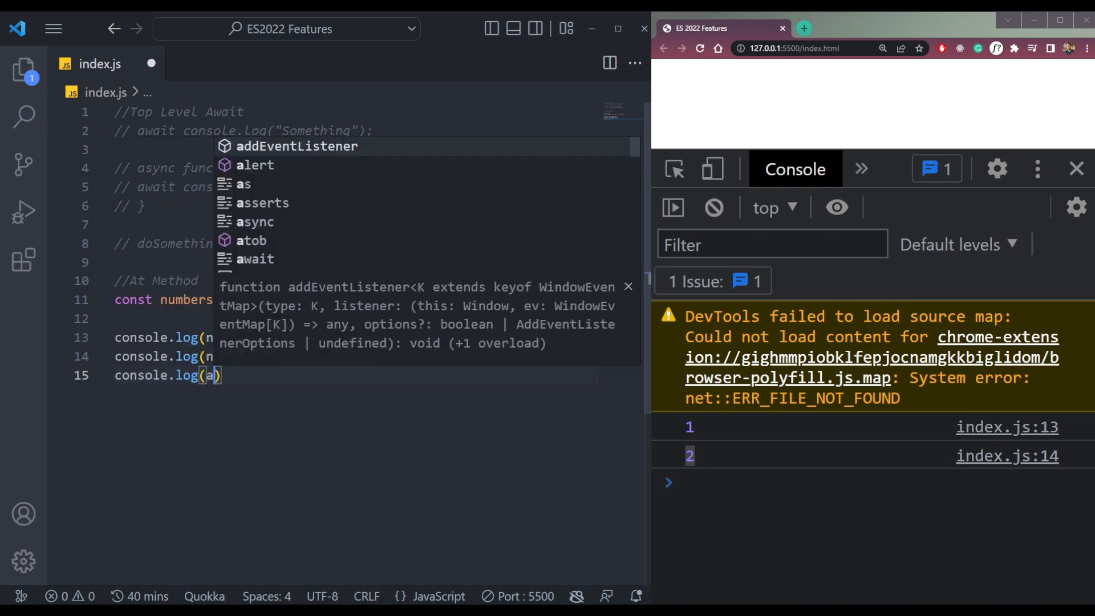
pyautogui.write('rray.at')
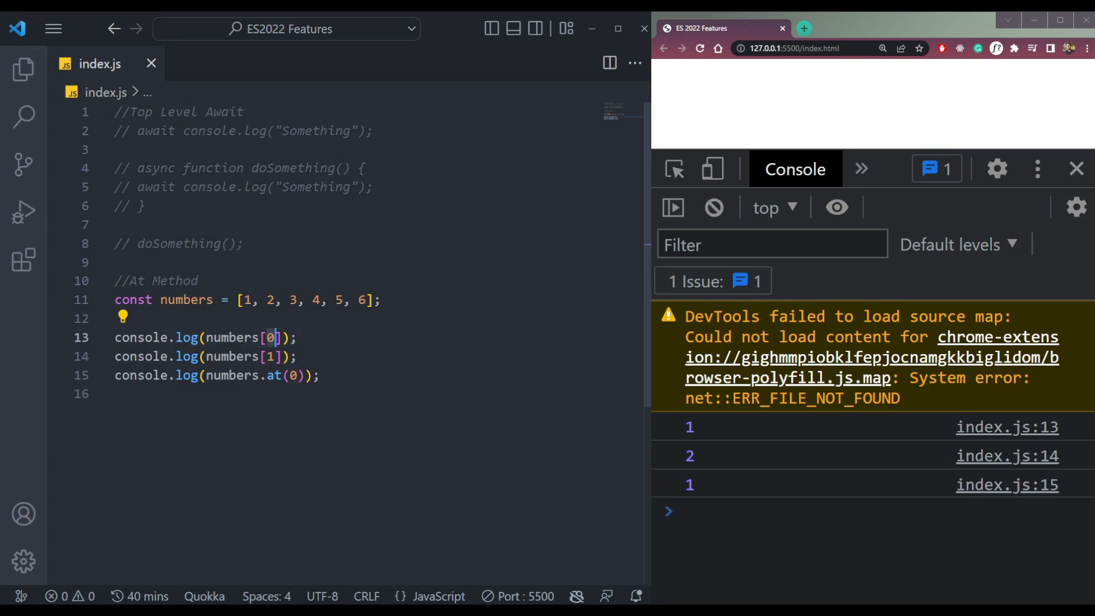
pyautogui.click(240, 300)
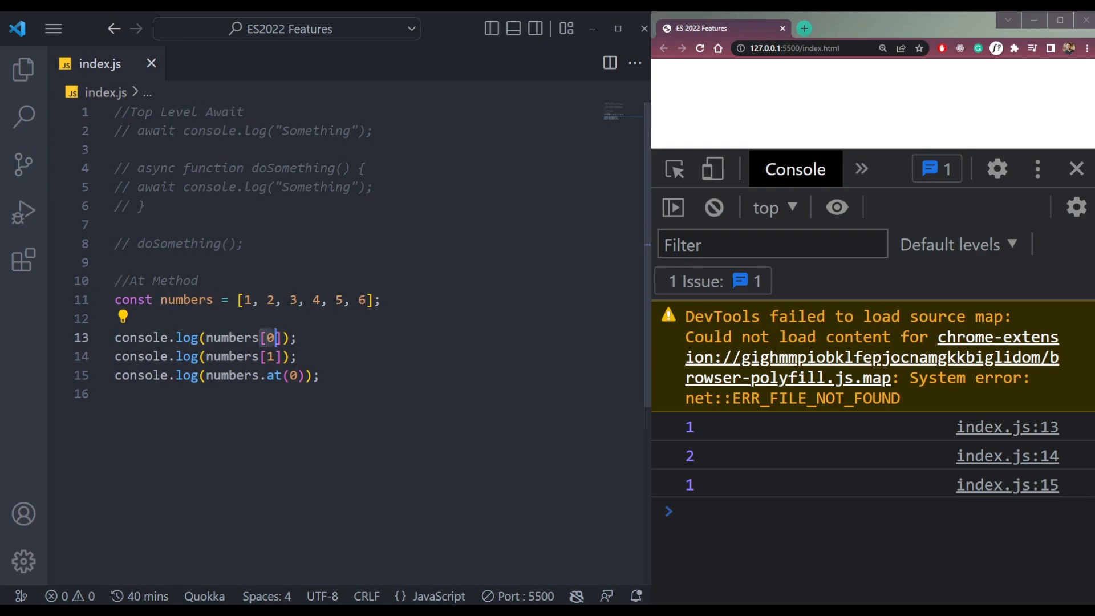
pyautogui.write('-1')
pyautogui.click(217, 376)
pyautogui.write('-2')
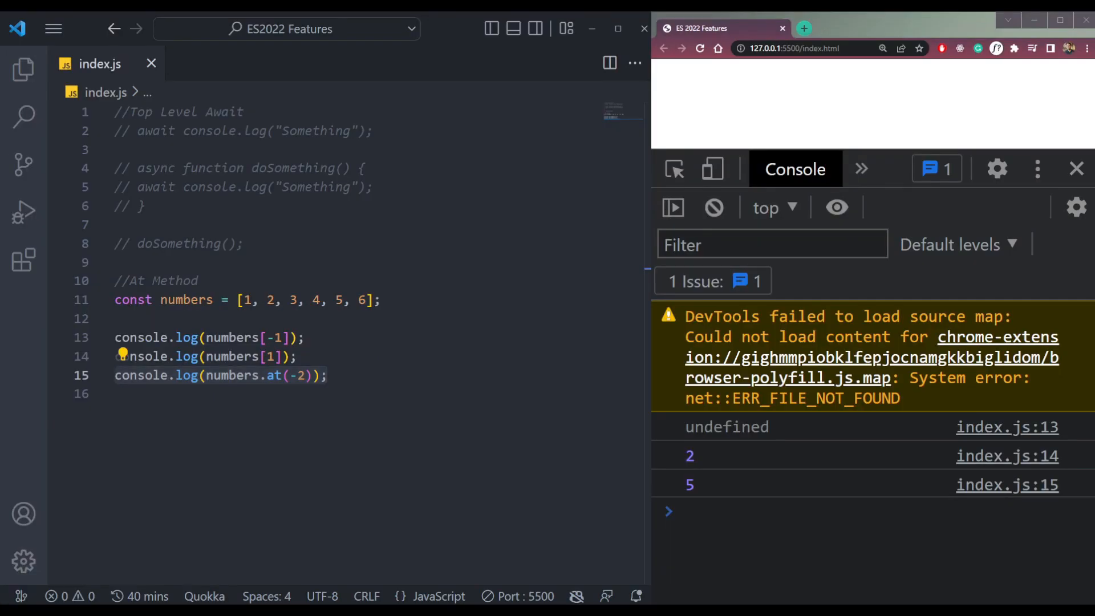
# Step: Add an //Object.hasOwn comment and declare an object with name and age: 5000
pyautogui.write('/')
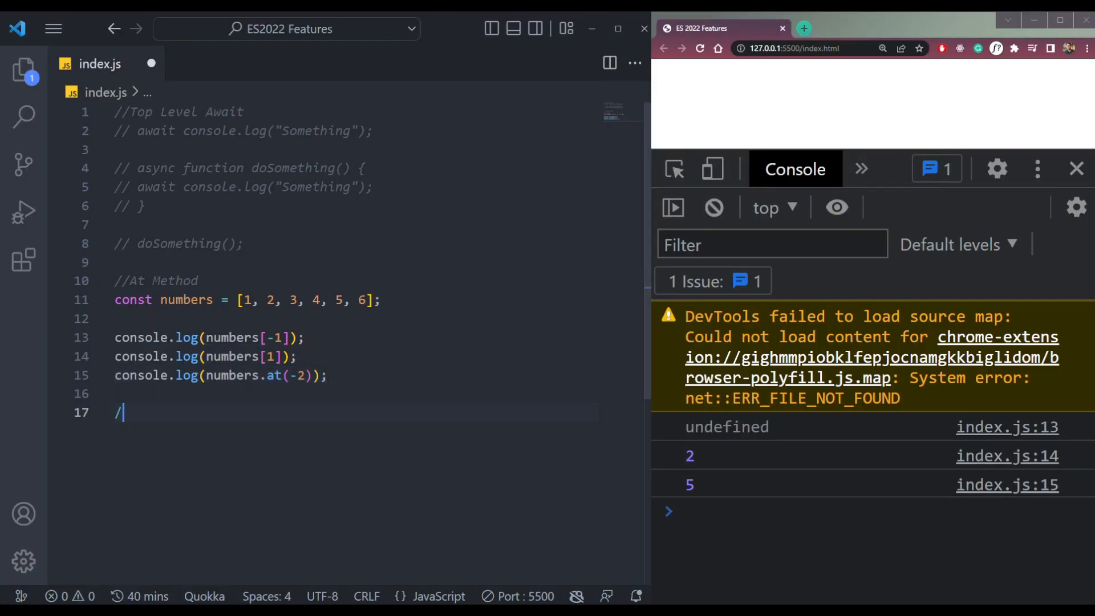
pyautogui.write('/')
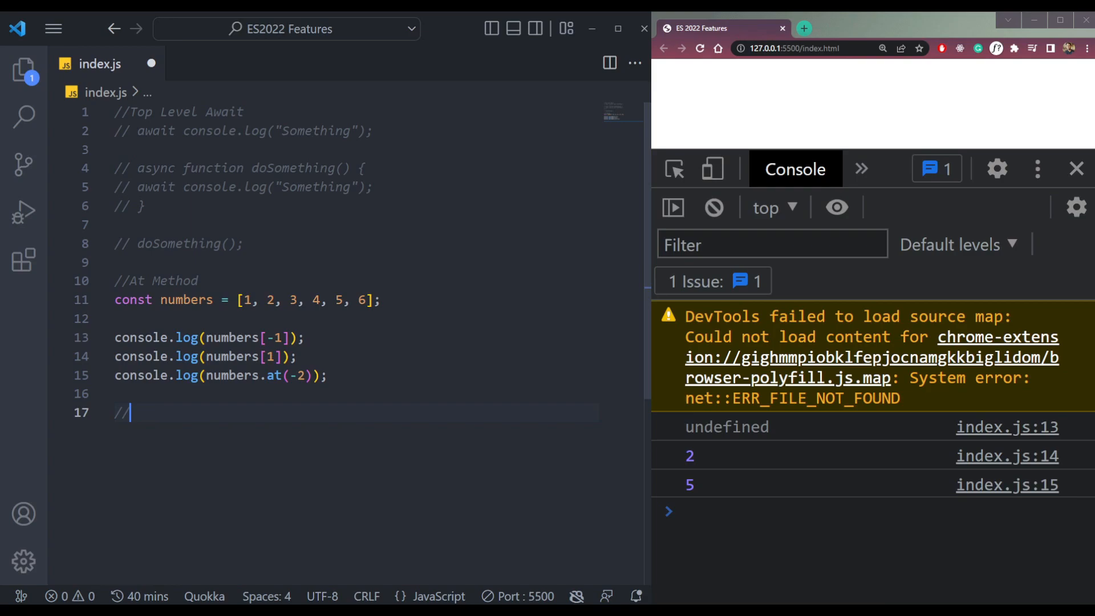
pyautogui.write('Object')
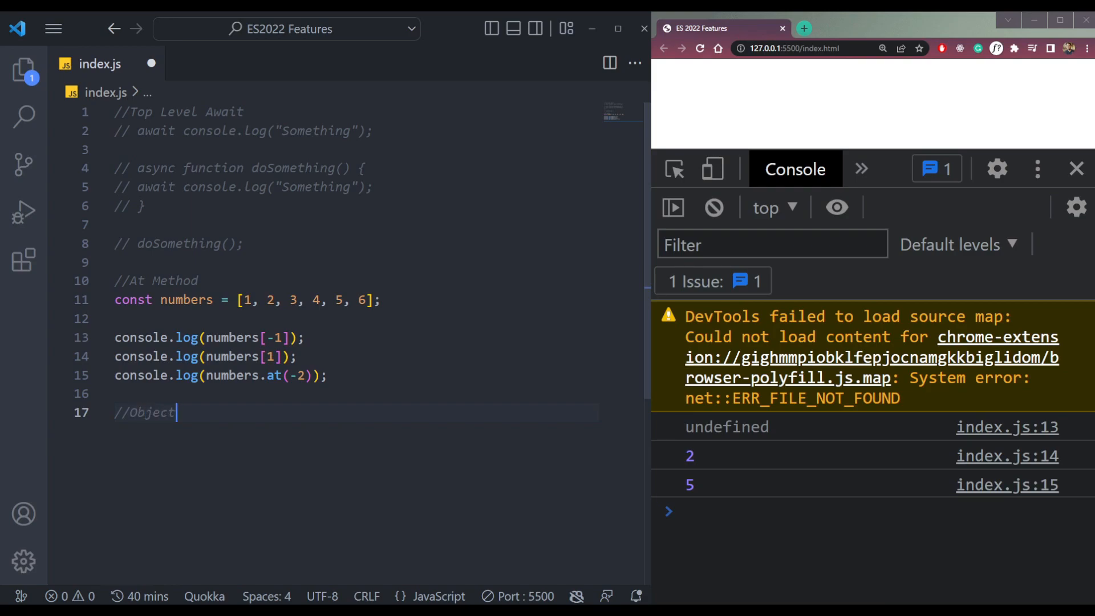
pyautogui.write('.hasOwn')
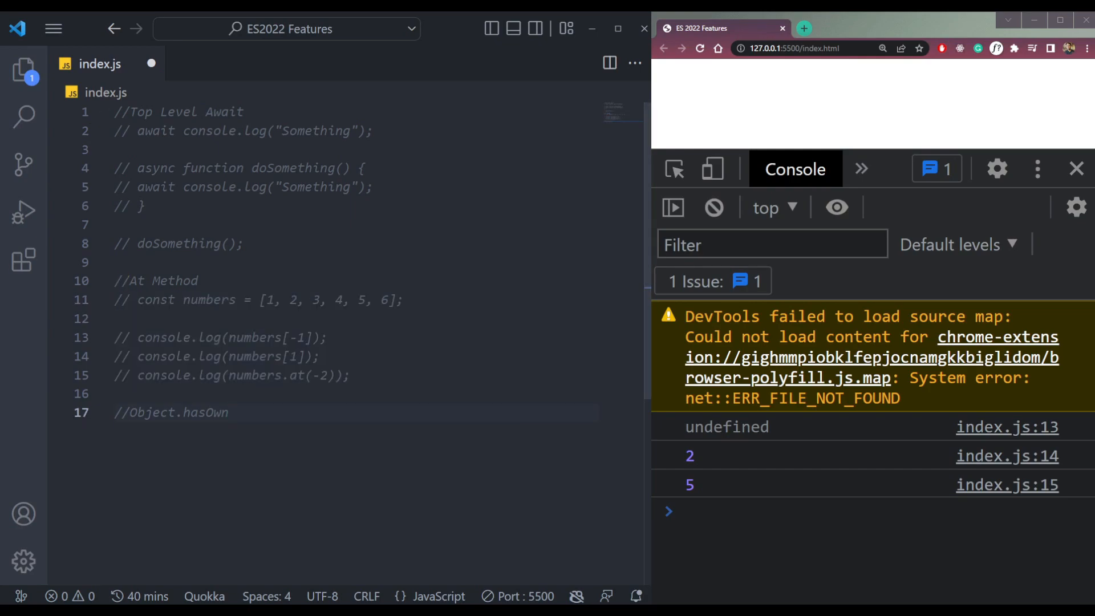
pyautogui.write('let object')
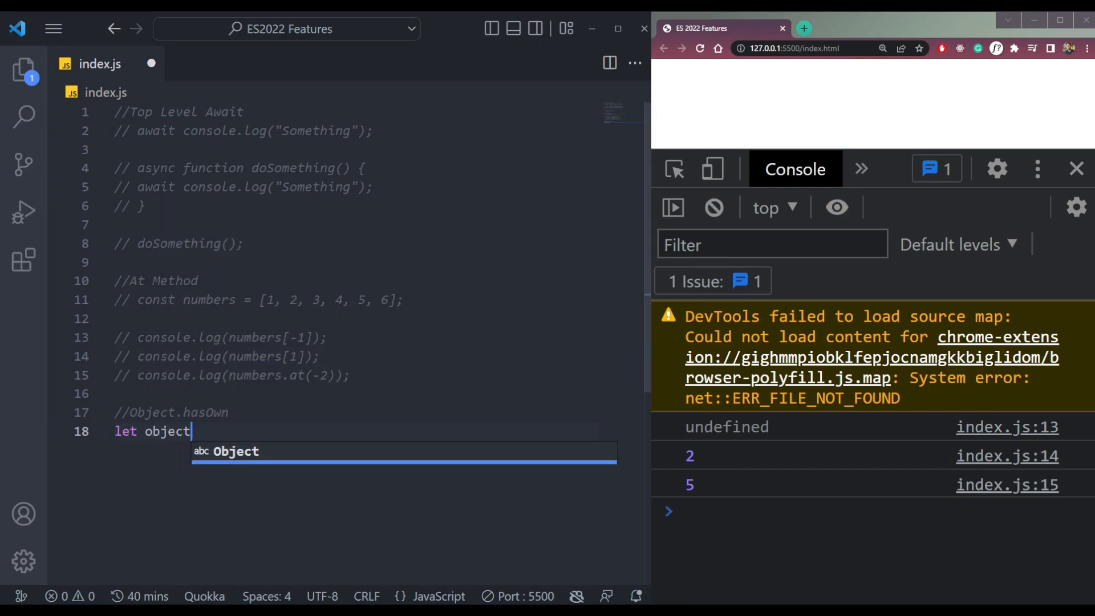
pyautogui.write('nan')
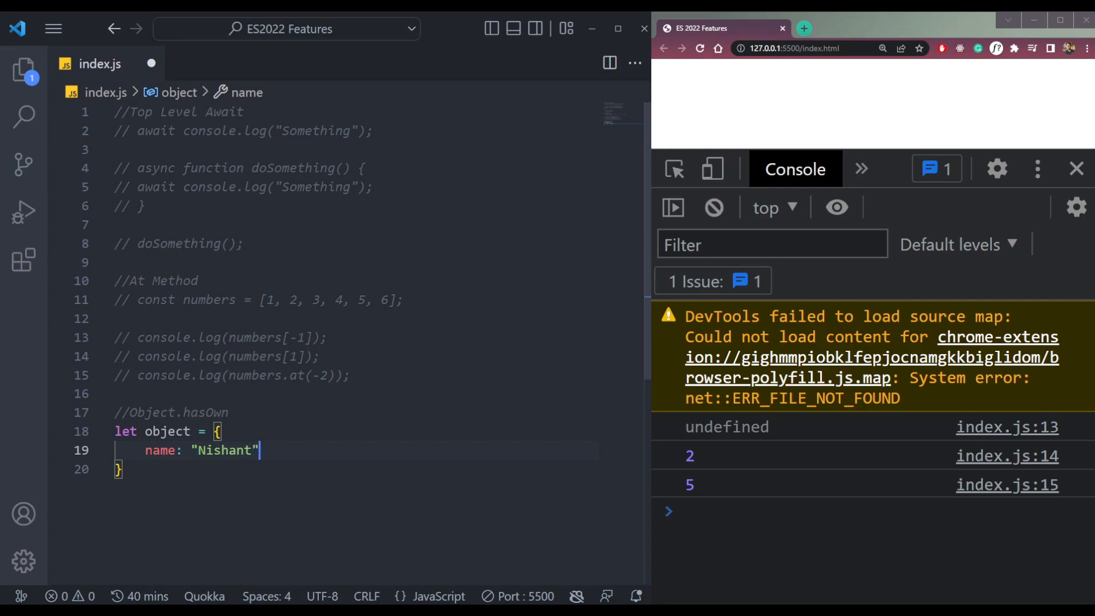
pyautogui.write('a')
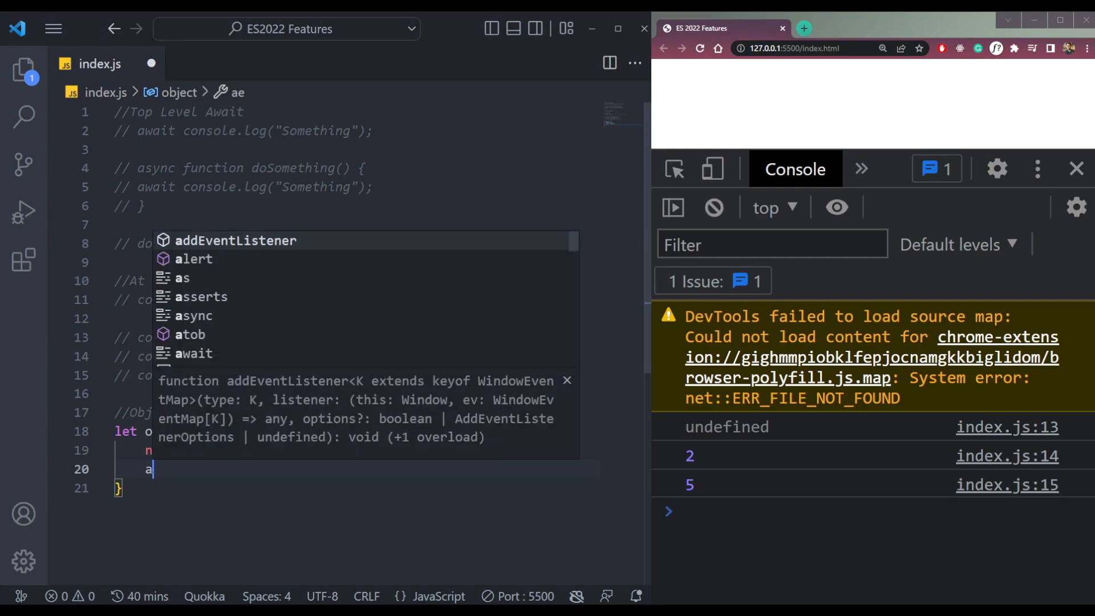
pyautogui.write('ge: 5000')
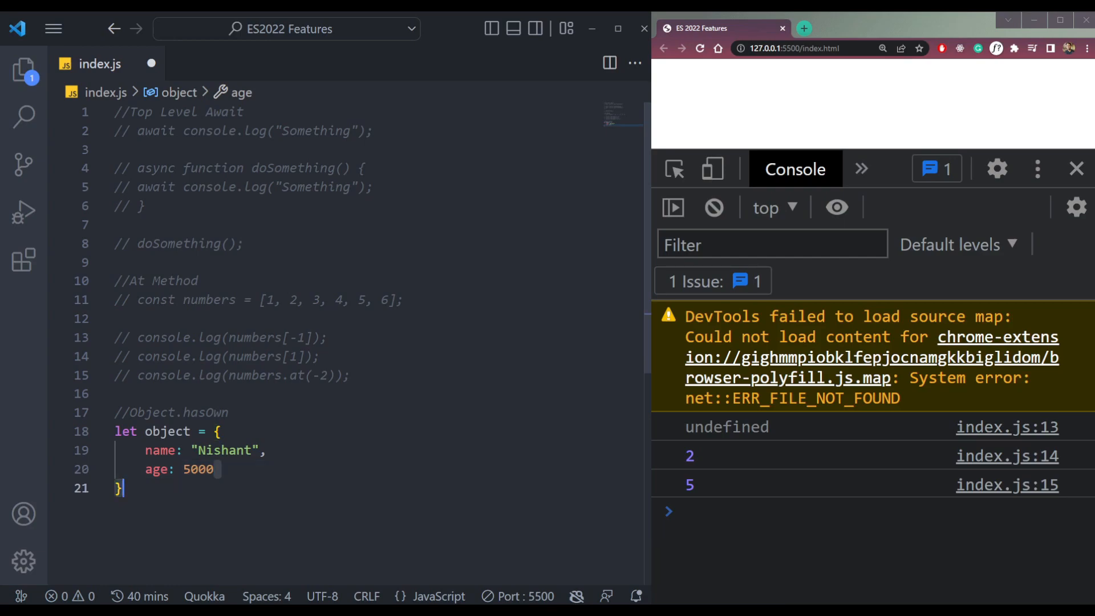
# Step: Log object.age to the console
pyautogui.write('c')
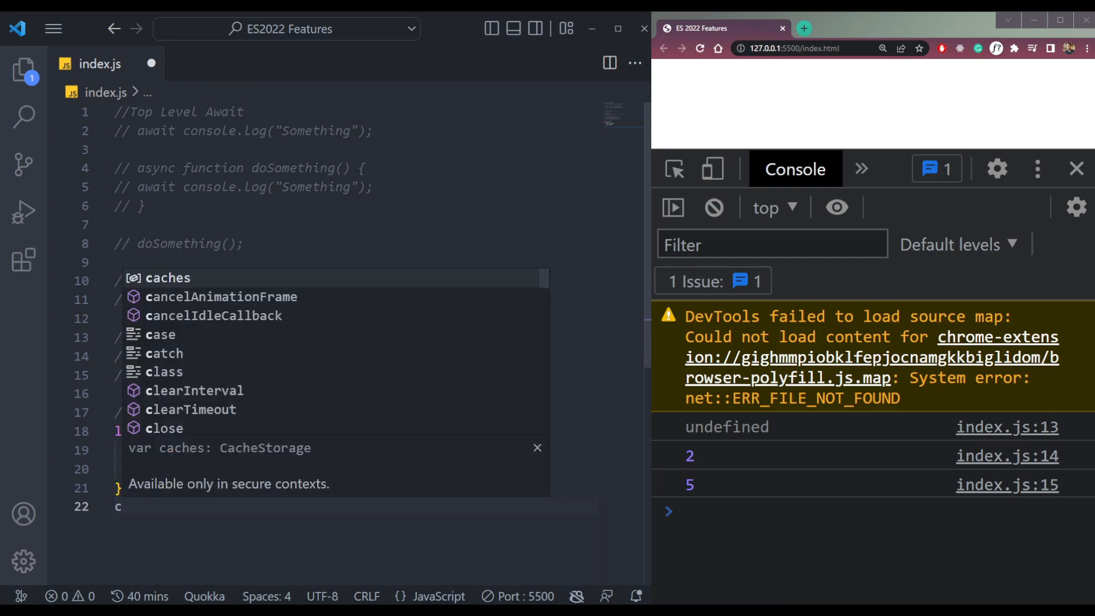
pyautogui.write('onsole.log(')
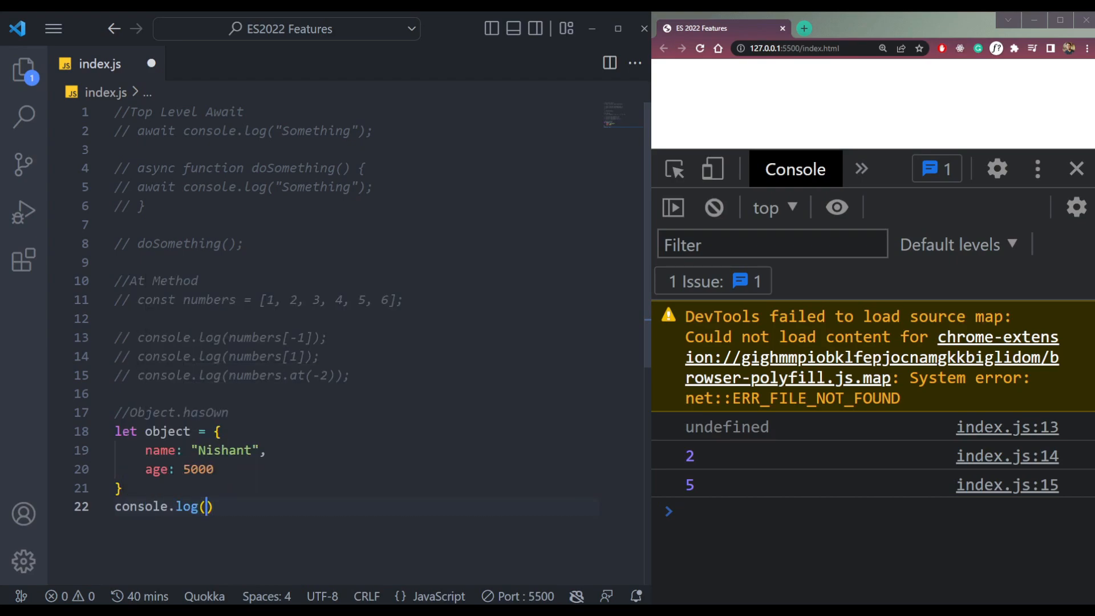
pyautogui.write('name')
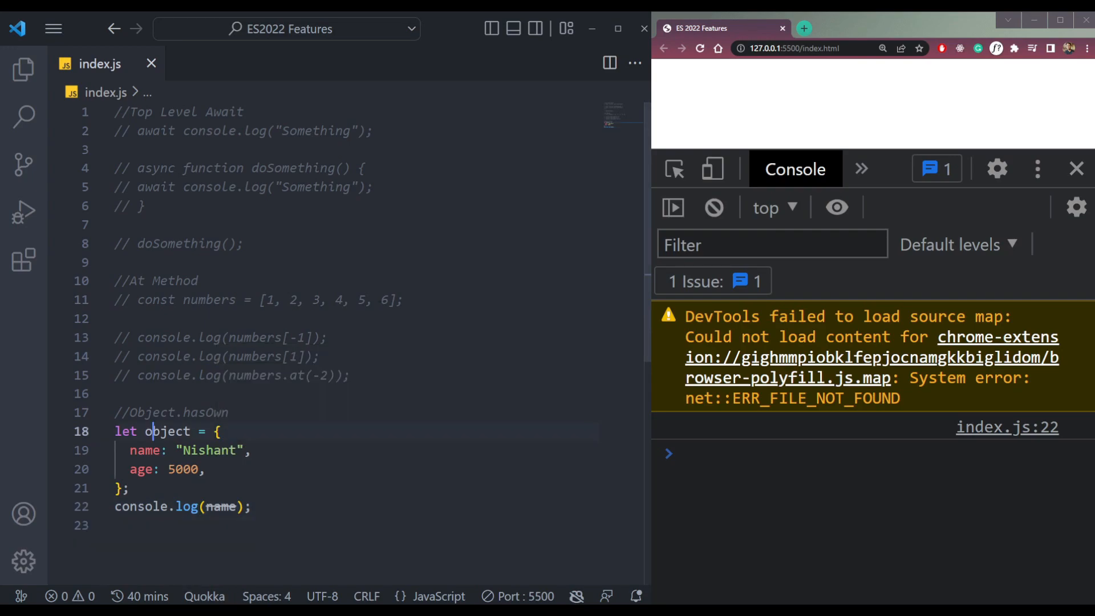
pyautogui.write('object.')
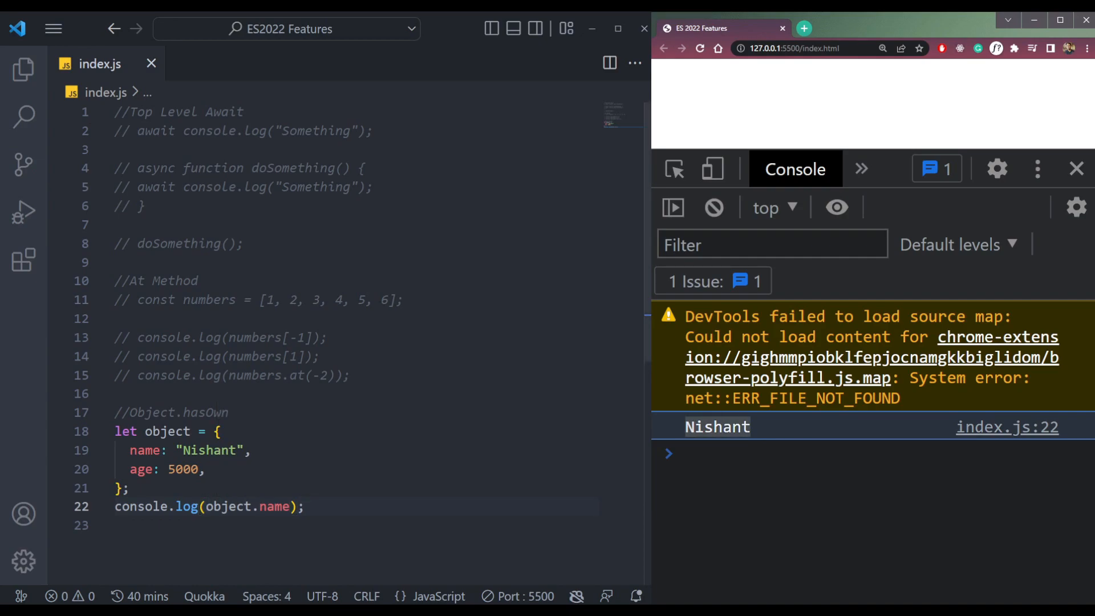
pyautogui.write('ag')
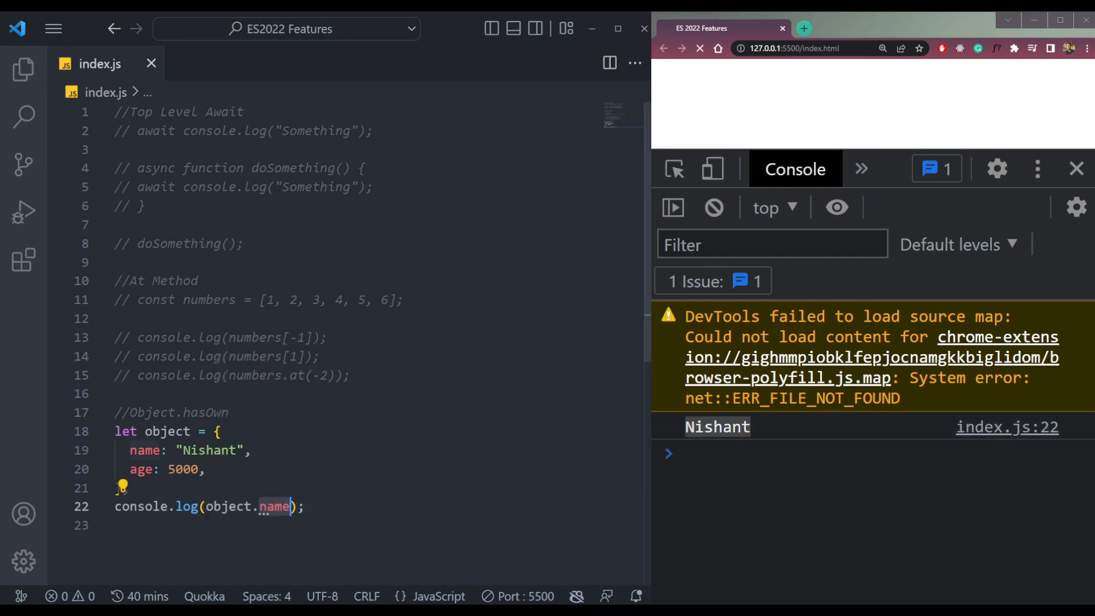
pyautogui.write('age')
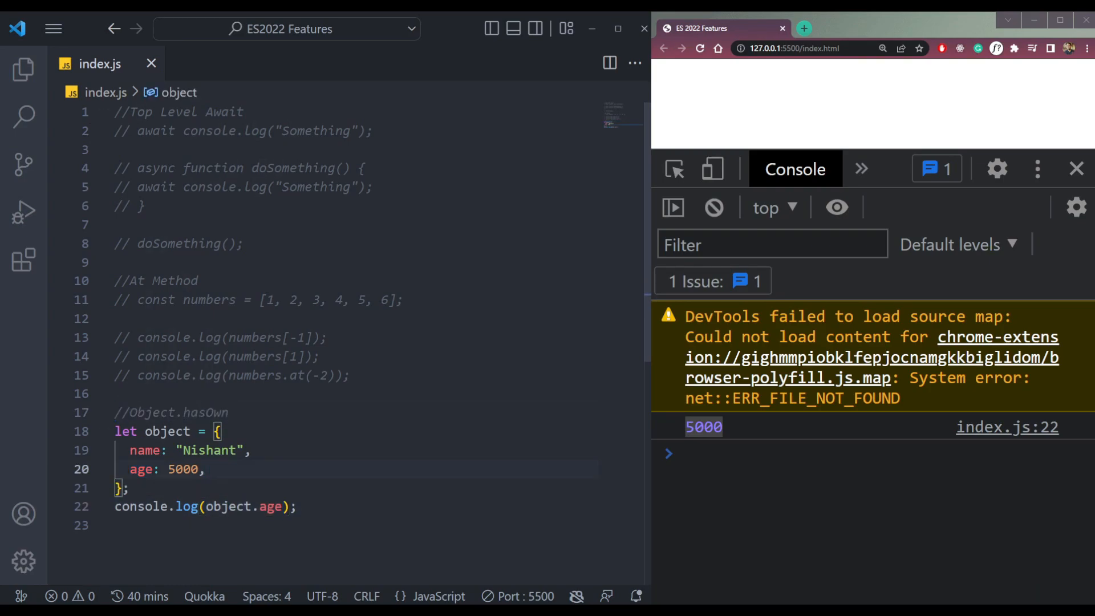
pyautogui.press('enter')
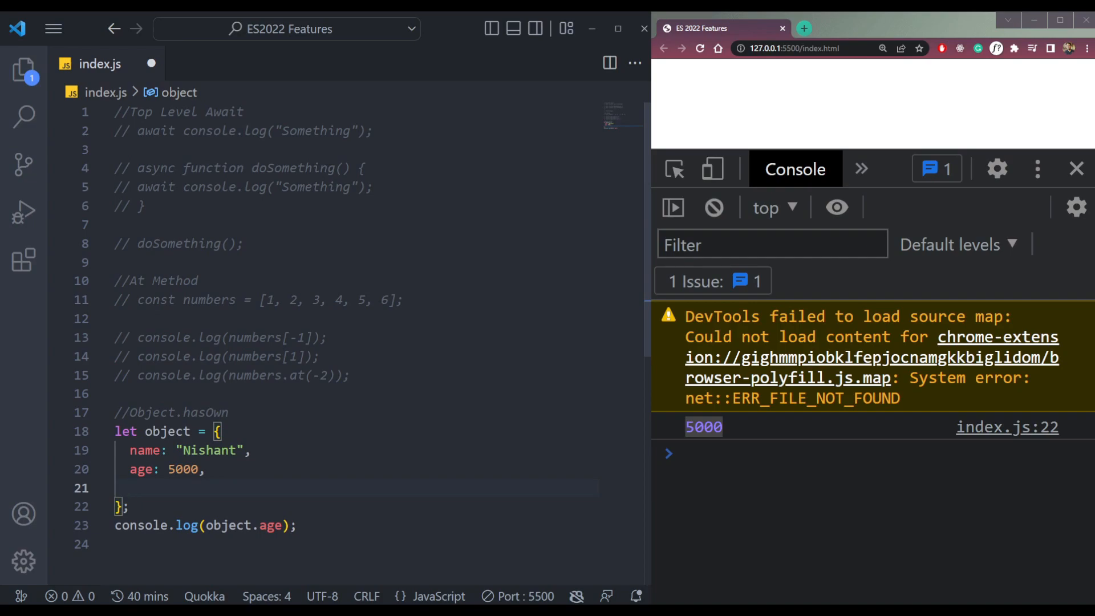
pyautogui.write('is')
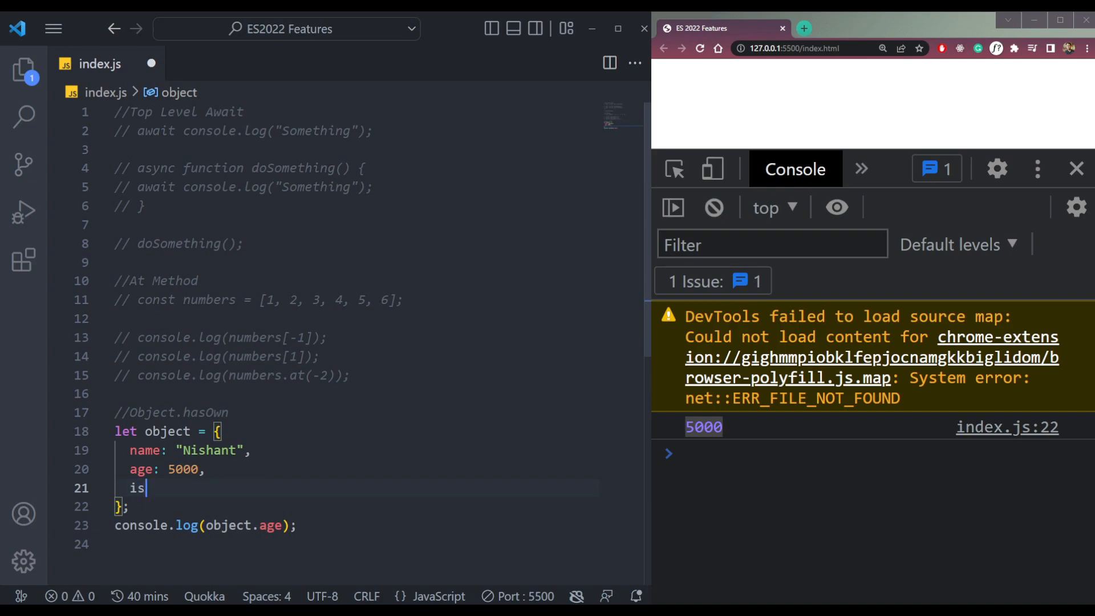
pyautogui.write('Sometin')
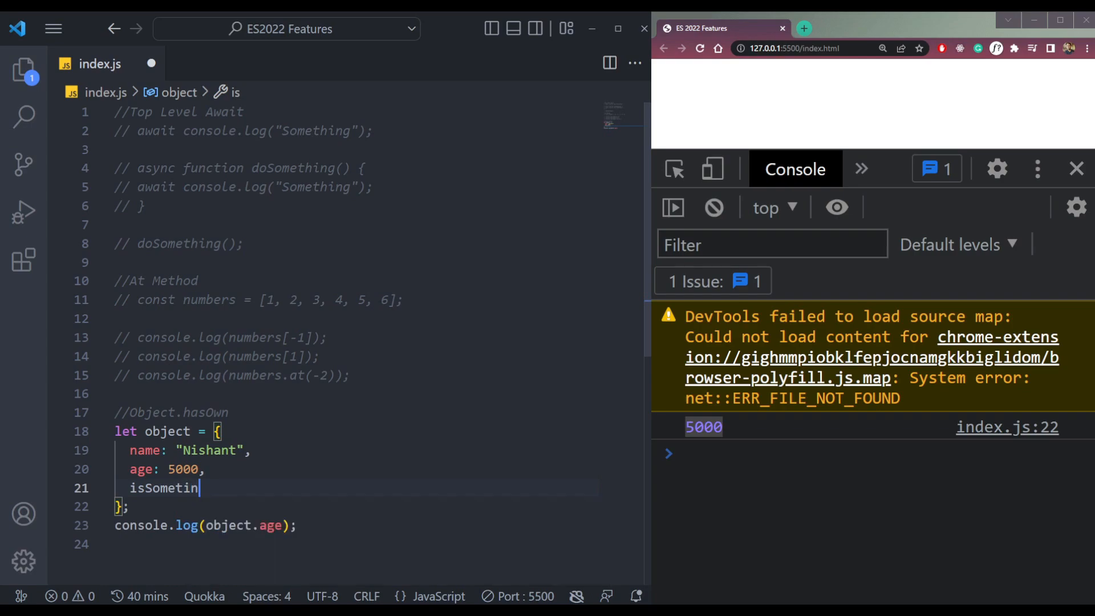
pyautogui.write('g')
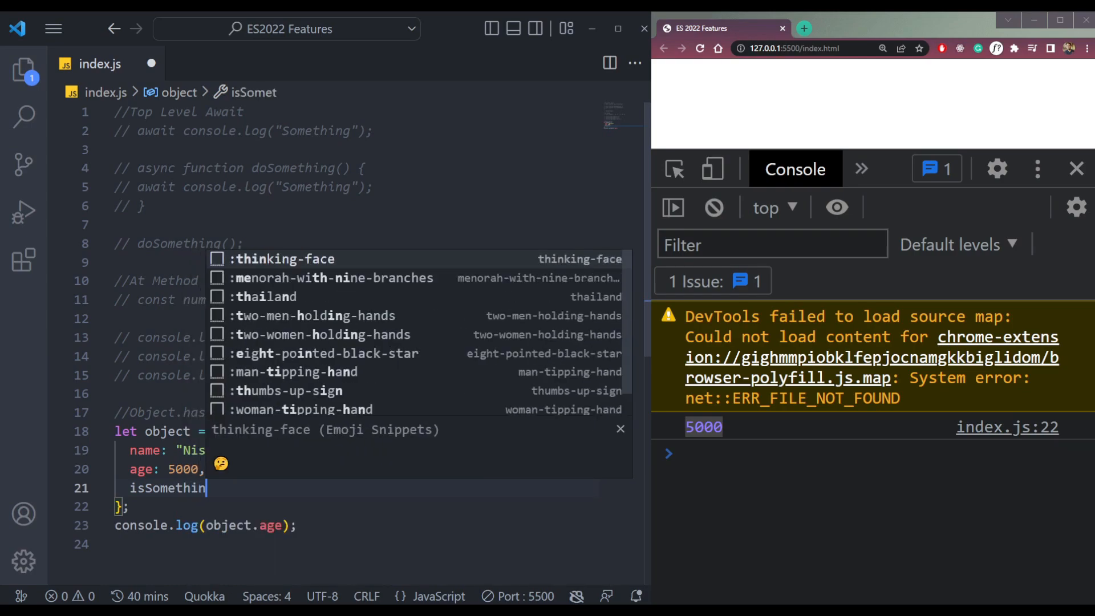
pyautogui.write('g')
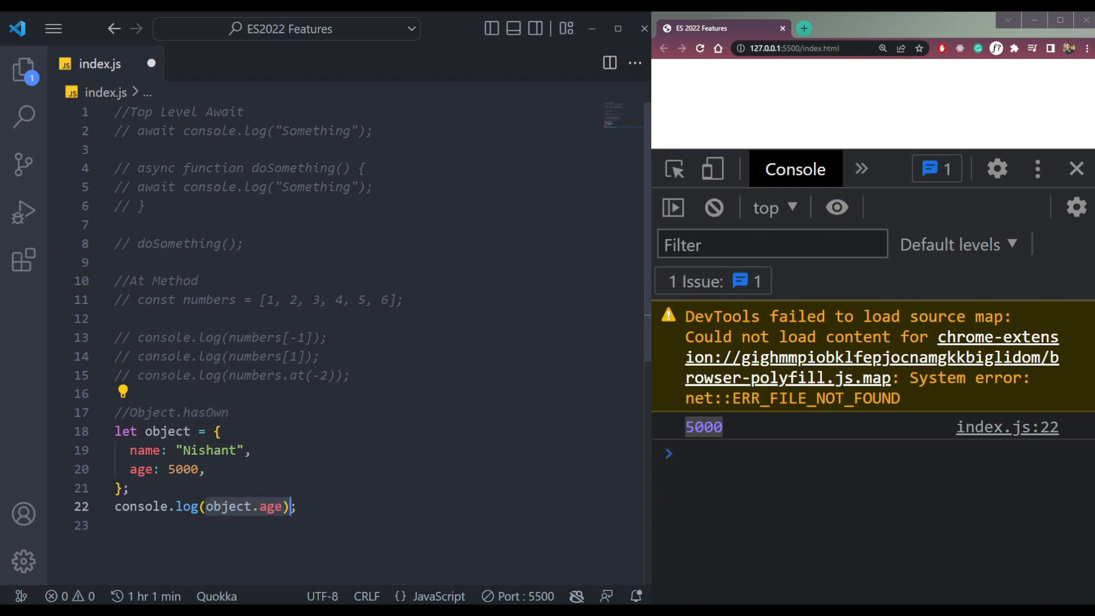
# Step: Write an Object.hasOwn(object, 'age') check
pyautogui.write('Object.hasOwn')
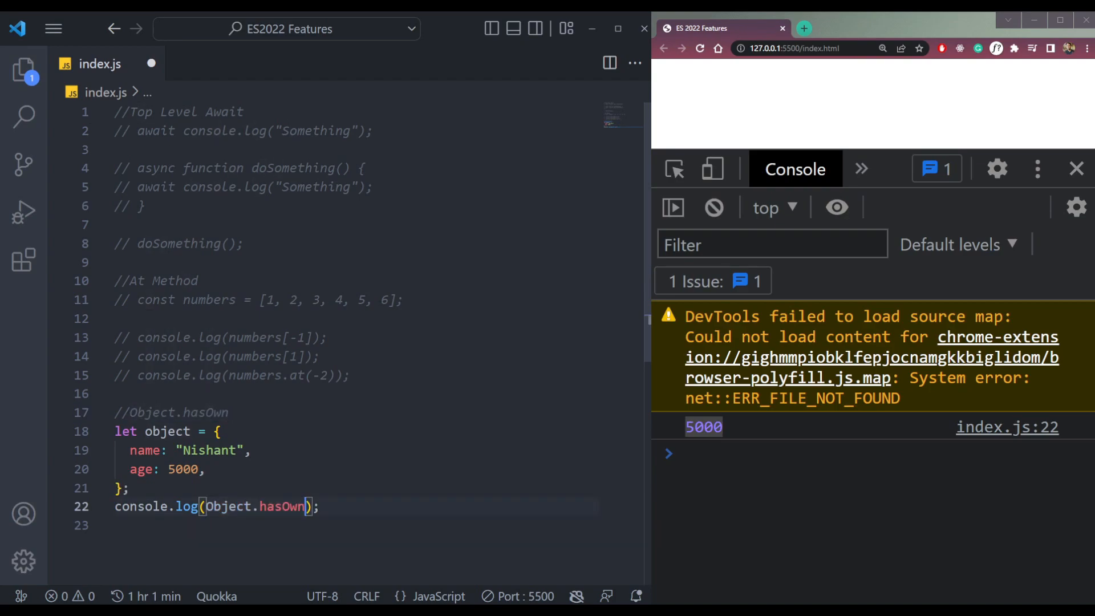
pyautogui.write('()')
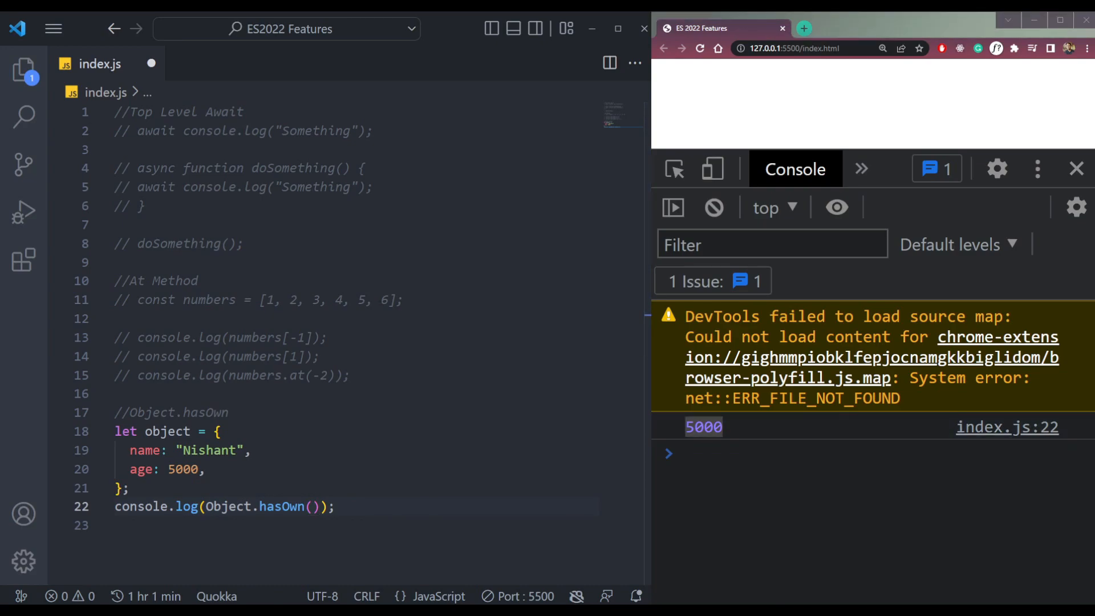
pyautogui.write("'o'")
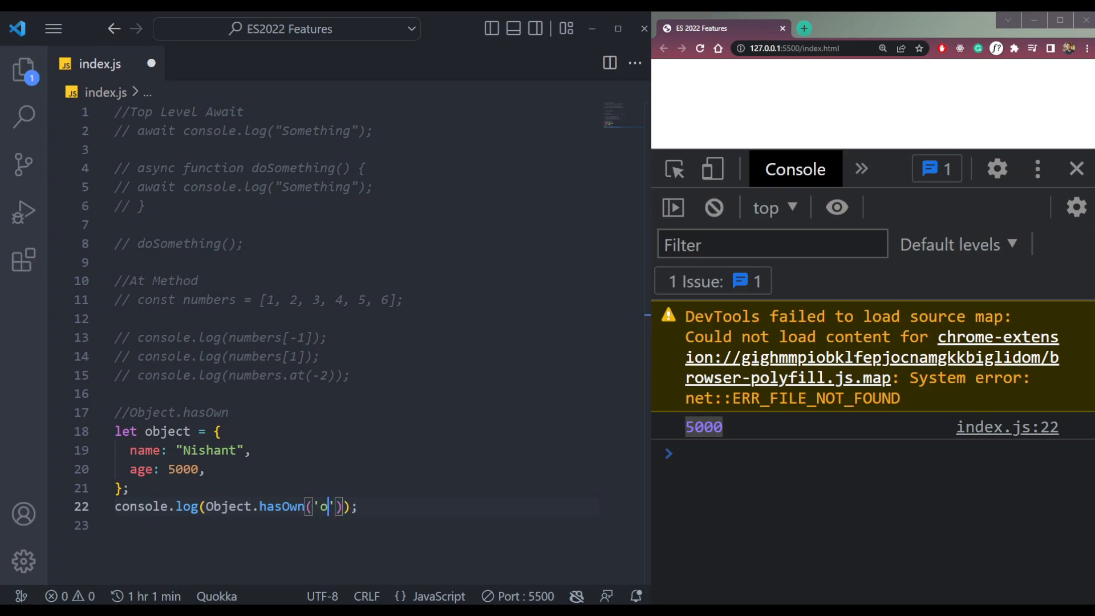
pyautogui.write('bj')
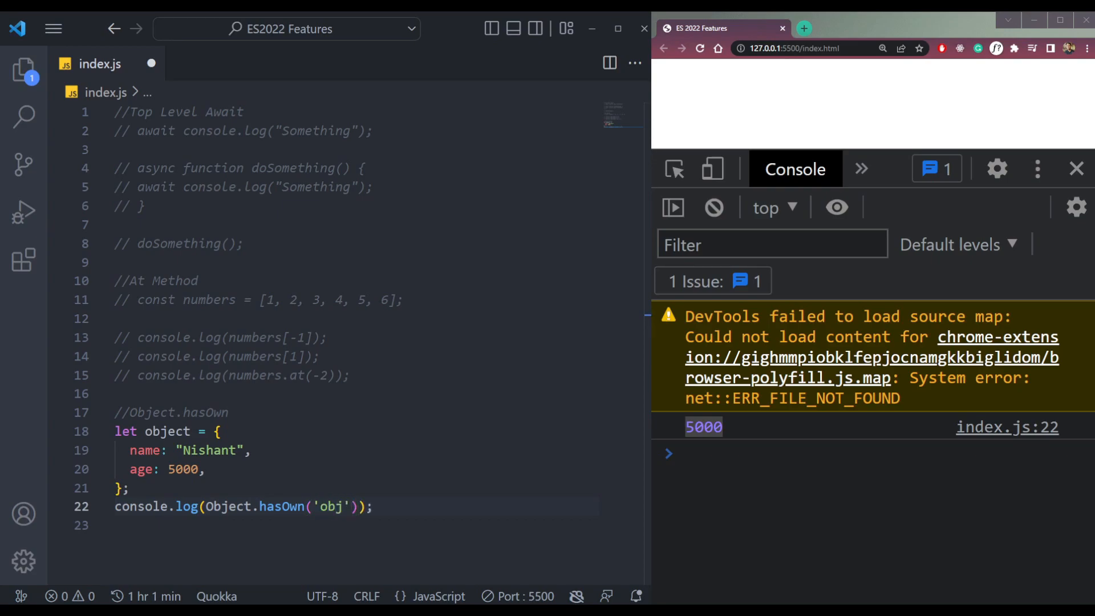
pyautogui.press('BackSpace')
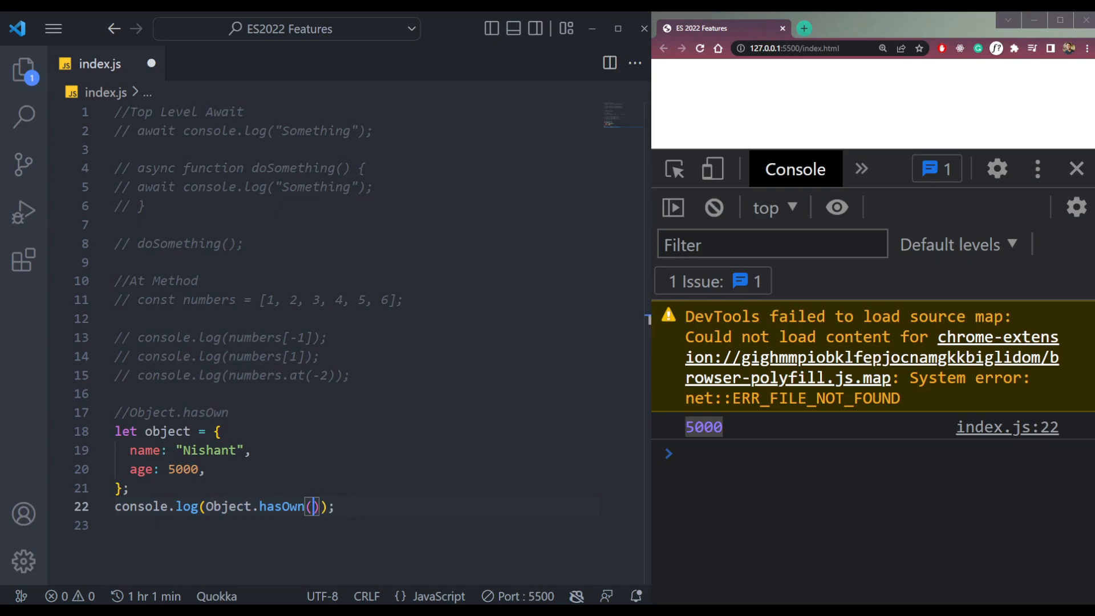
pyautogui.write('obj')
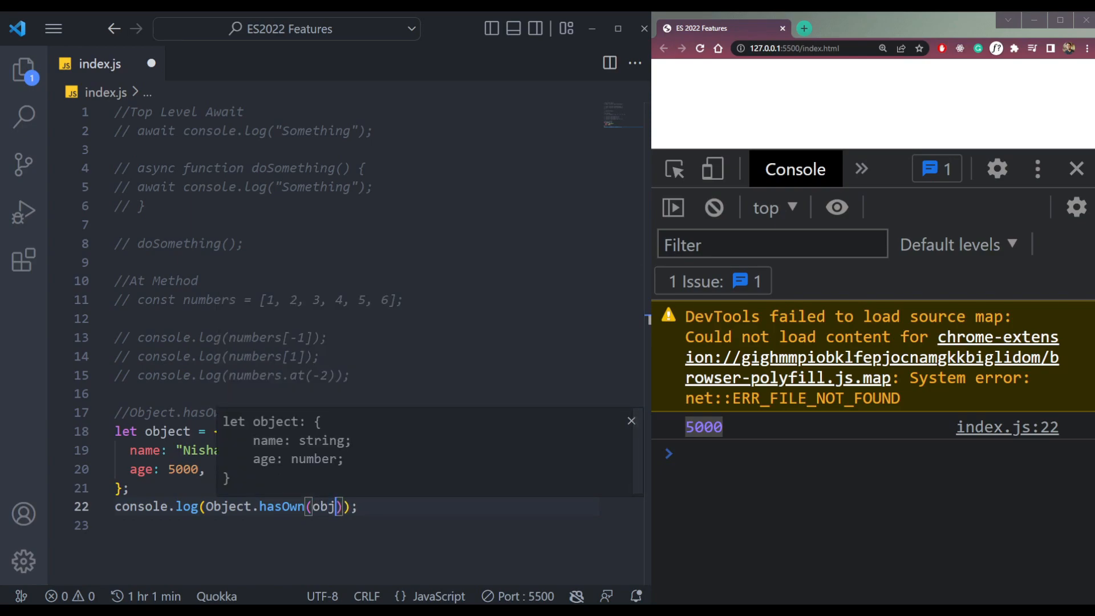
pyautogui.write('ect,')
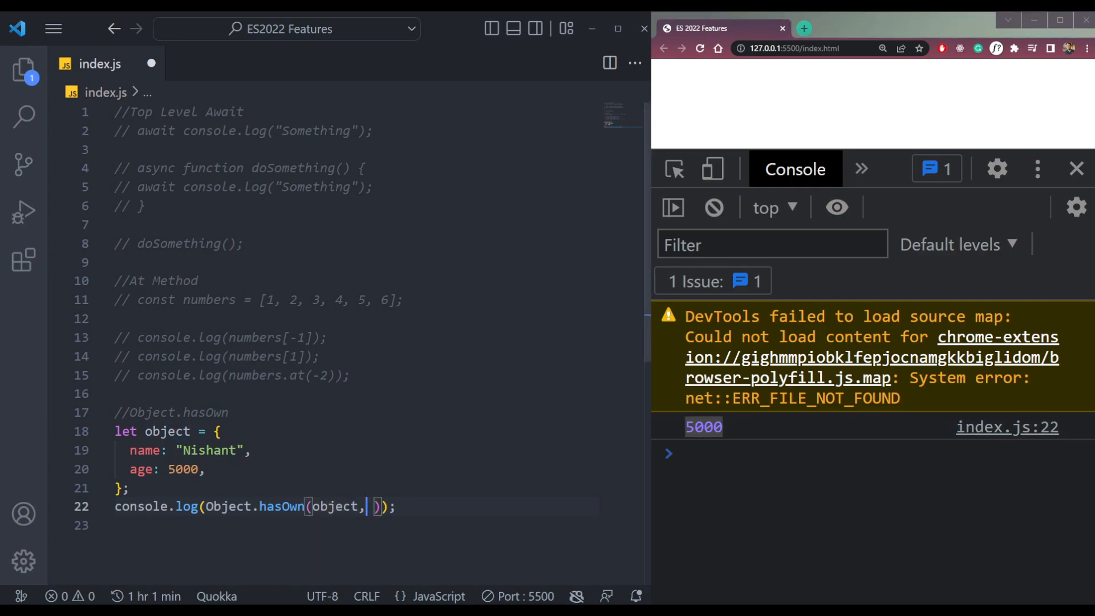
pyautogui.write("'age'")
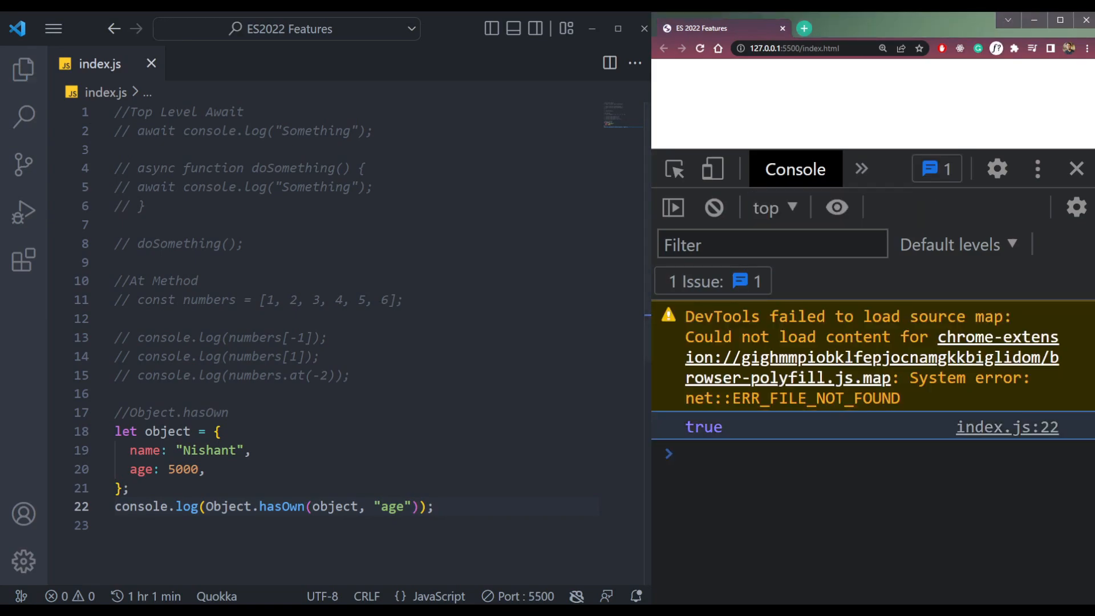
# Step: Change the checked key to name and start the class something with isSomething
pyautogui.doubleClick(392, 507)
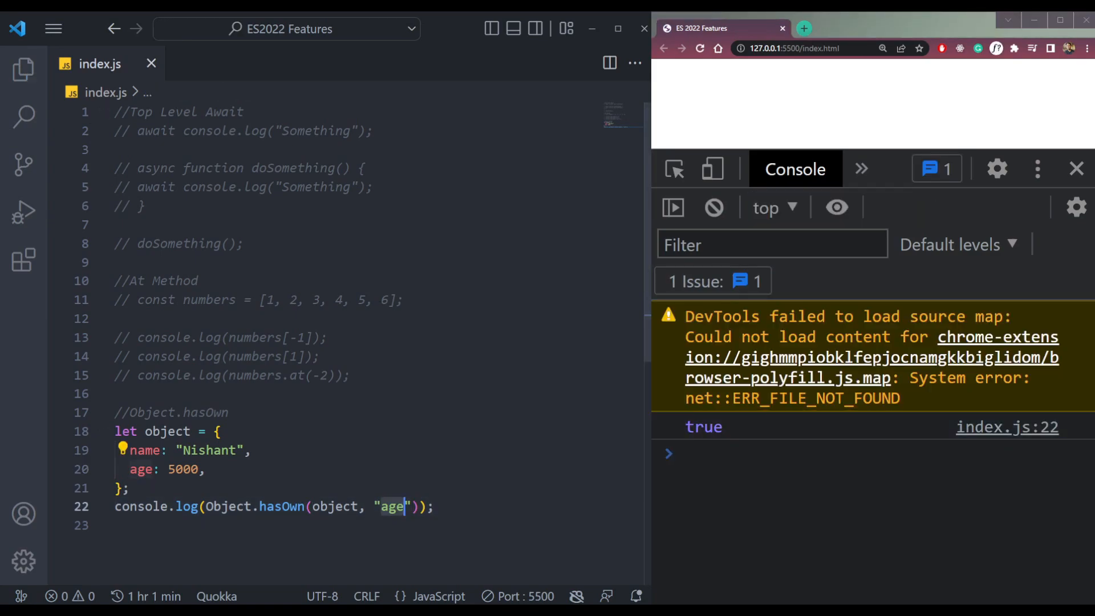
pyautogui.write('name')
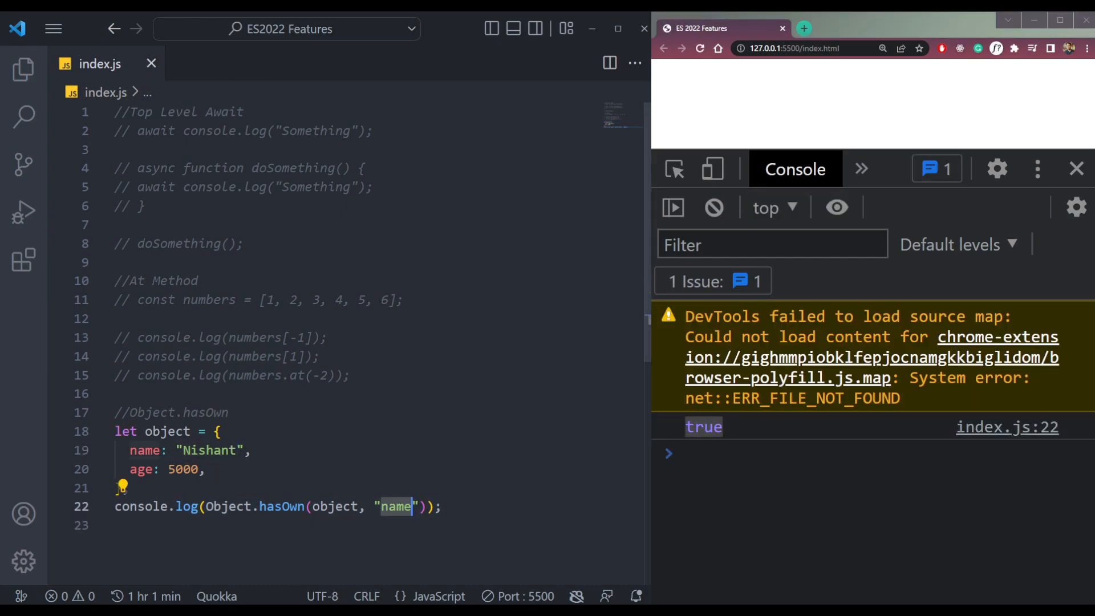
pyautogui.write('isSom')
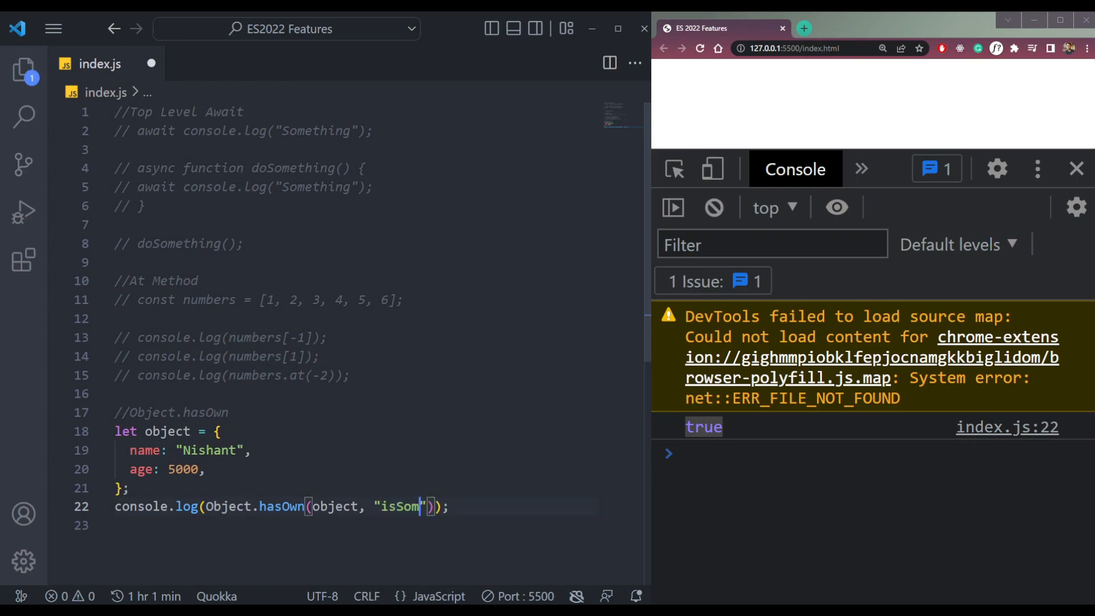
pyautogui.write('ethingElse')
pyautogui.write('class something {')
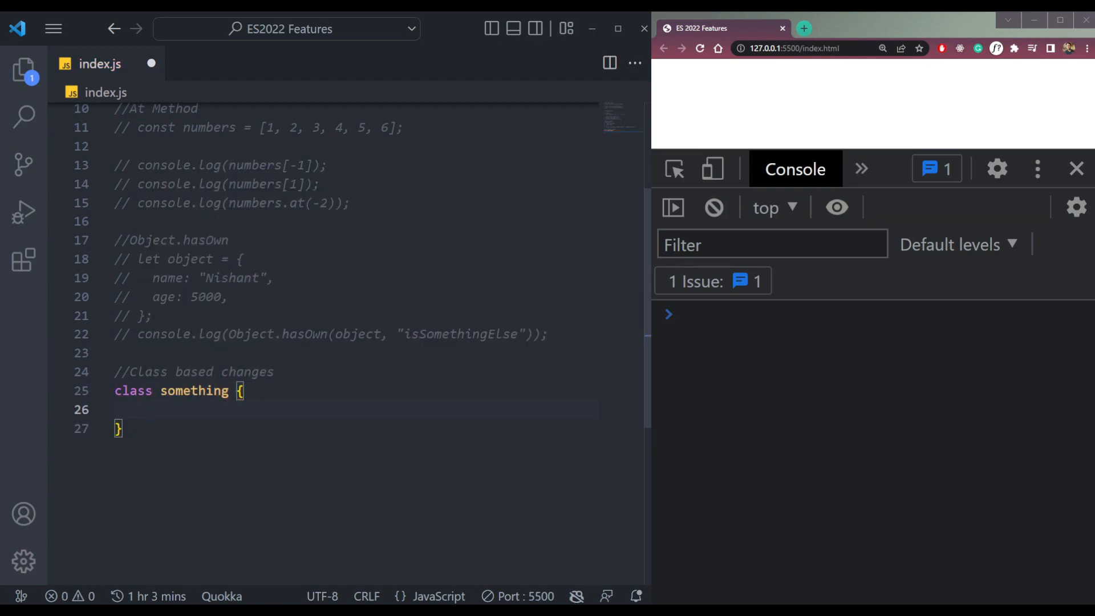
# Step: Add a constructor setting this.name = 'Nishant' and this.age = 26
pyautogui.write('constructor')
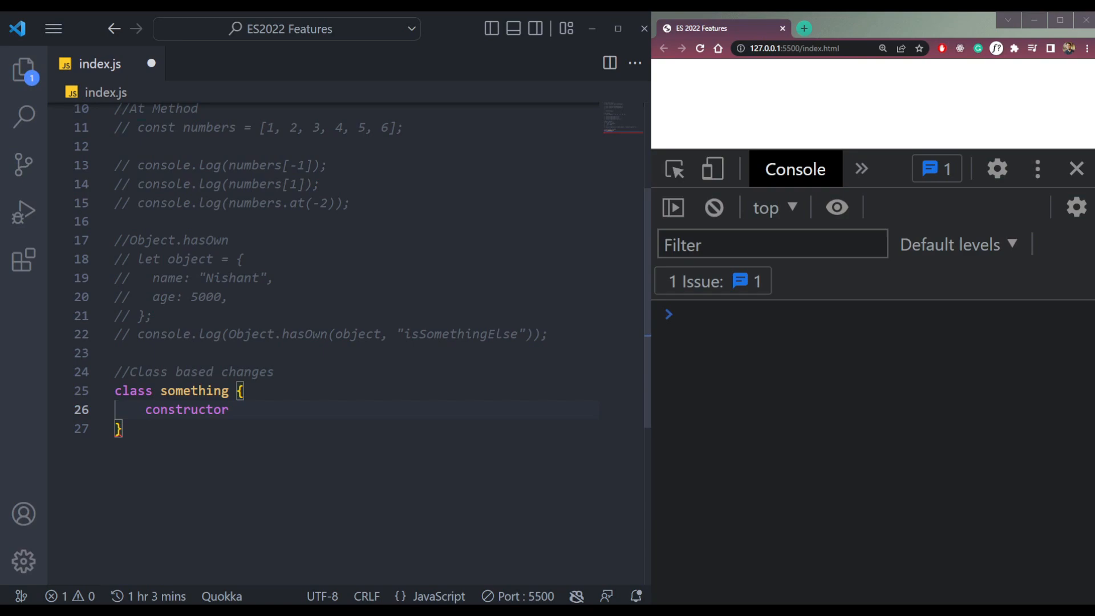
pyautogui.write('(){')
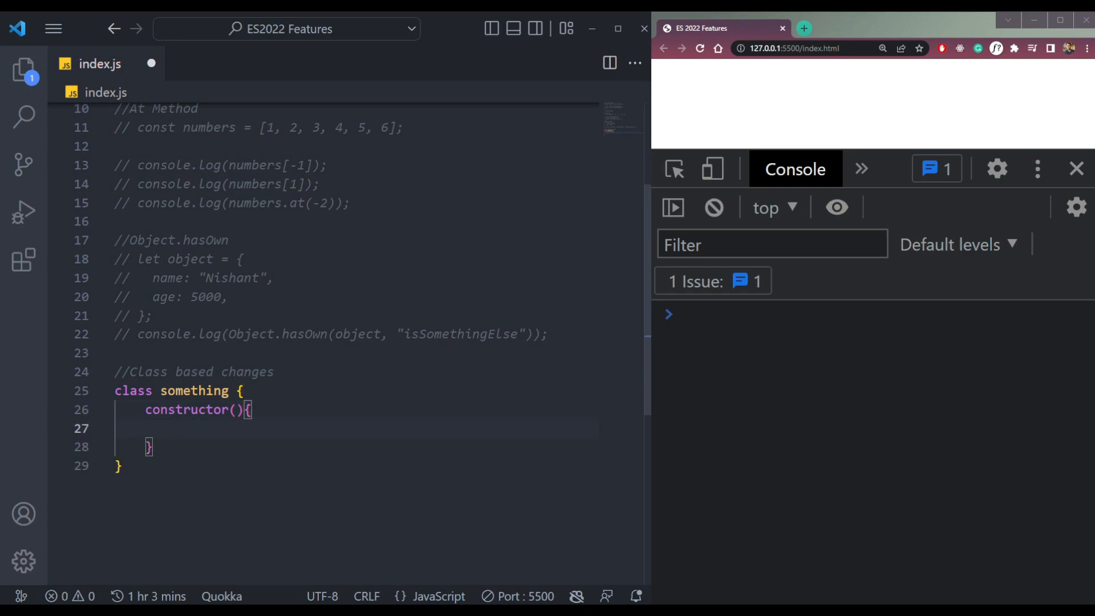
pyautogui.write('this.nb')
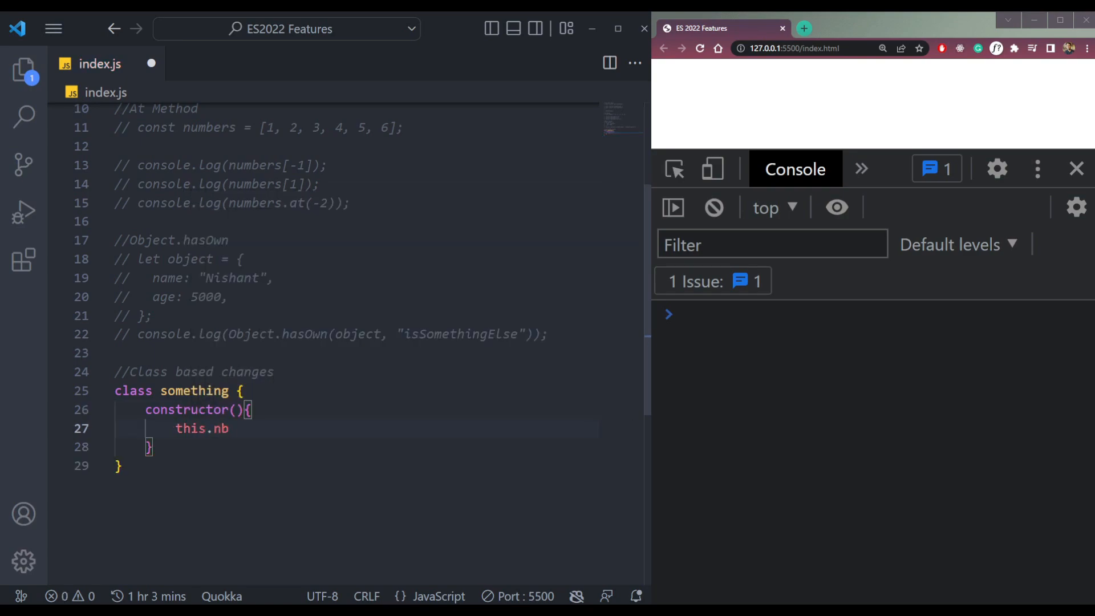
pyautogui.write('ame')
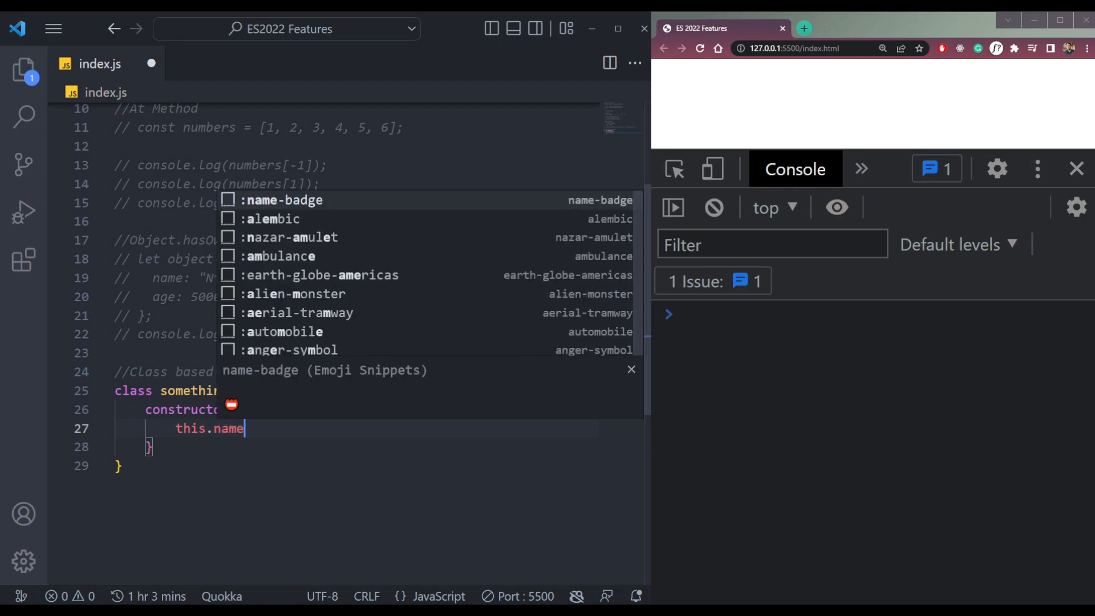
pyautogui.write('=')
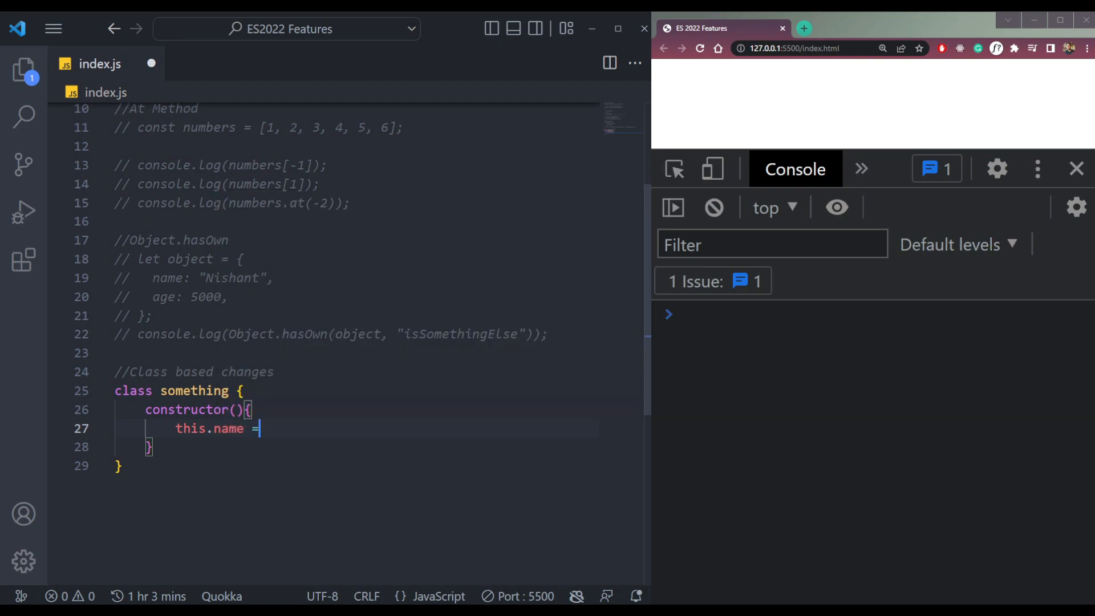
pyautogui.write("'Nishant',")
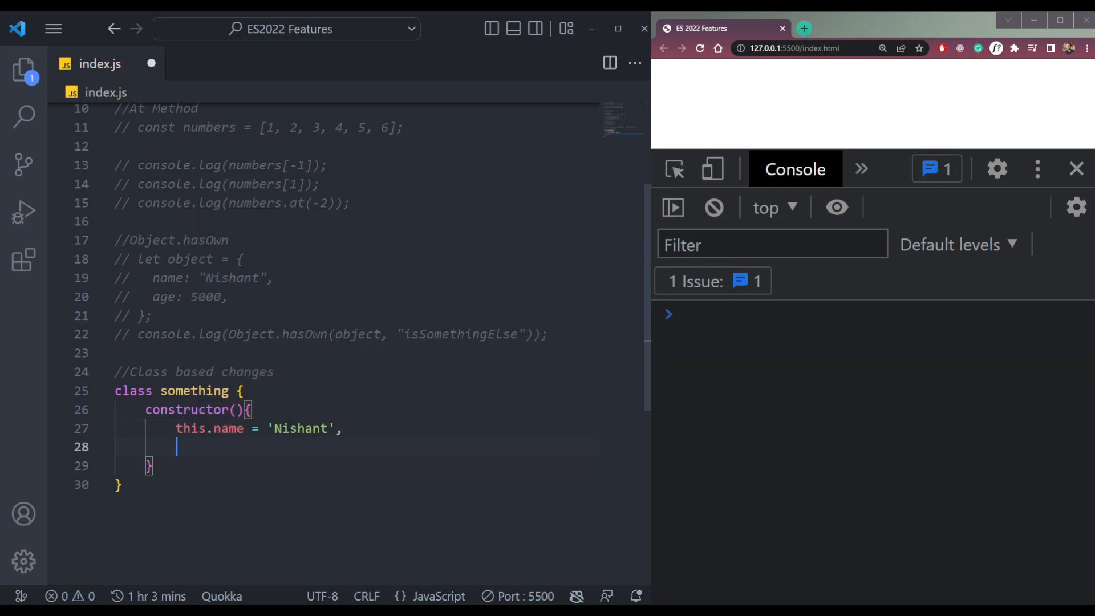
pyautogui.write('this.age')
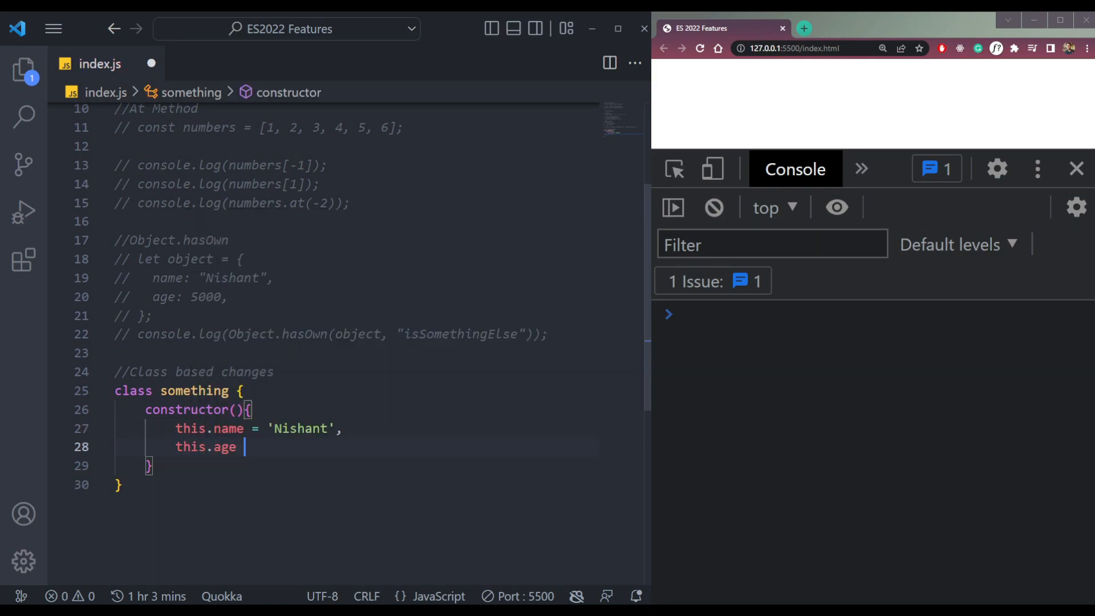
pyautogui.write('= 26')
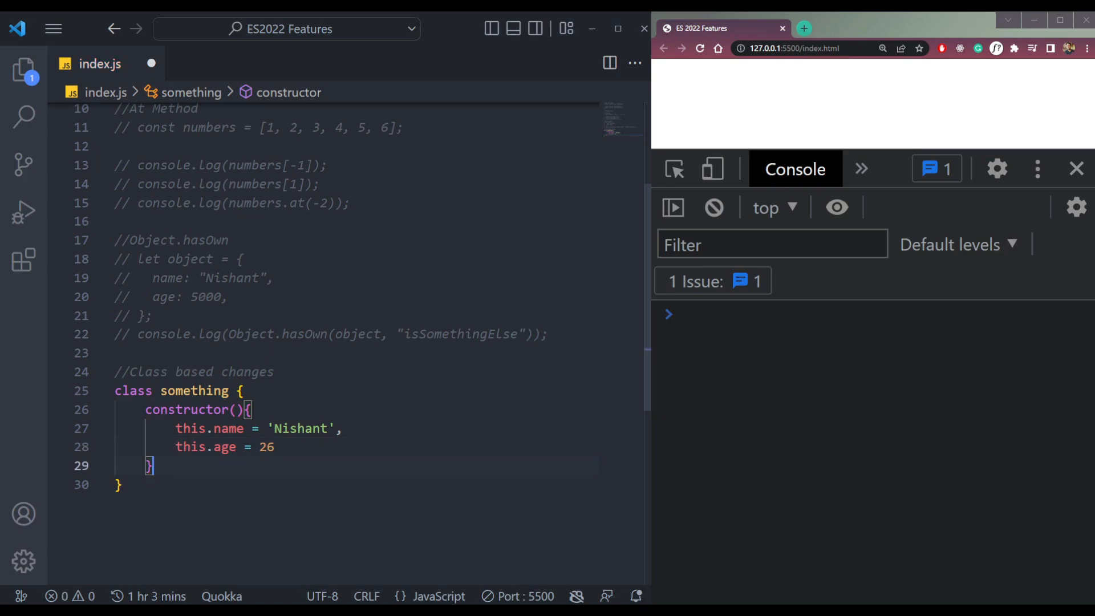
# Step: Create newClass = new something() and log newClass
pyautogui.press('enter')
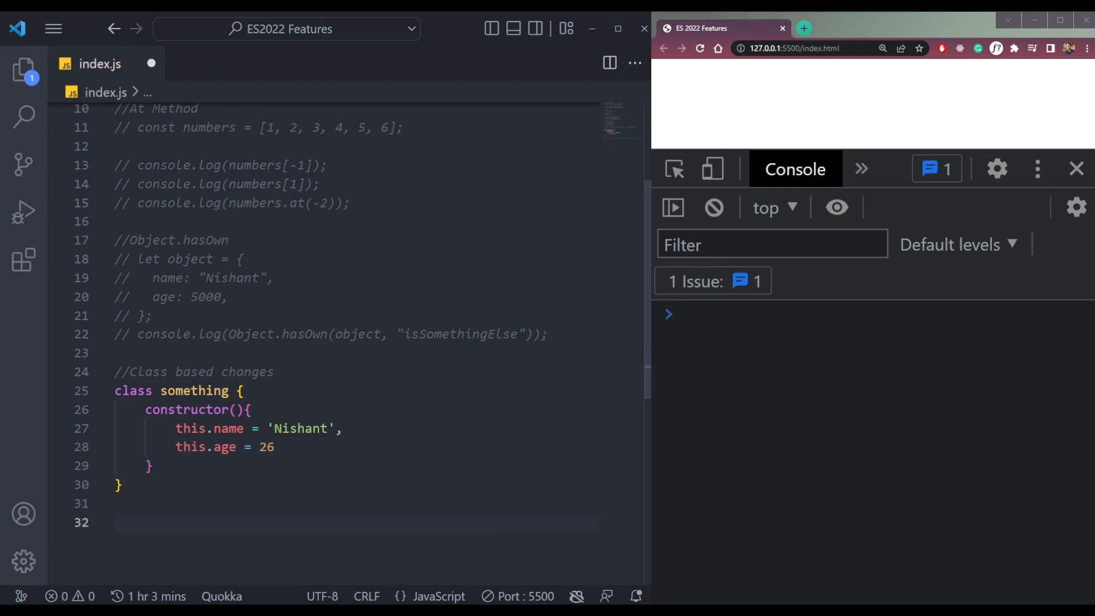
pyautogui.write('let')
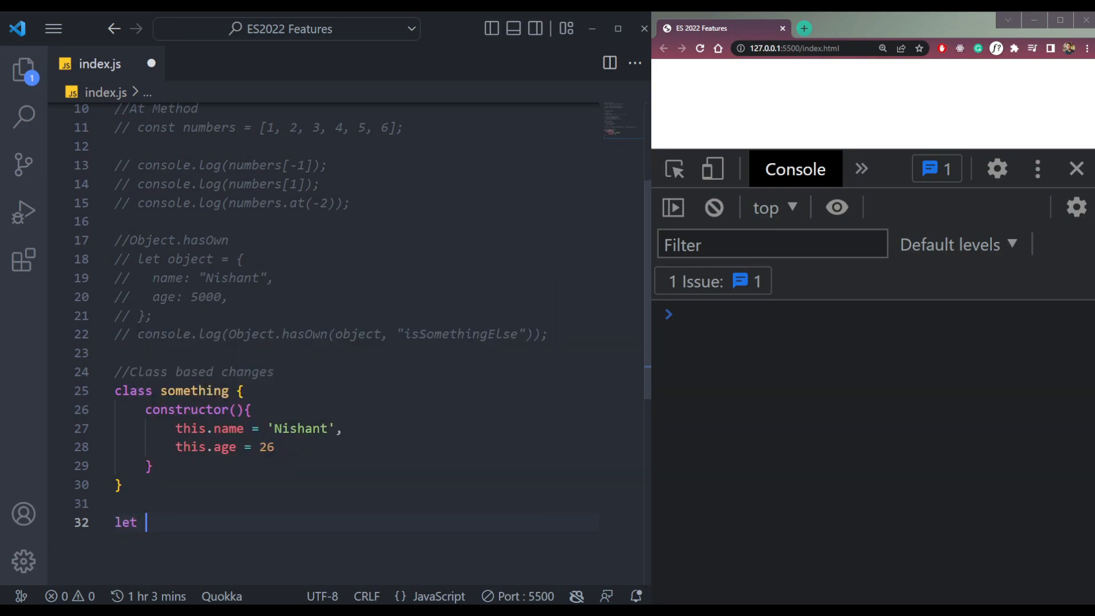
pyautogui.write('new =')
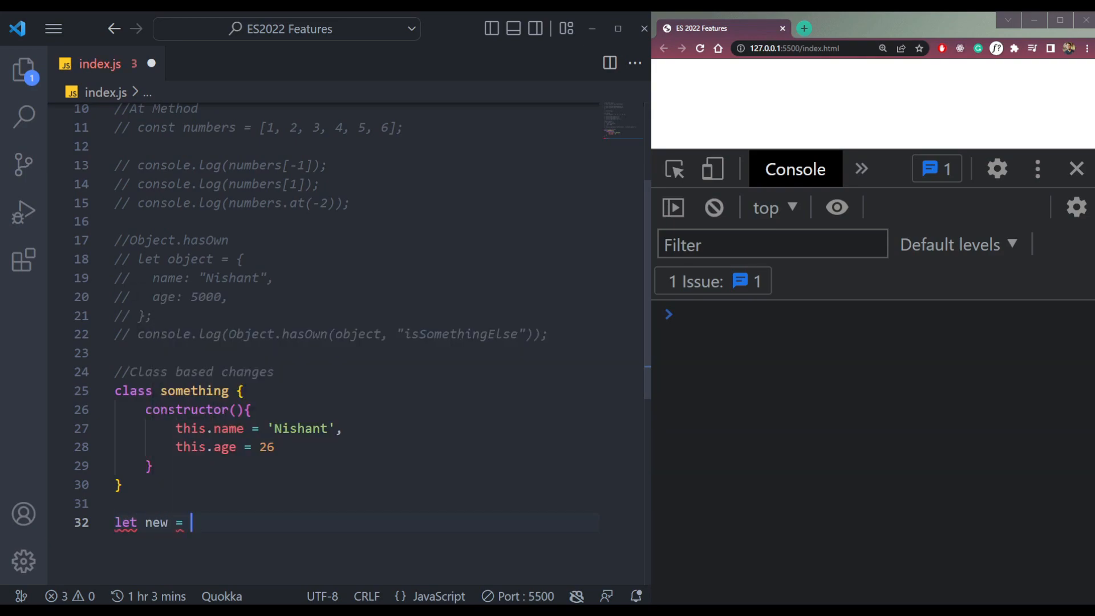
pyautogui.write('new so')
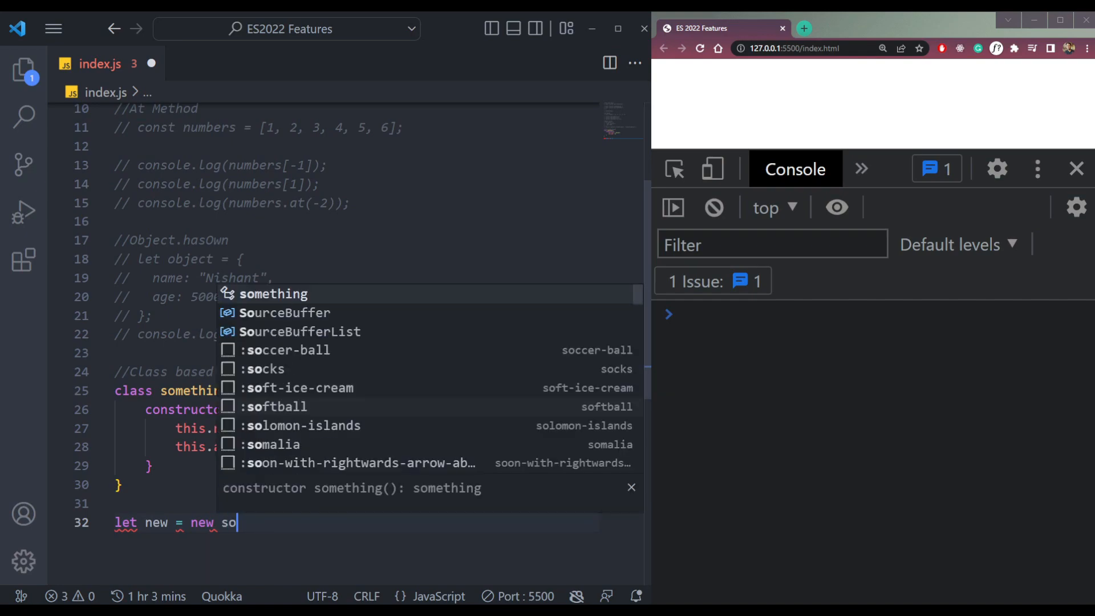
pyautogui.press('Tab')
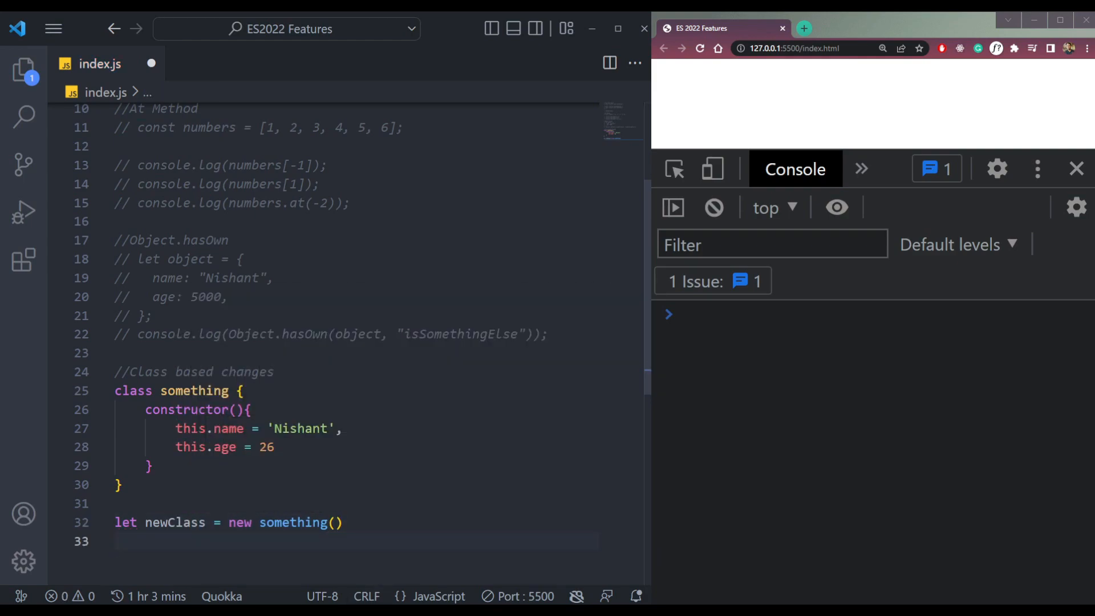
pyautogui.write('console.log')
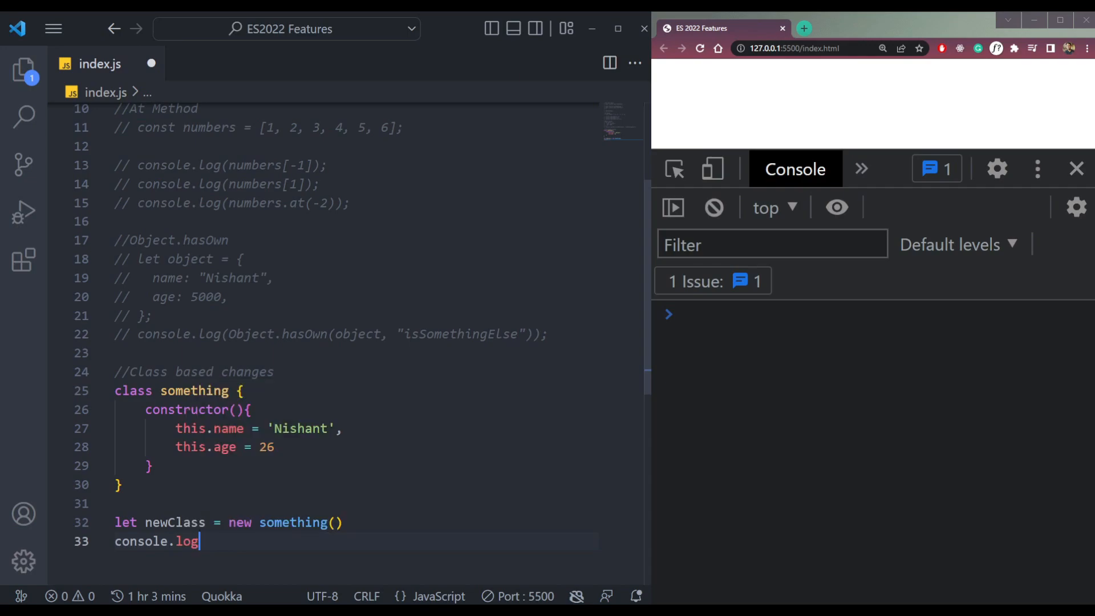
pyautogui.write('(newClass);')
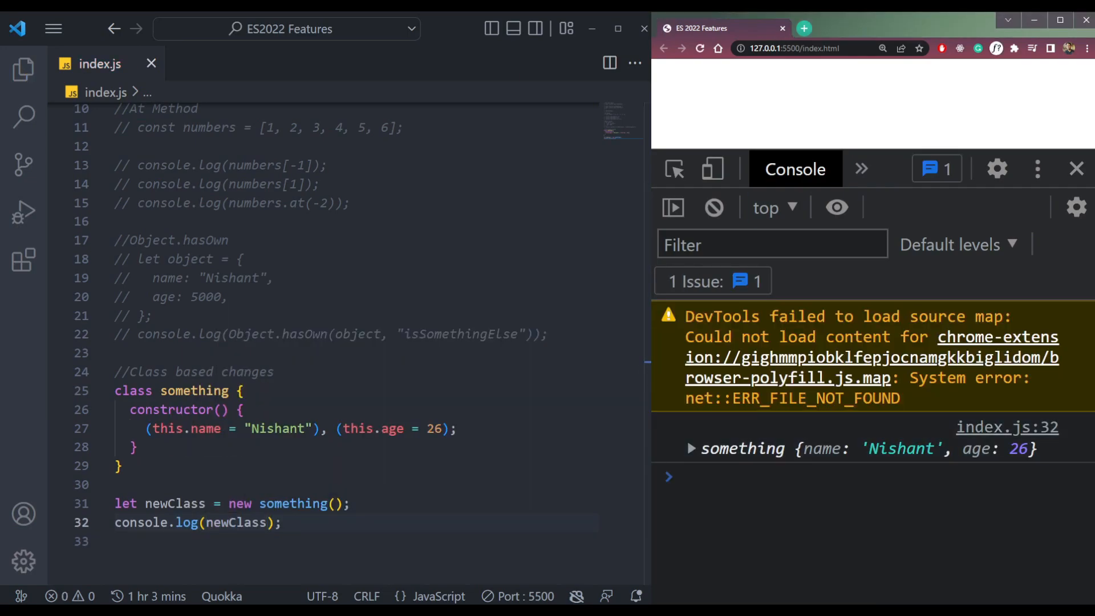
# Step: Expand the logged object in the console and select the constructor block for deletion
pyautogui.click(690, 449)
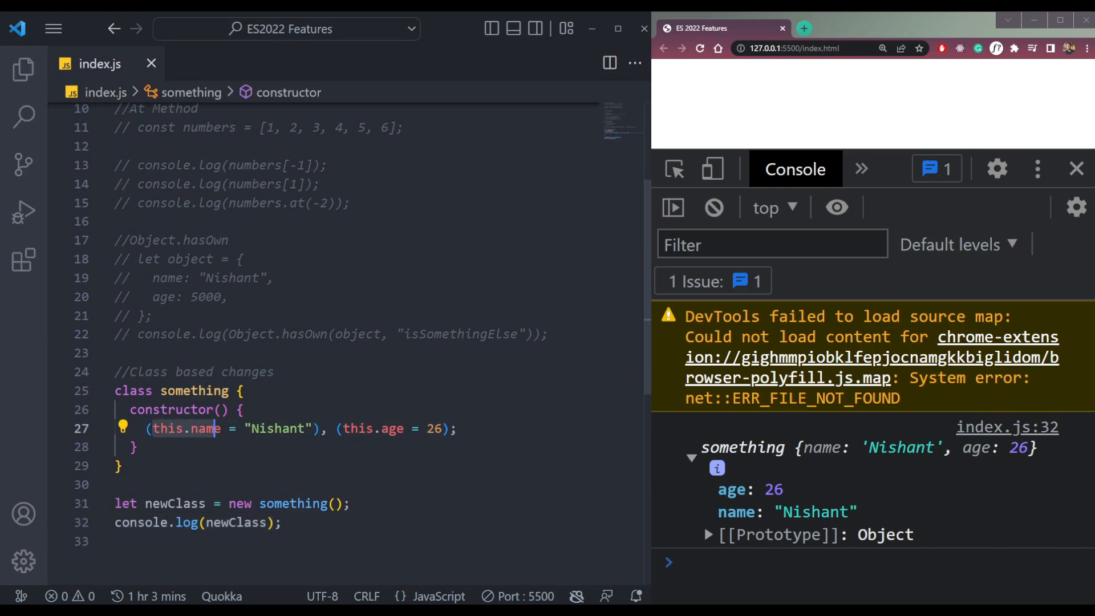
pyautogui.moveTo(217, 428); pyautogui.dragTo(315, 428)
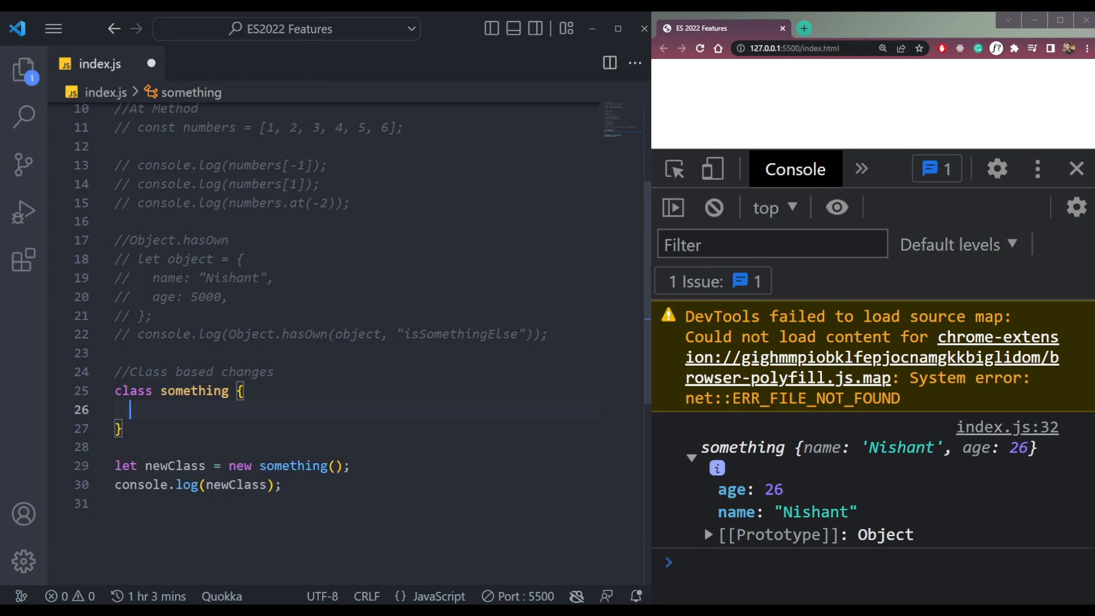
# Step: Declare name = 'Nishant' and age = 26 as class fields, save, and expand the logged instance
pyautogui.write("name = '")
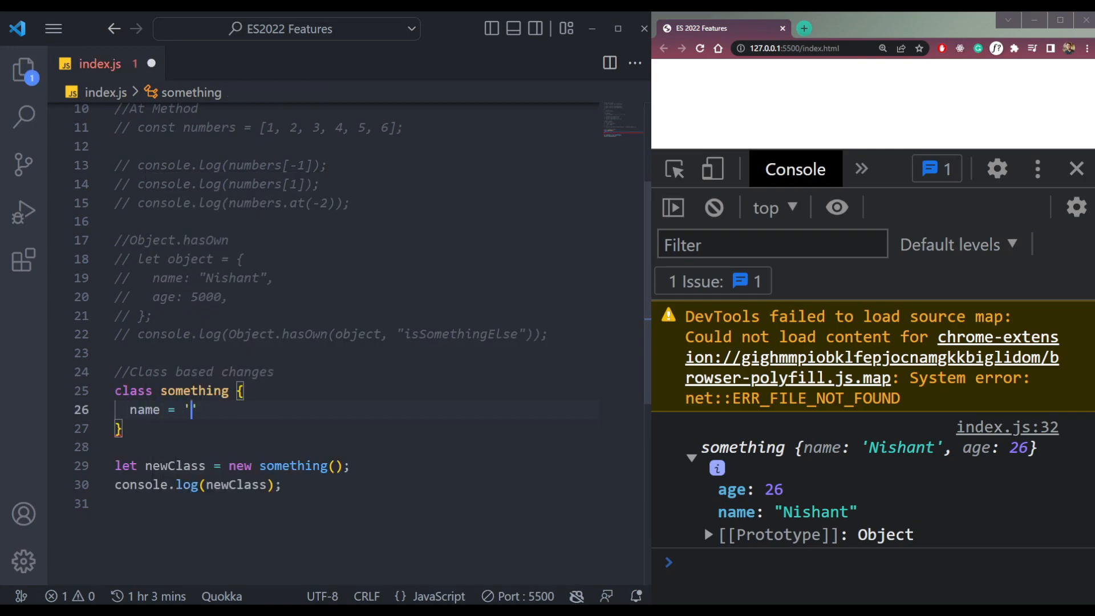
pyautogui.write("Nishant',")
pyautogui.write("age = '")
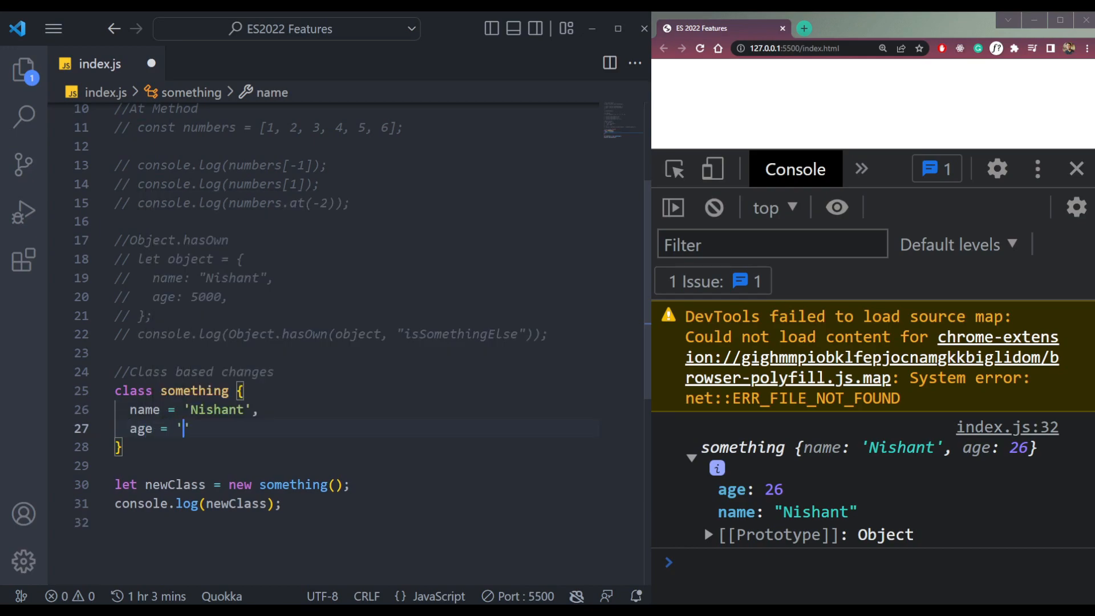
pyautogui.write('26')
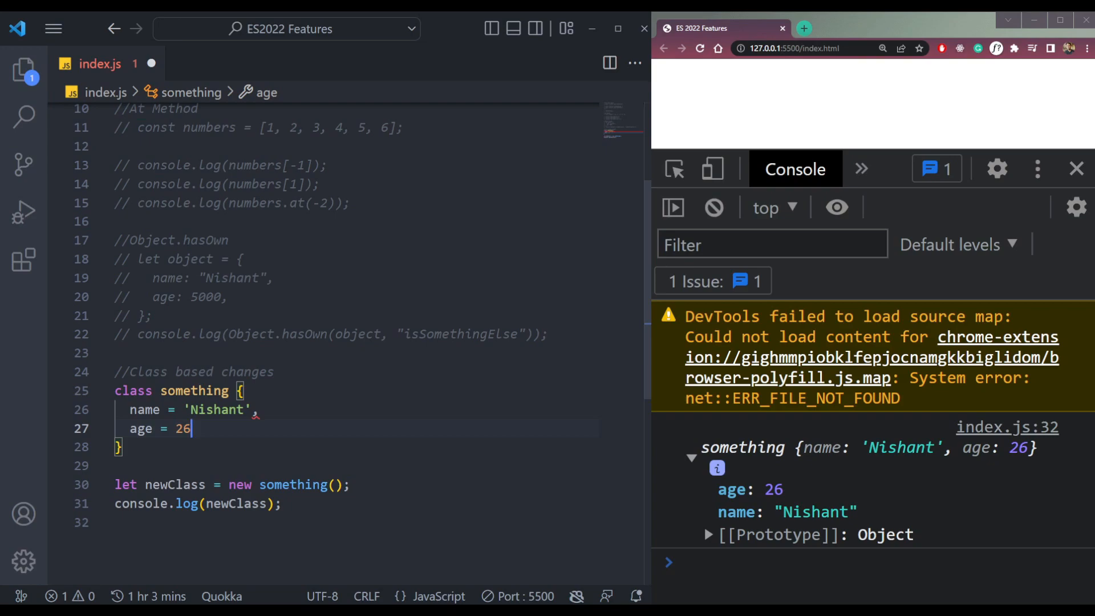
pyautogui.press('ctrl+s')
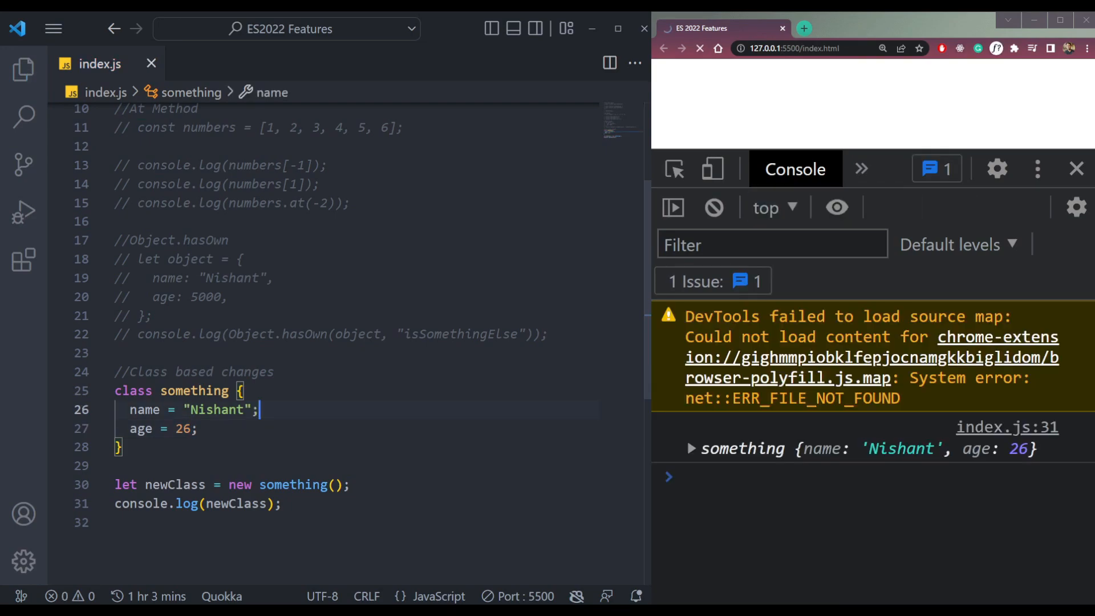
pyautogui.click(689, 448)
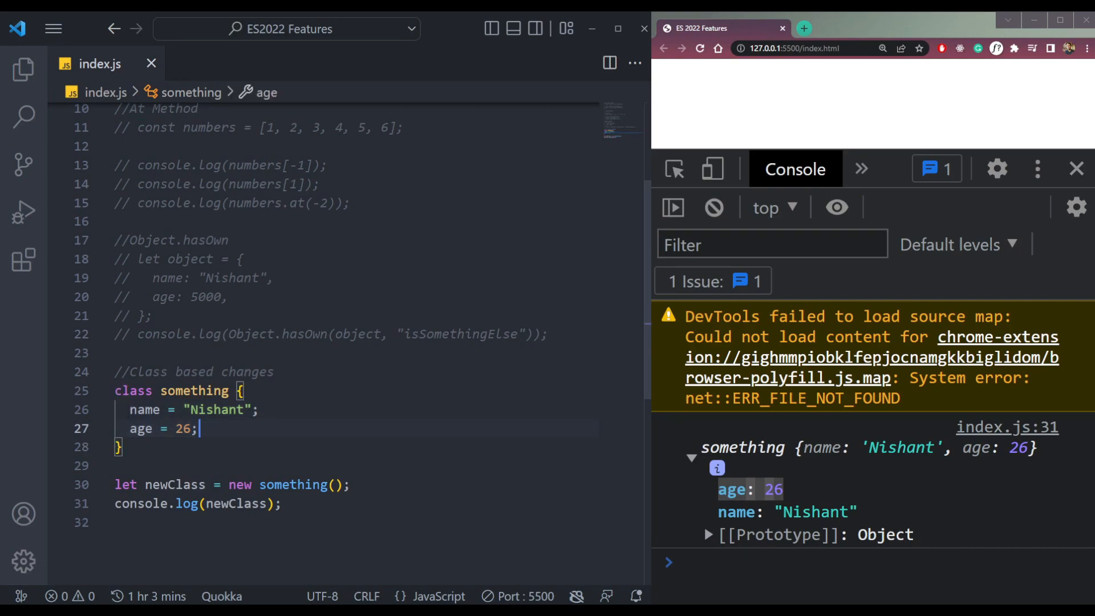
pyautogui.press('Enter')
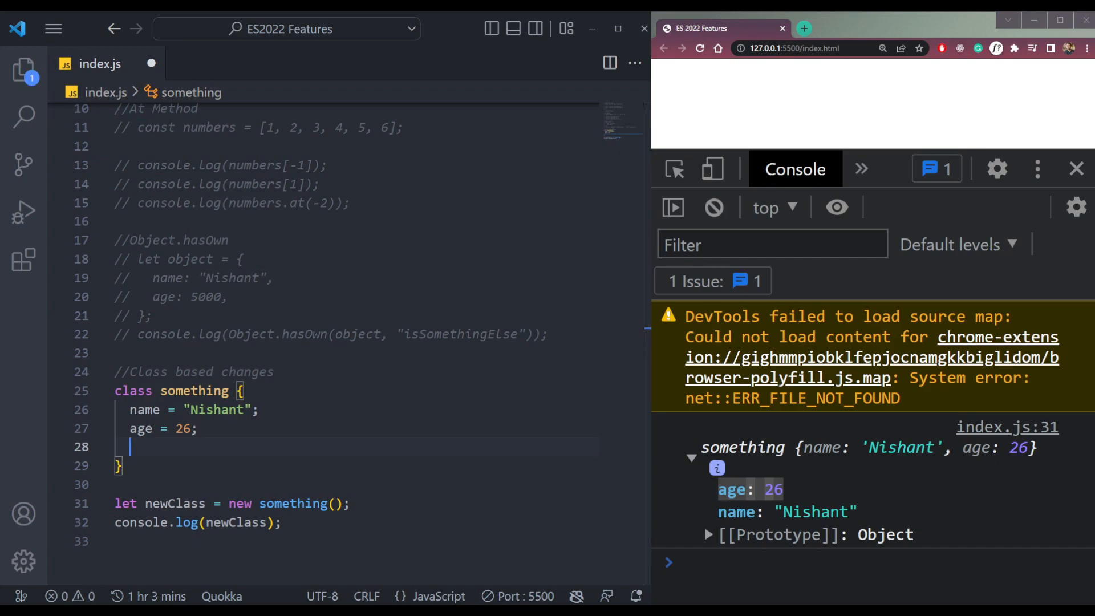
# Step: Make isSomething a private #isSomething = false field and move below the log line
pyautogui.write('isSomething: fka')
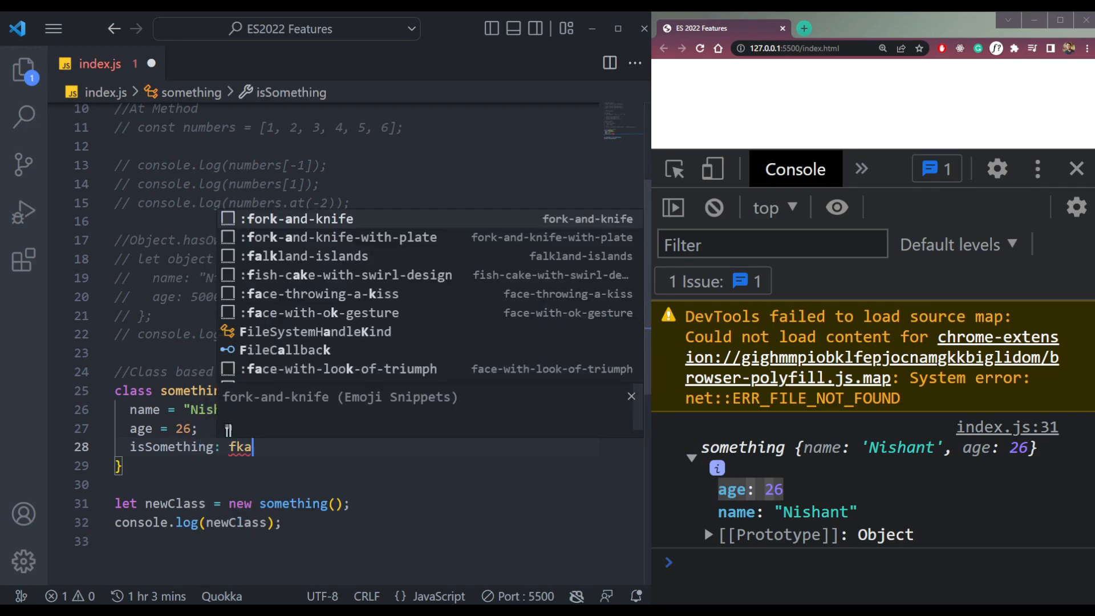
pyautogui.write('false')
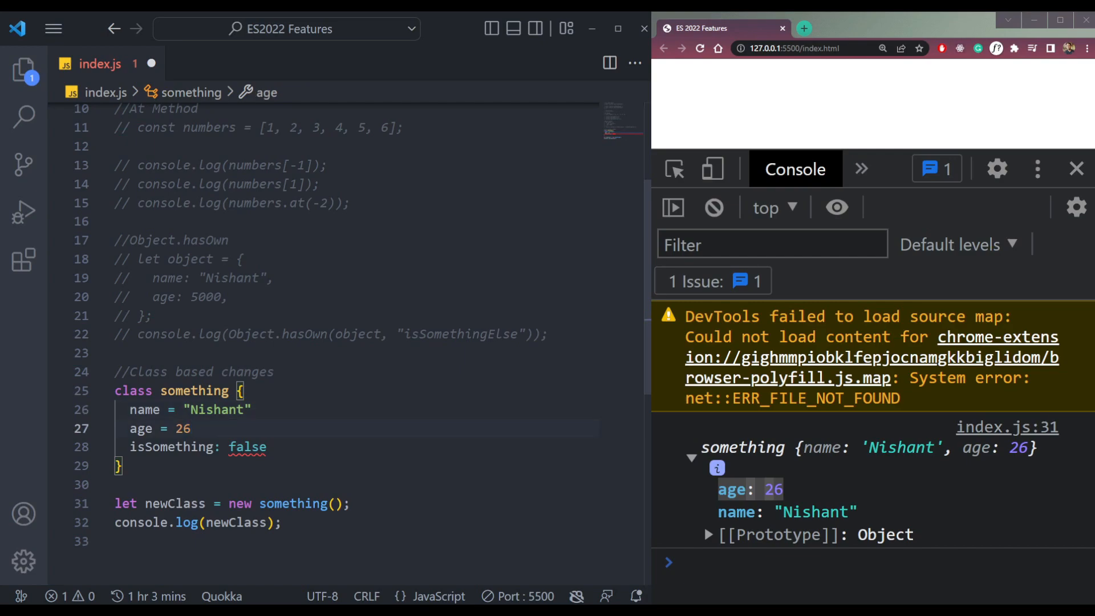
pyautogui.click(222, 447)
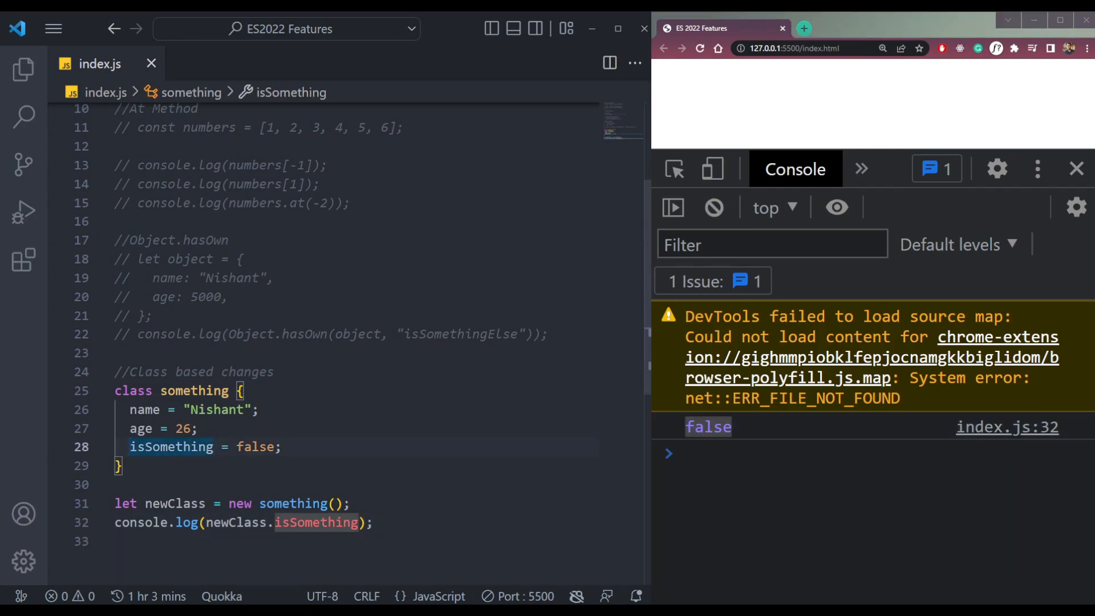
pyautogui.write('#')
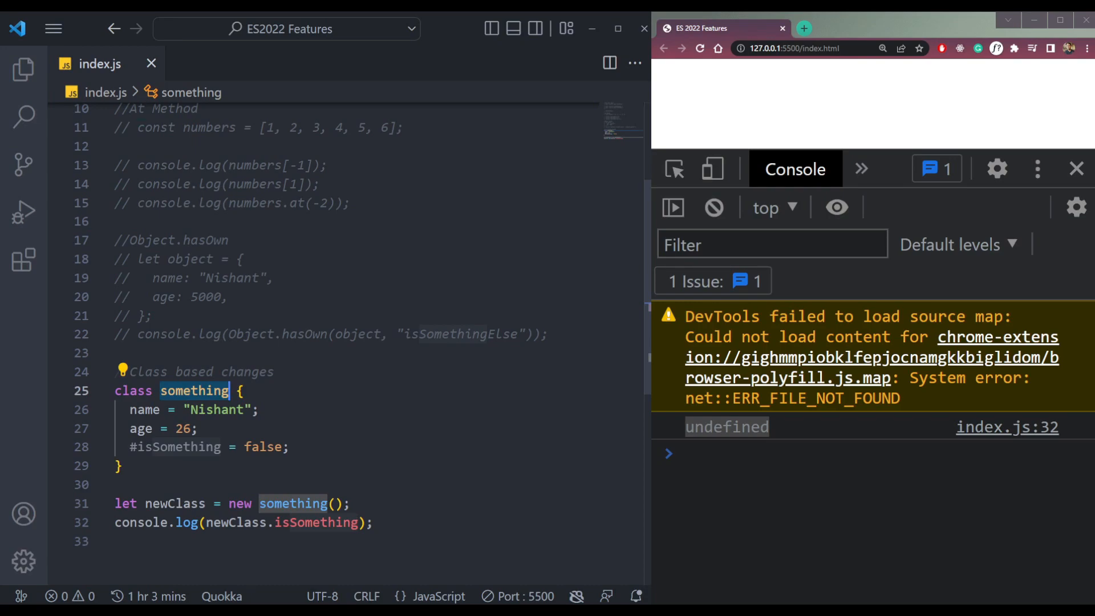
pyautogui.click(176, 447)
pyautogui.write('//Static Class Field')
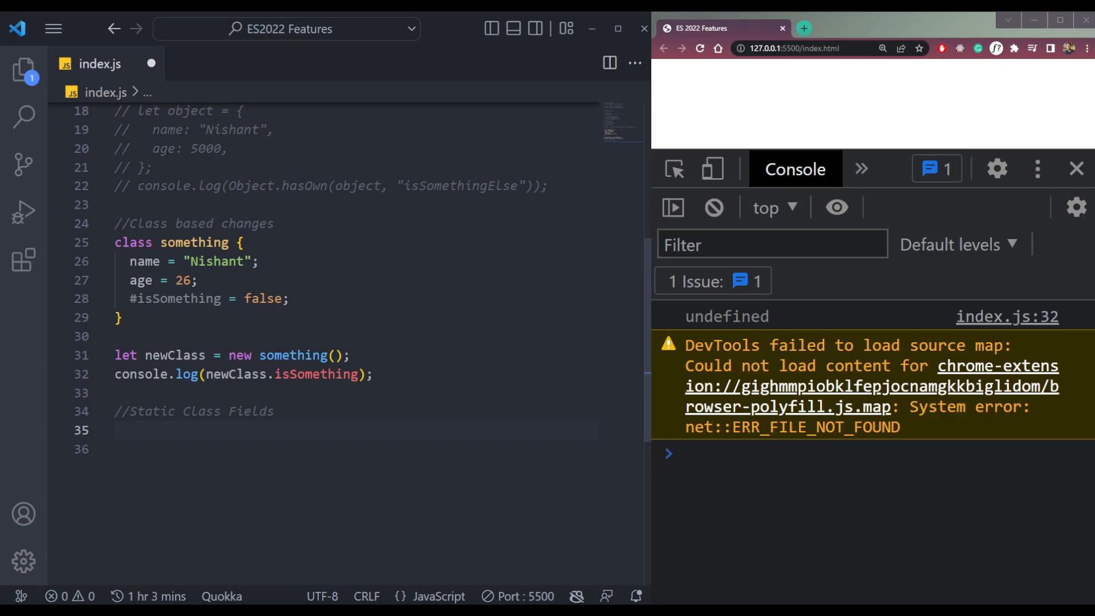
# Step: Assign something.hello = 'Hello' below the class demo comment
pyautogui.write('s')
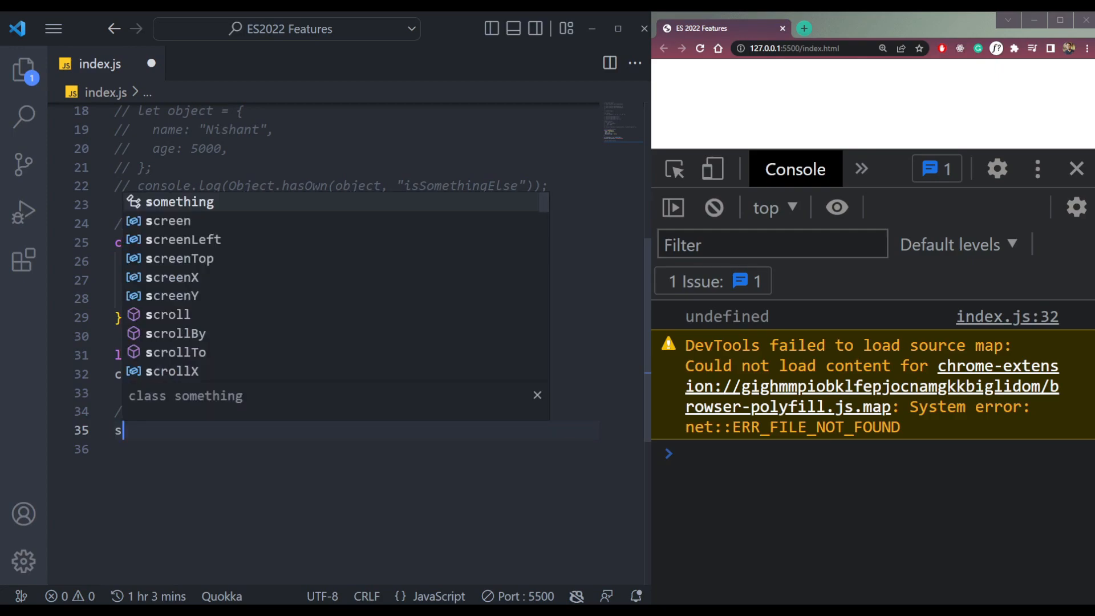
pyautogui.write('omething.')
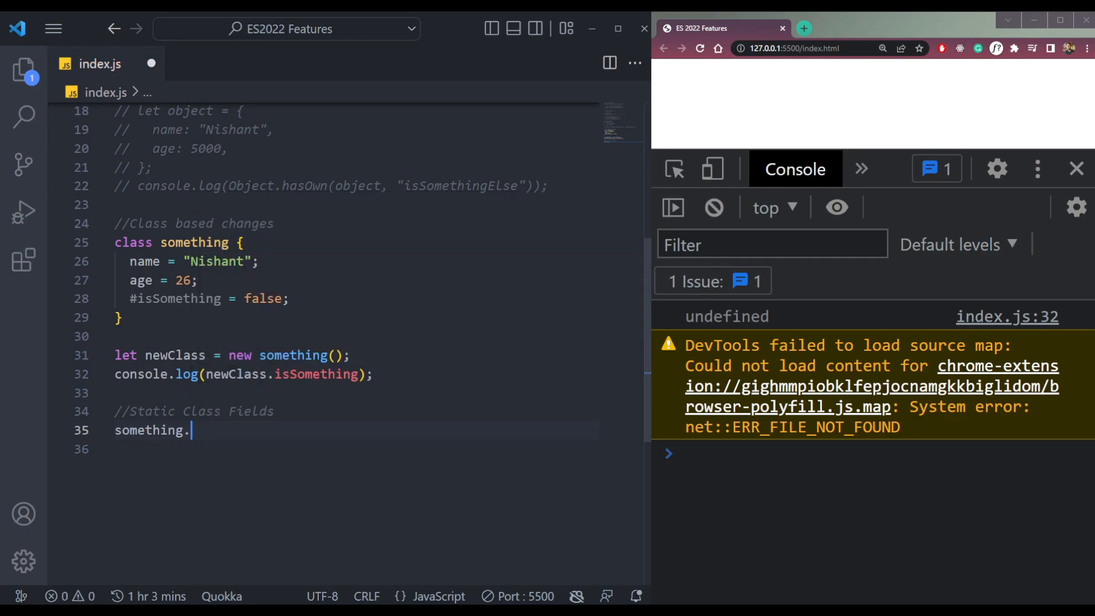
pyautogui.write('hello')
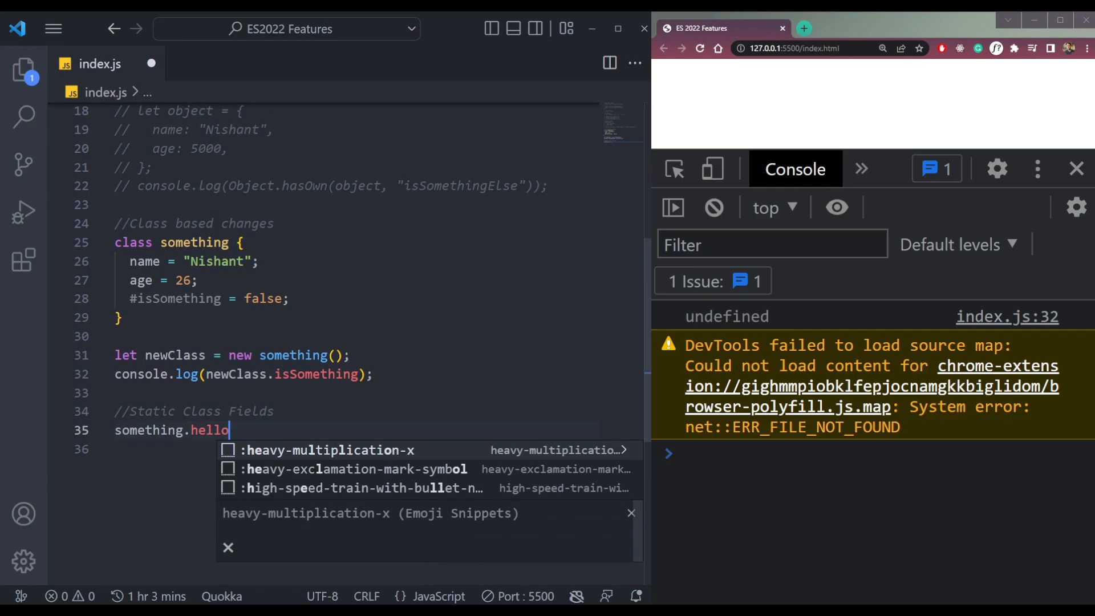
pyautogui.write("= 'Hel")
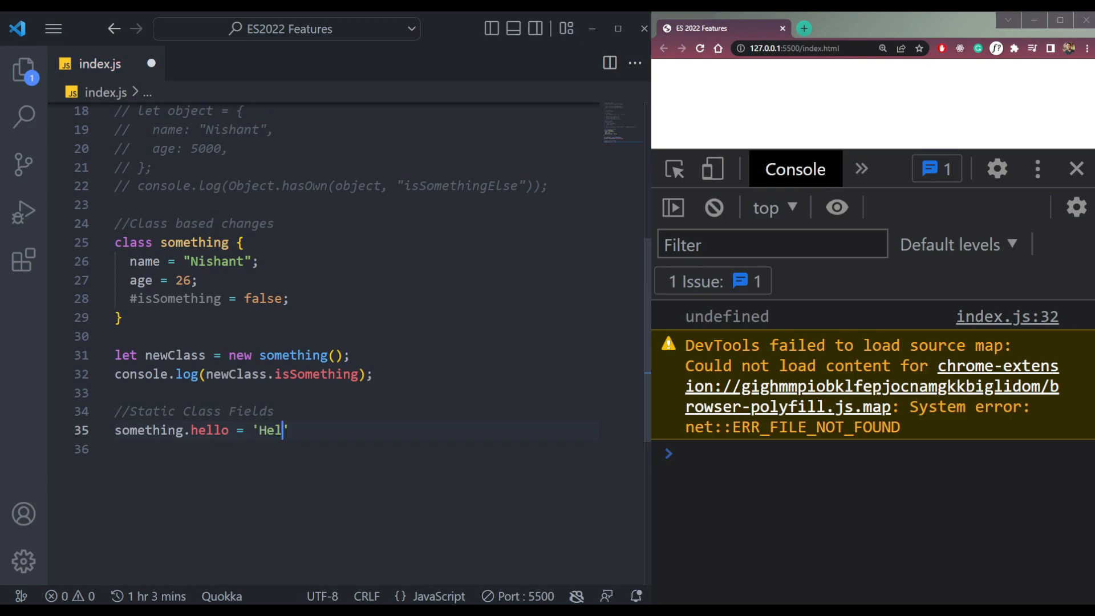
pyautogui.write("lo'")
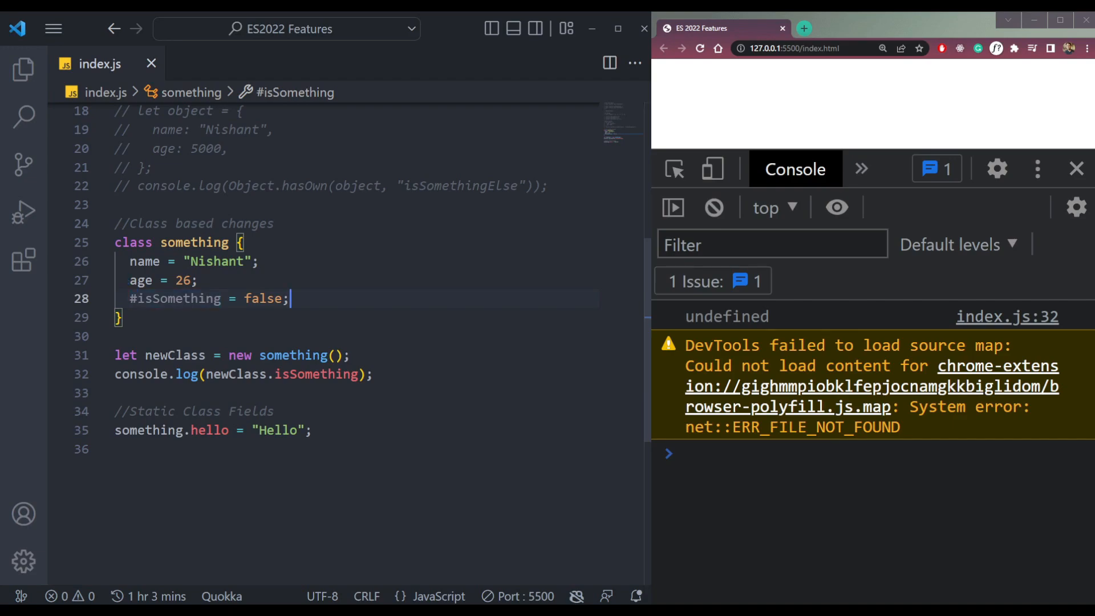
# Step: Declare static hello = 'hello' on a new line inside the class body
pyautogui.press('Enter')
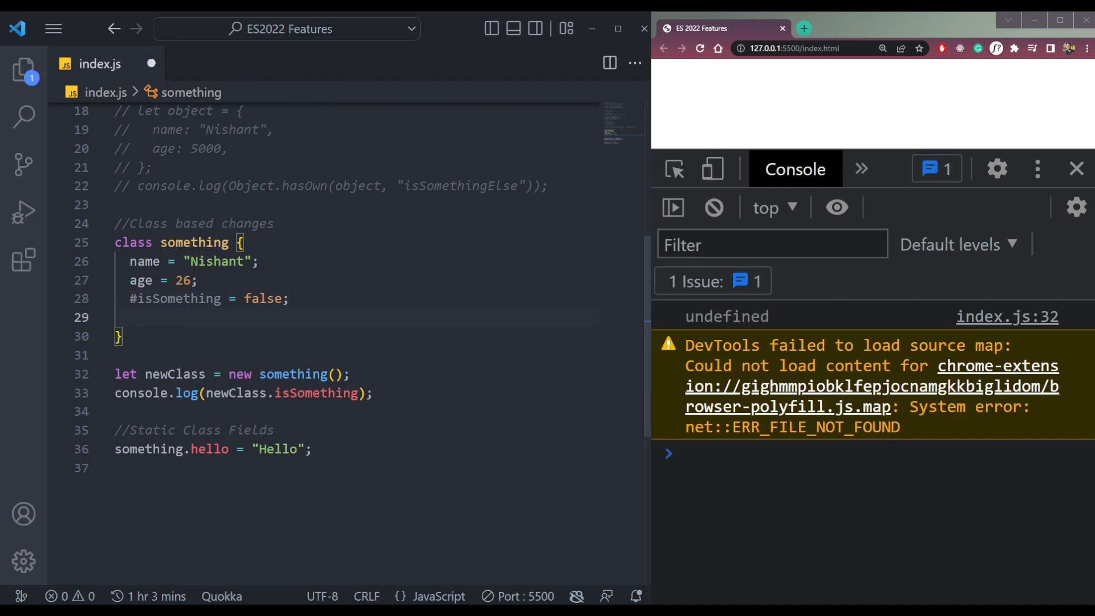
pyautogui.write('hellp')
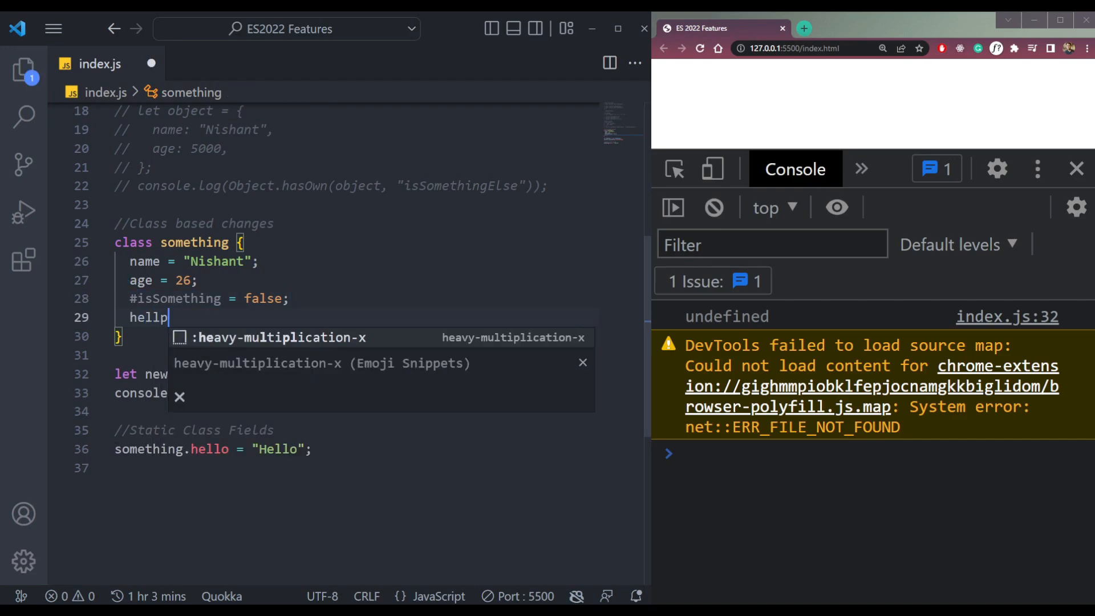
pyautogui.press('Backspace')
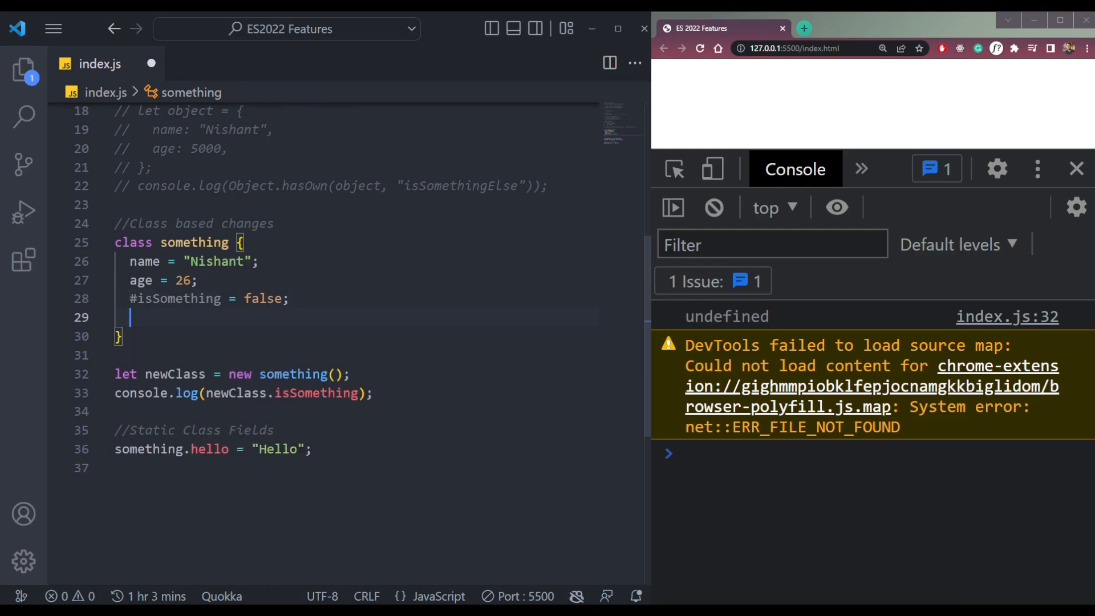
pyautogui.write('static')
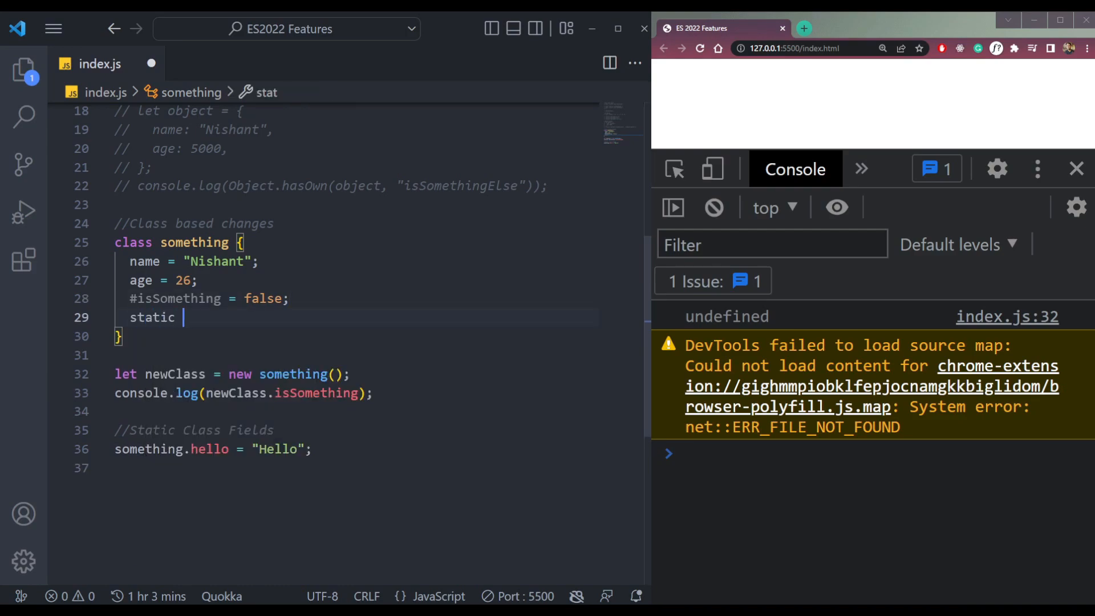
pyautogui.write('hello =')
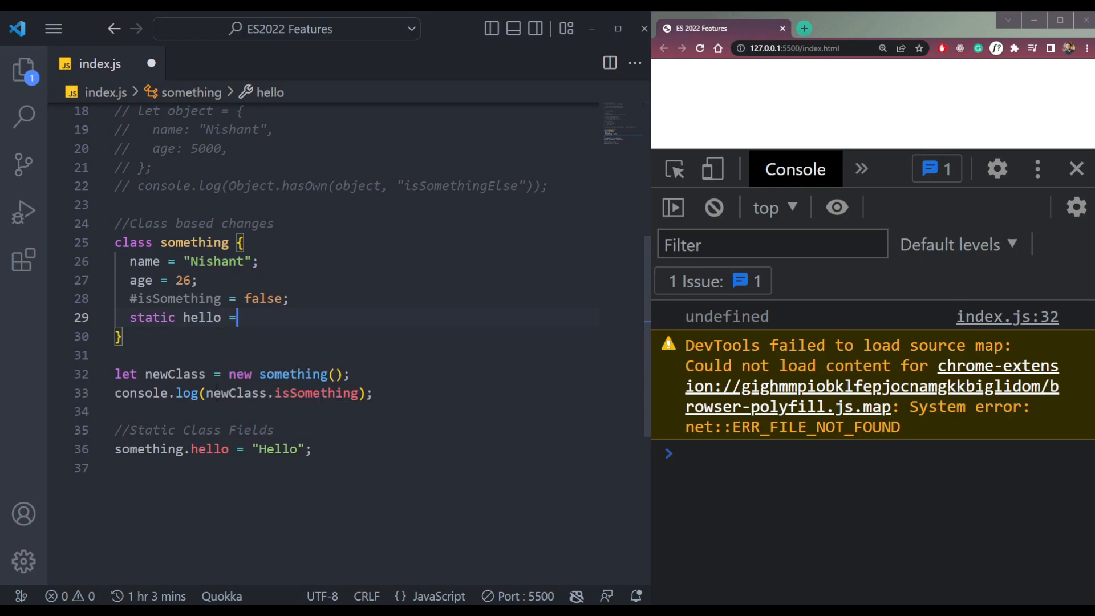
pyautogui.write("'hello'")
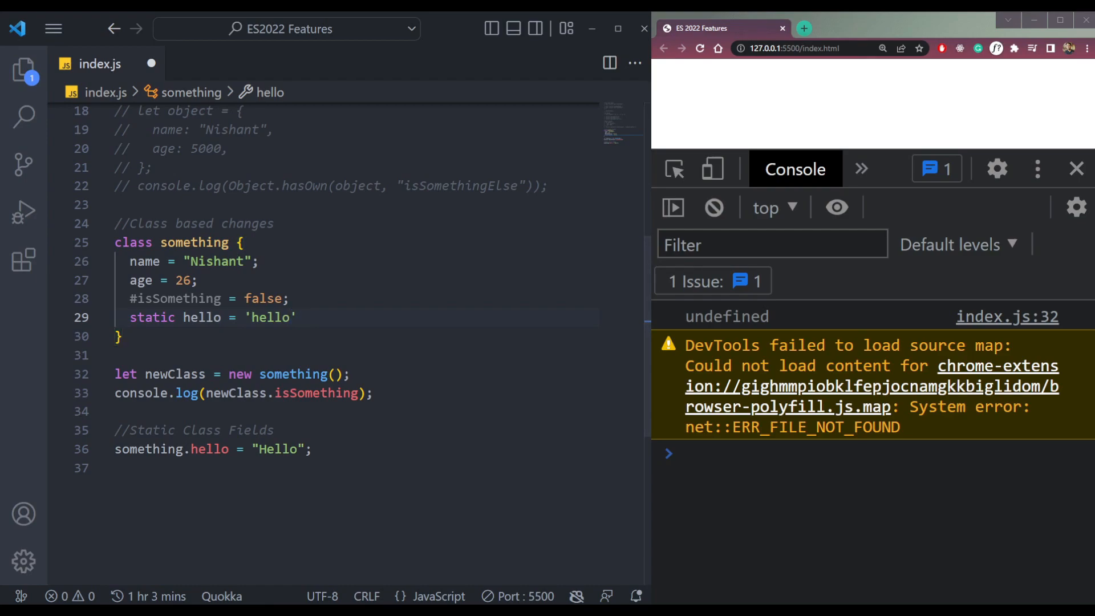
# Step: Declare a static doSomething() method with an opening brace in the class
pyautogui.press('Enter')
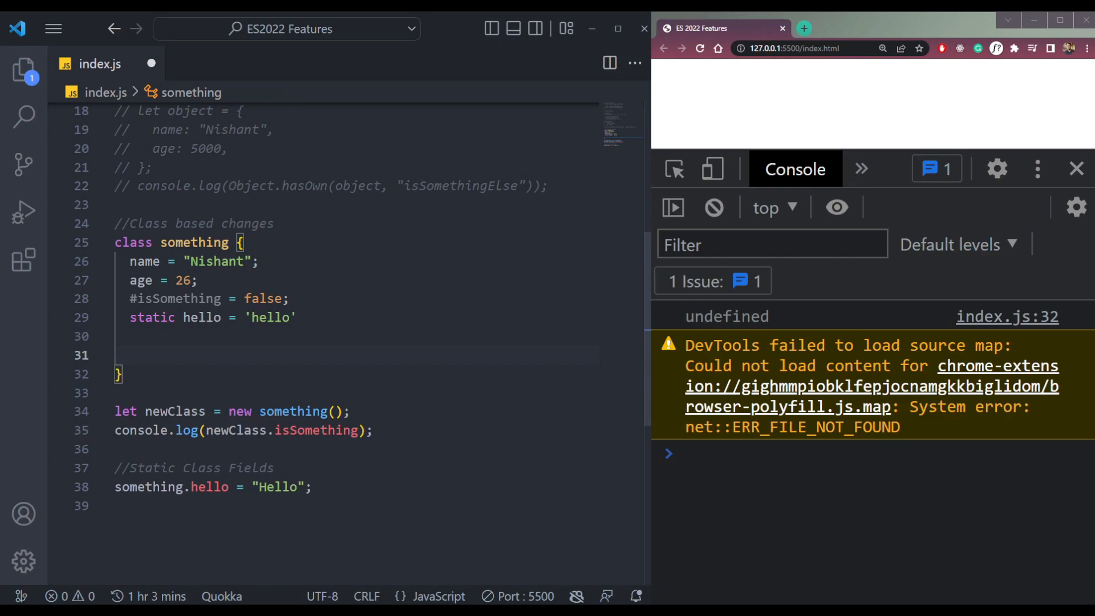
pyautogui.write('doSOm')
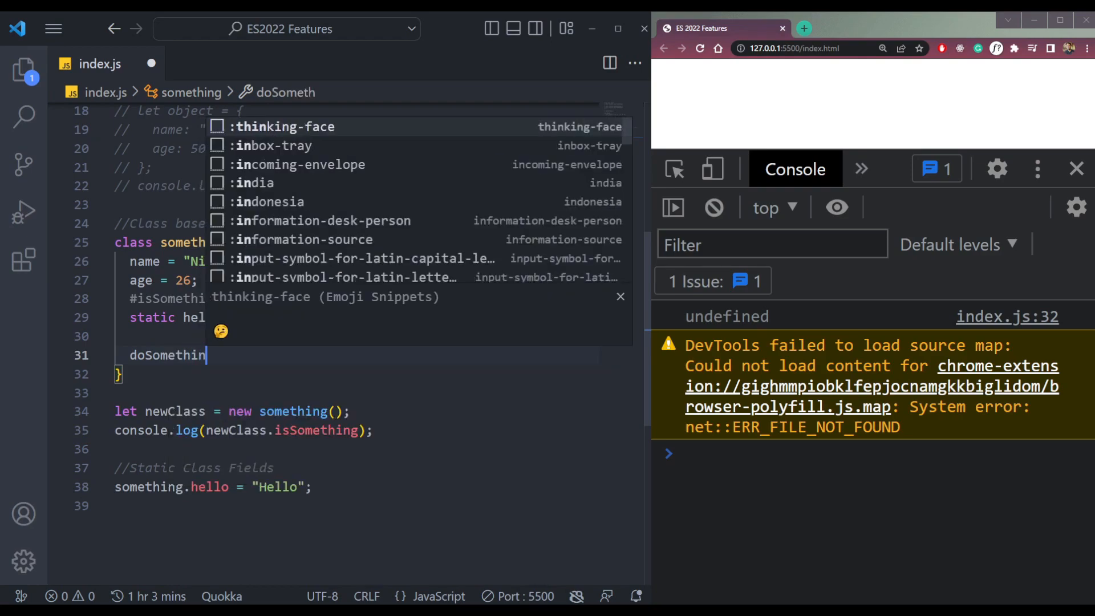
pyautogui.write('g()')
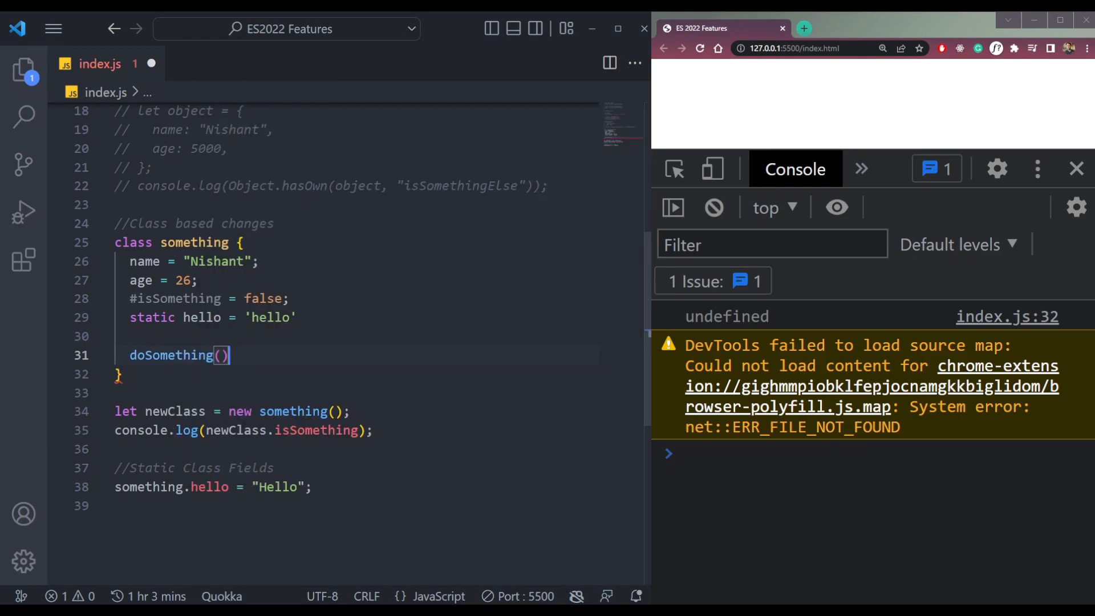
pyautogui.write('{')
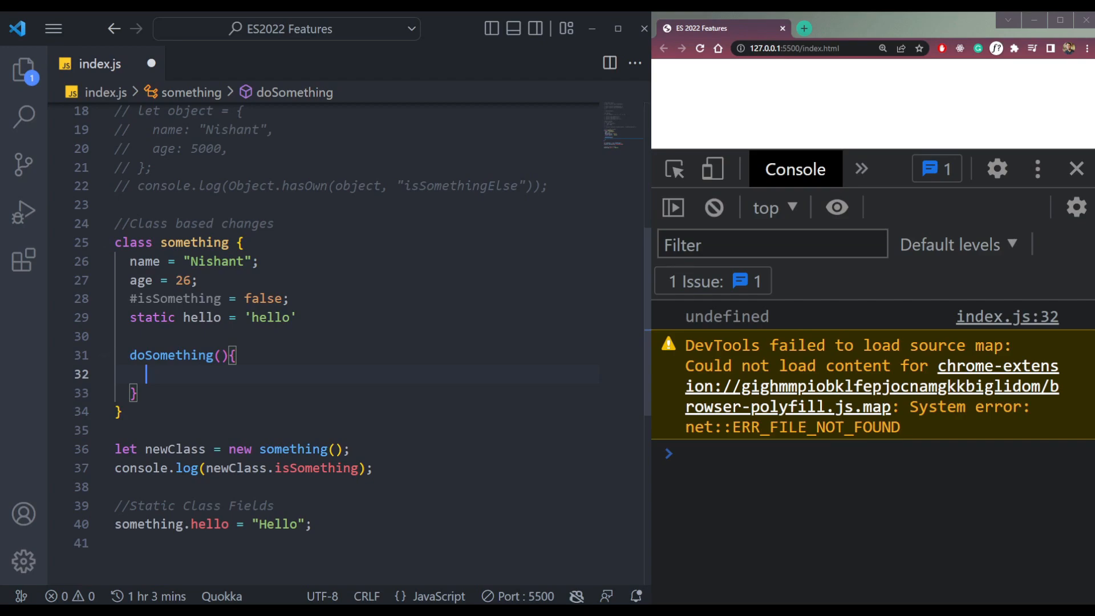
pyautogui.write('std')
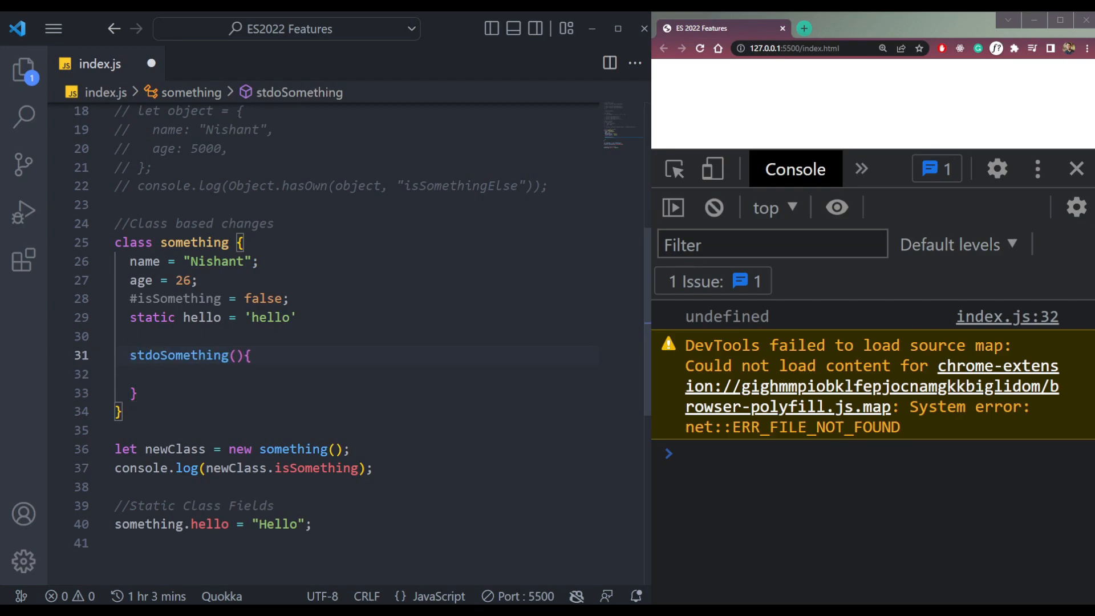
pyautogui.write('static doSomething')
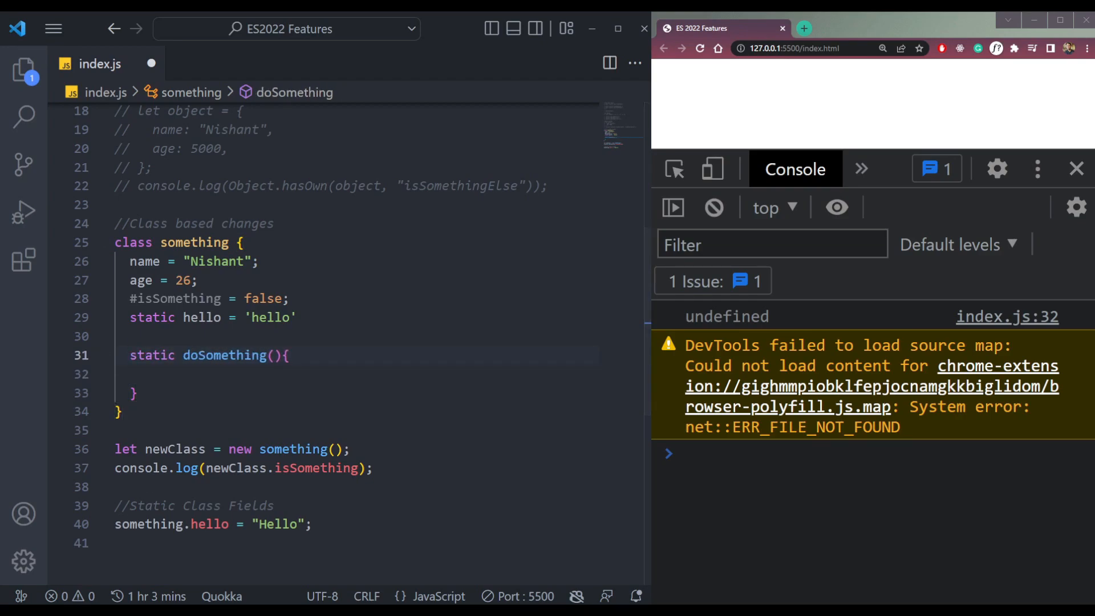
# Step: Give doSomething a body containing a return statement
pyautogui.click(118, 374)
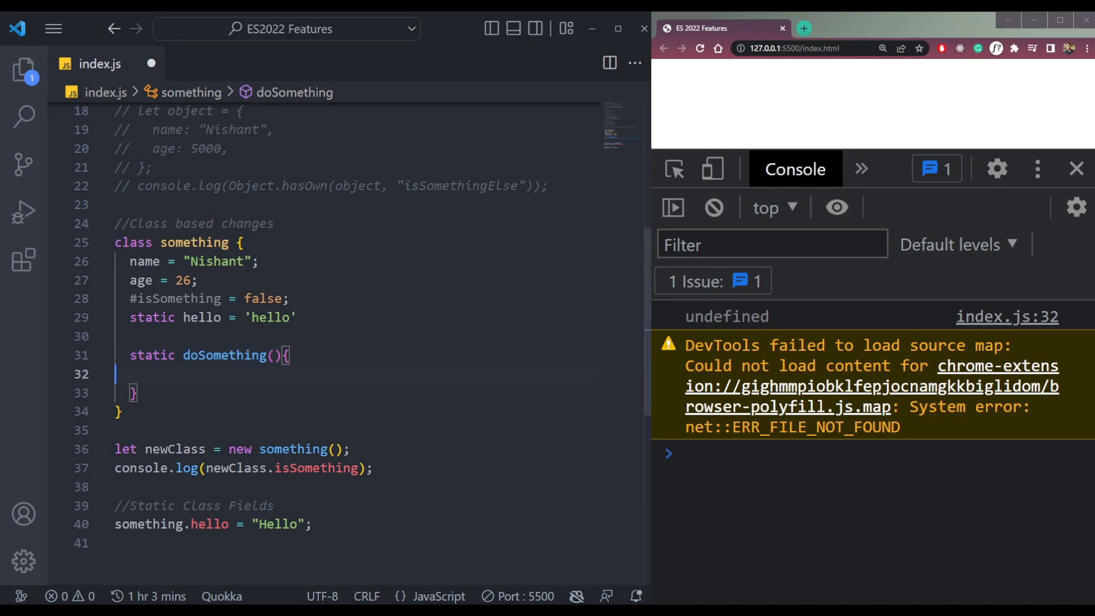
pyautogui.write('return')
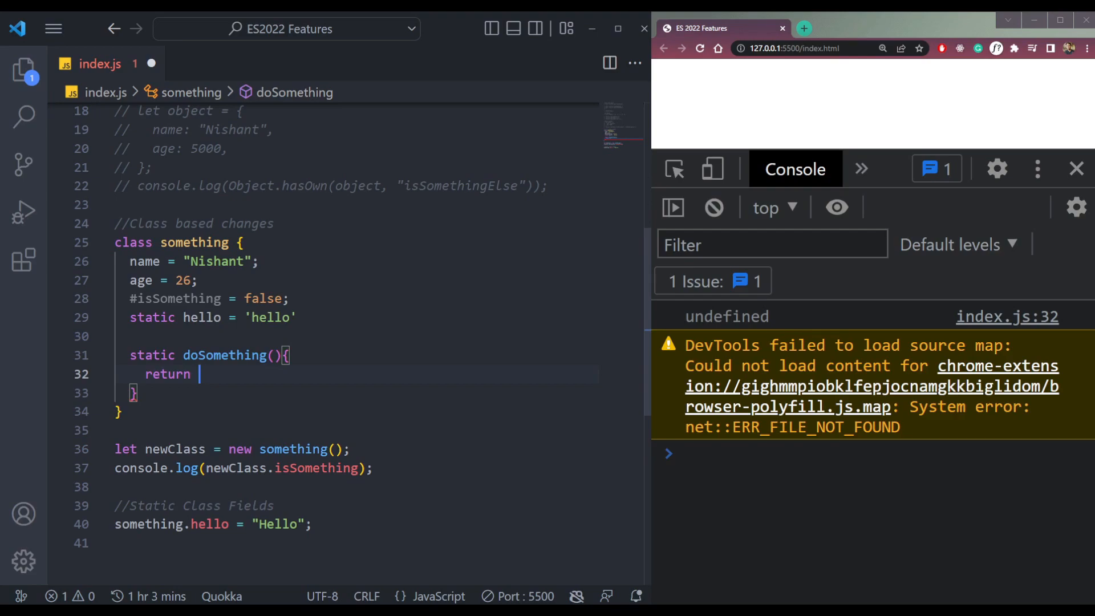
pyautogui.write('{')
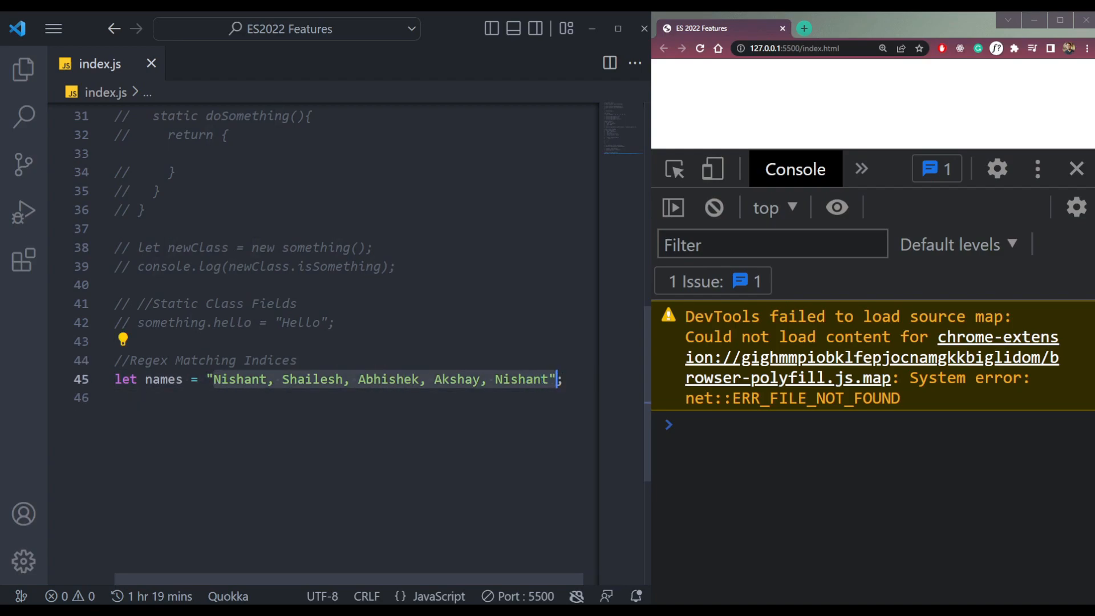
# Step: Start an empty line right after the let names string declaration
pyautogui.click(267, 379)
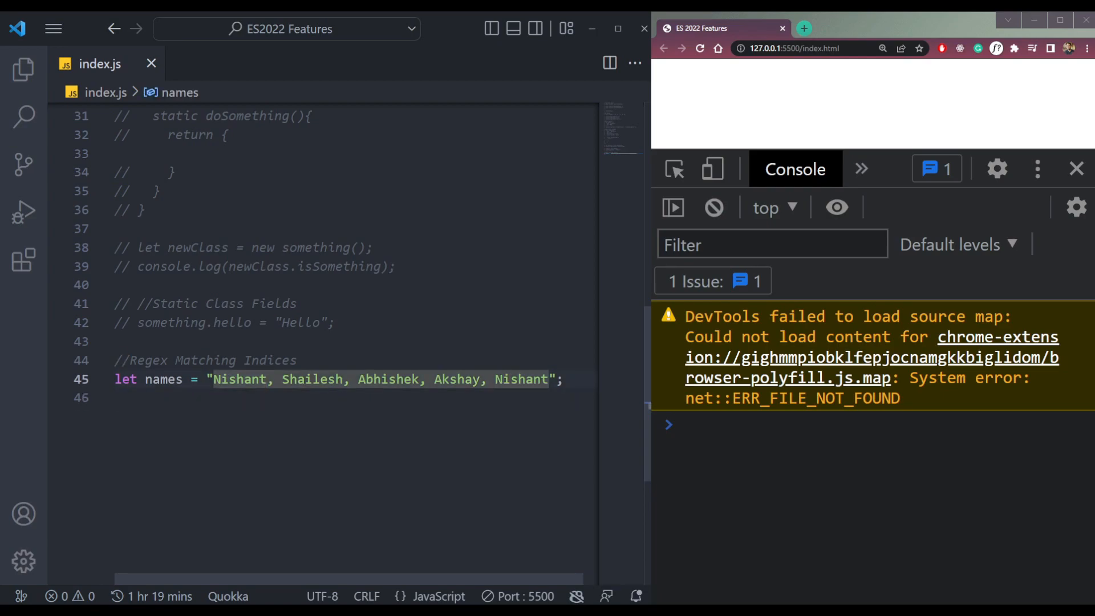
pyautogui.press('Enter')
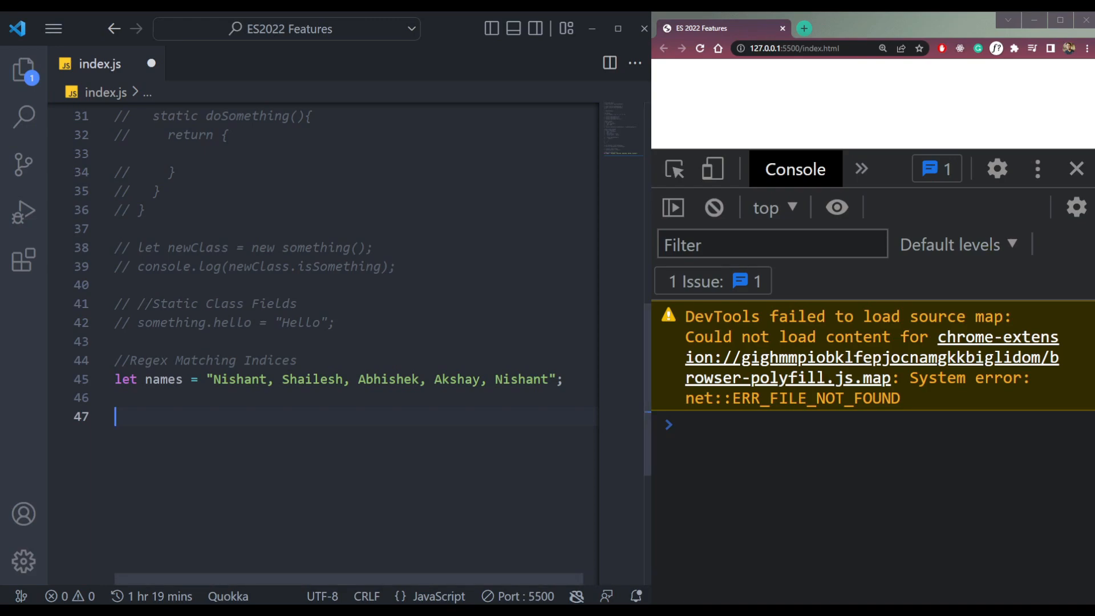
# Step: Declare let pattern = /(Nishant)/g
pyautogui.write('let ew')
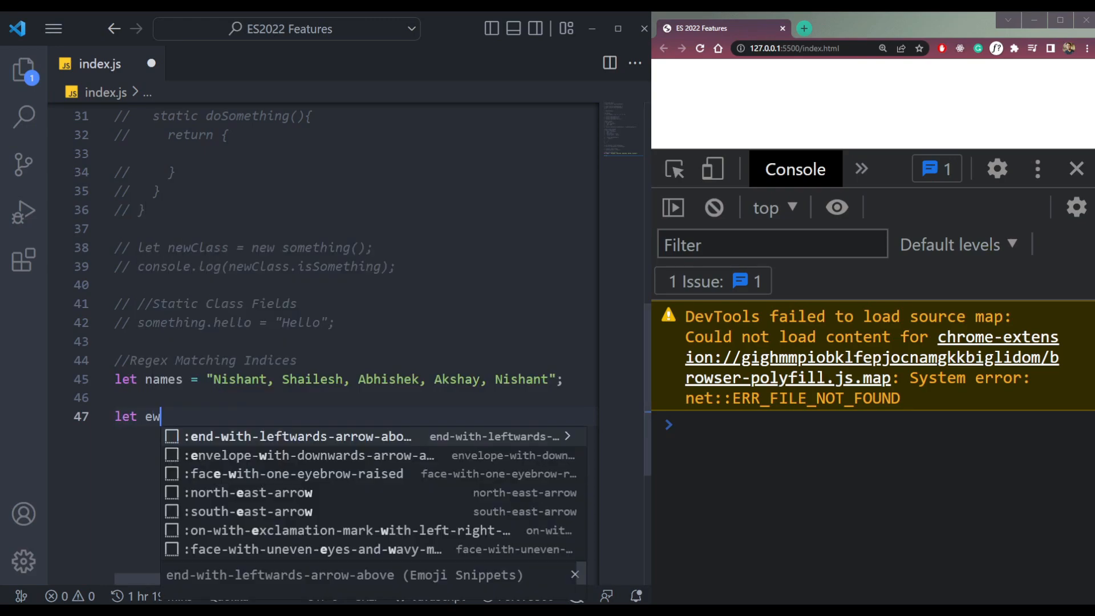
pyautogui.write('pattern =')
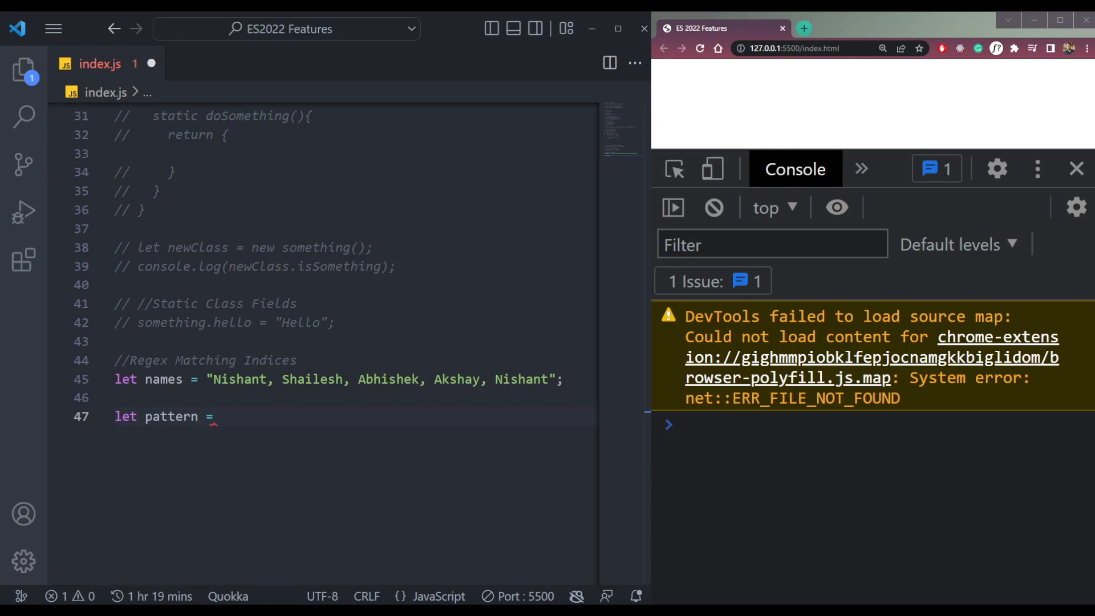
pyautogui.write('/')
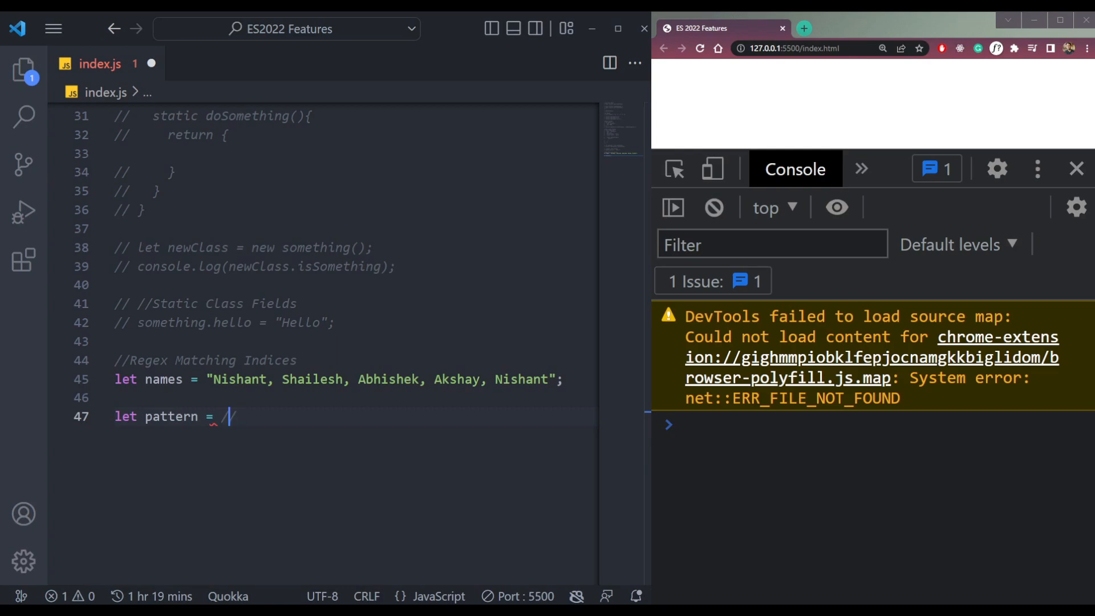
pyautogui.write('(')
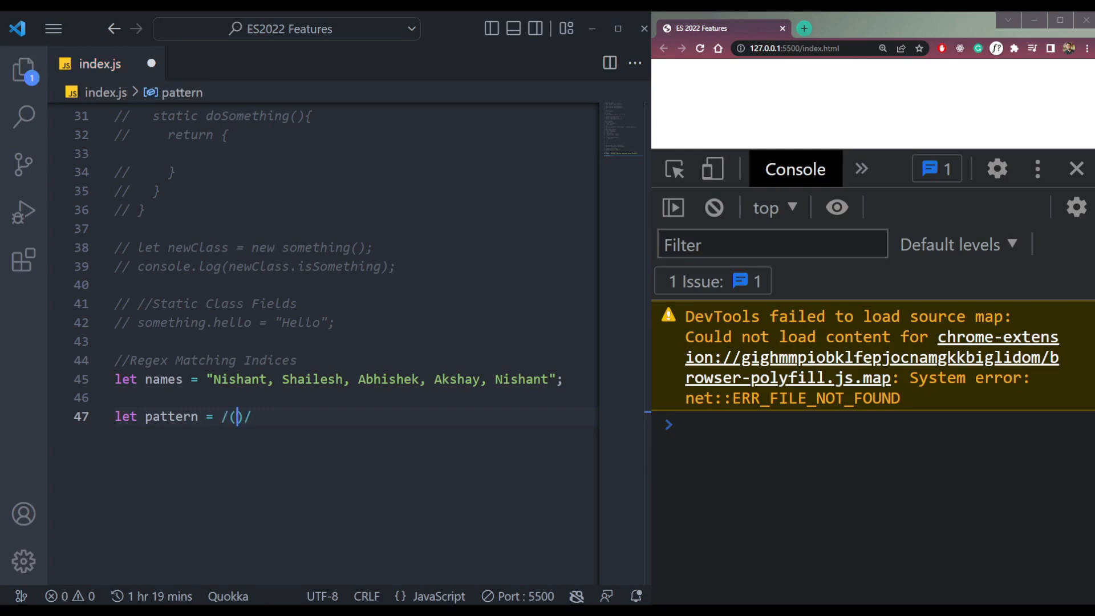
pyautogui.write('Nishant')
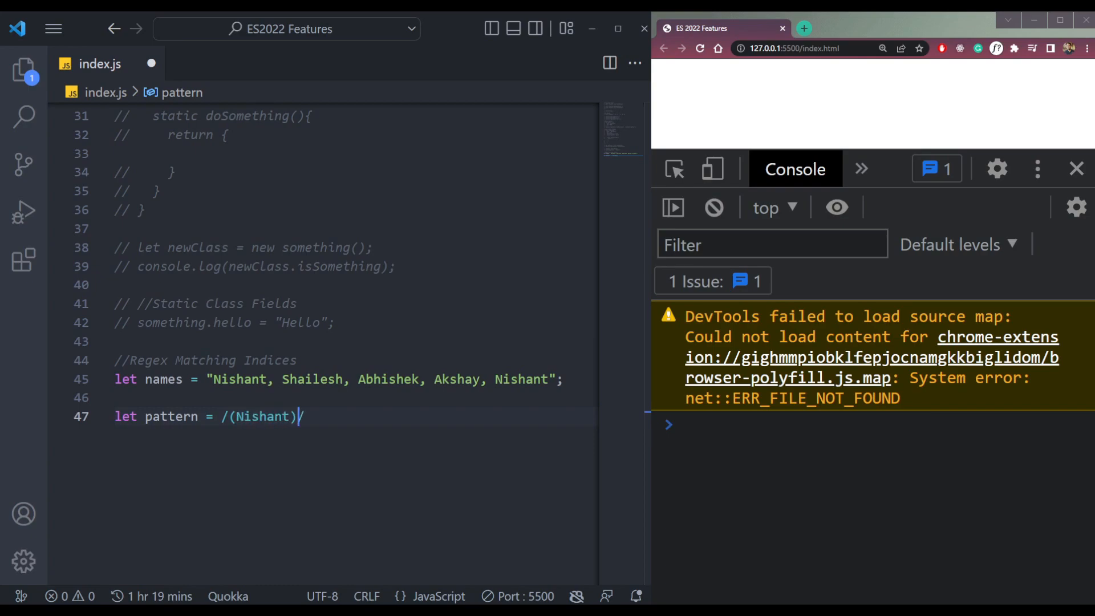
pyautogui.write('g')
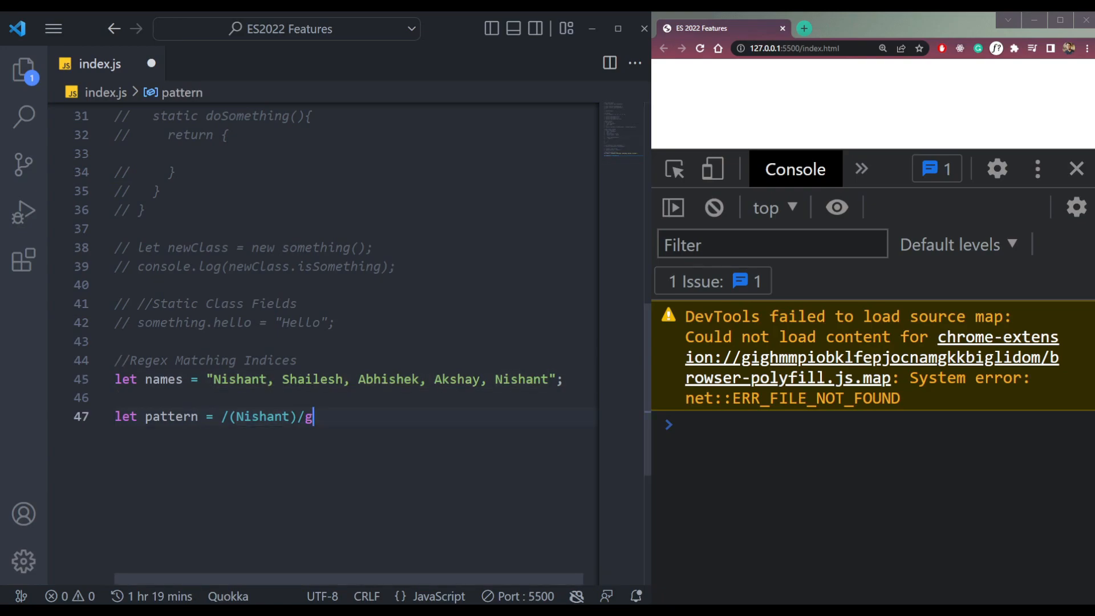
# Step: Declare let matches = [...names.matchAll(pattern)] on the next line
pyautogui.press('Enter')
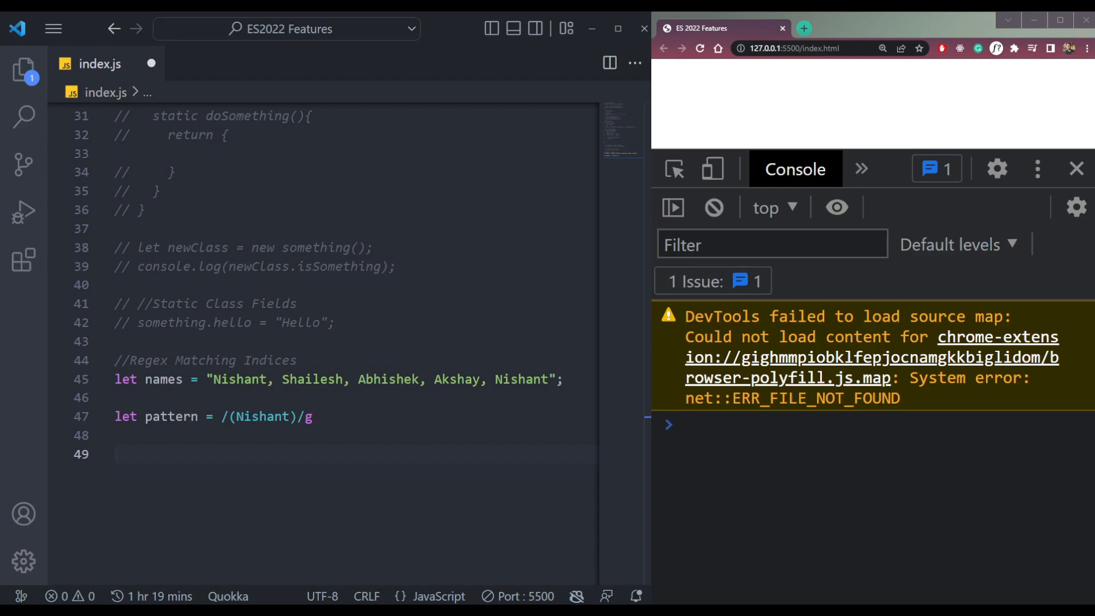
pyautogui.write('let')
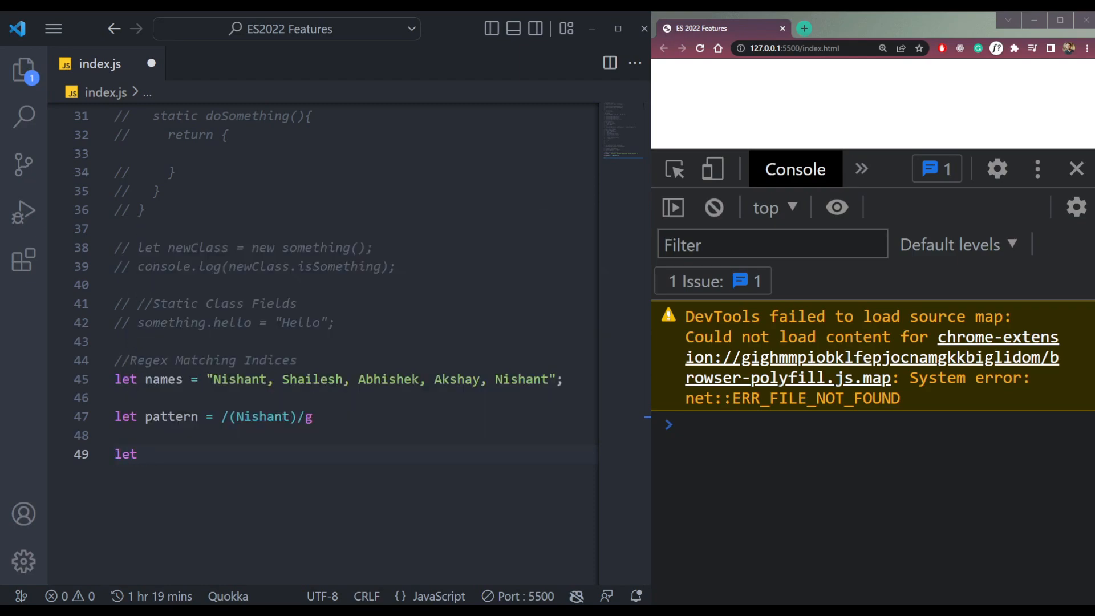
pyautogui.write('matches =')
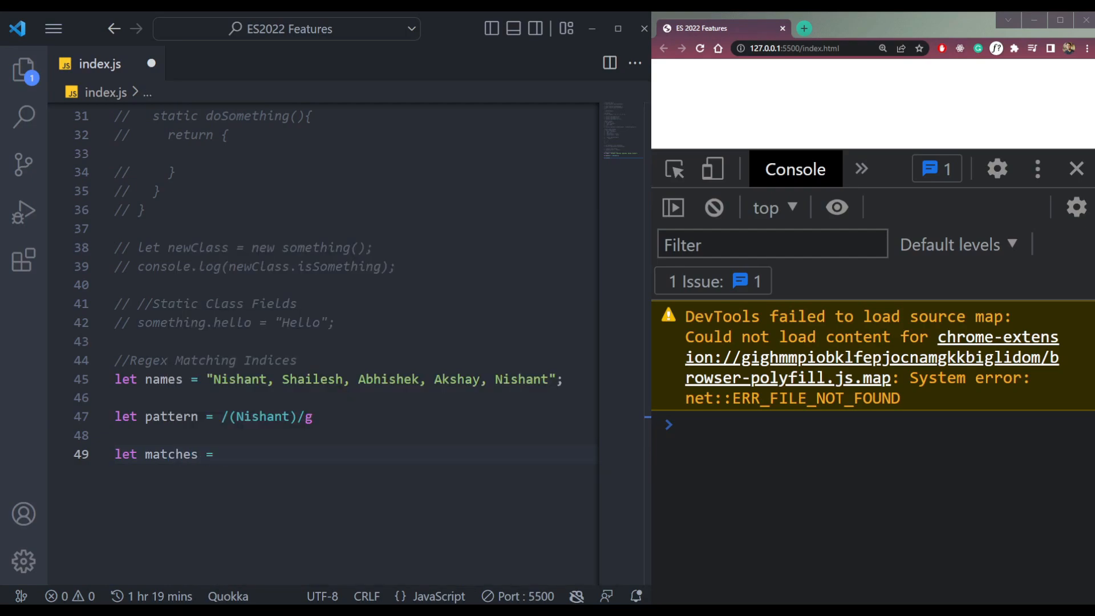
pyautogui.write('[..]')
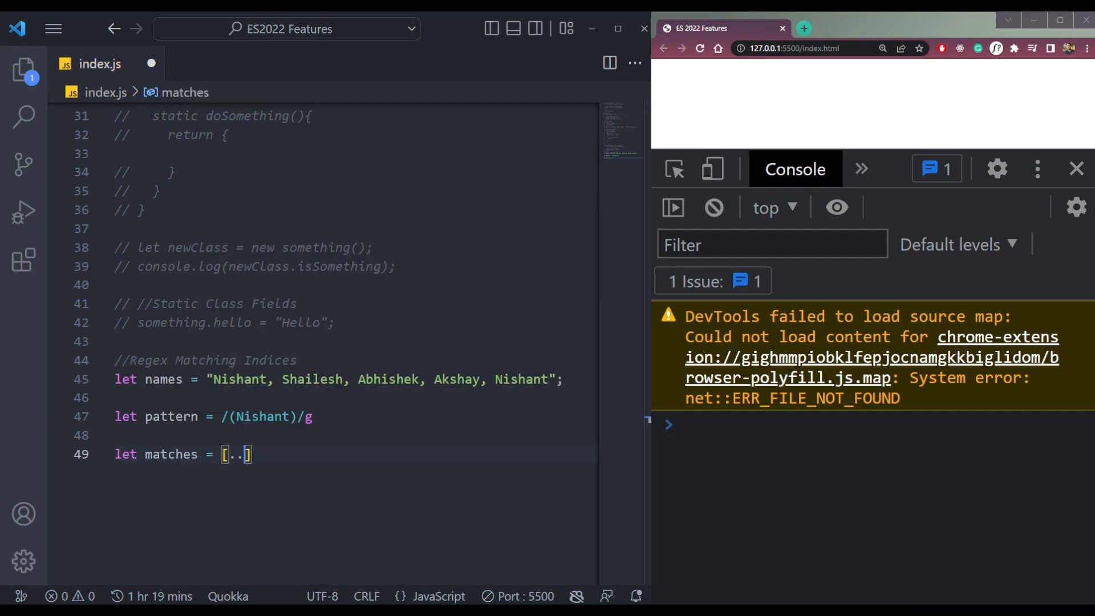
pyautogui.write('...names')
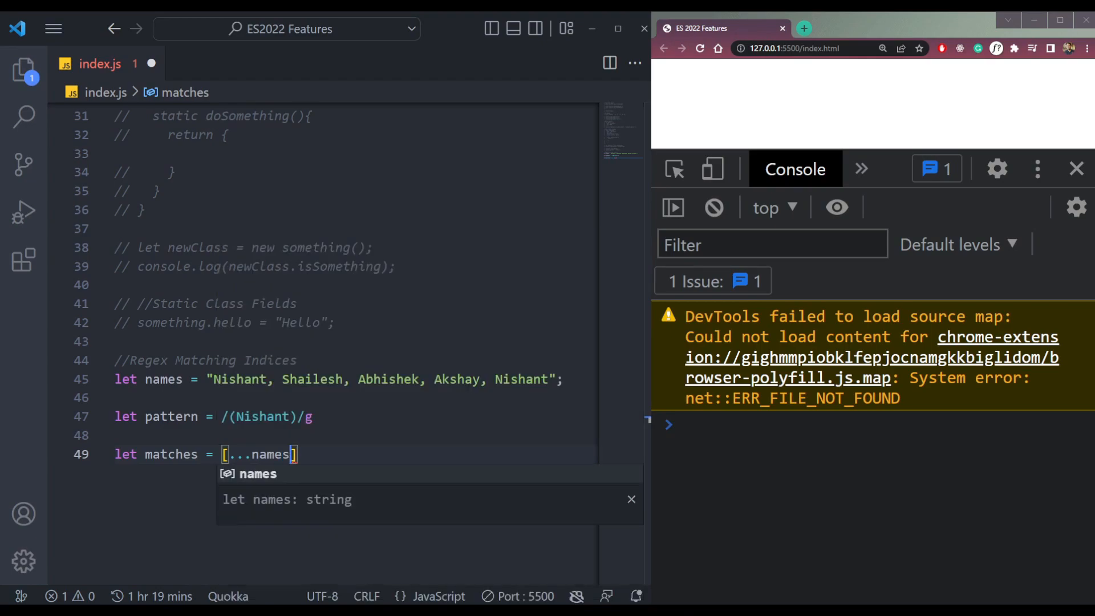
pyautogui.write('.')
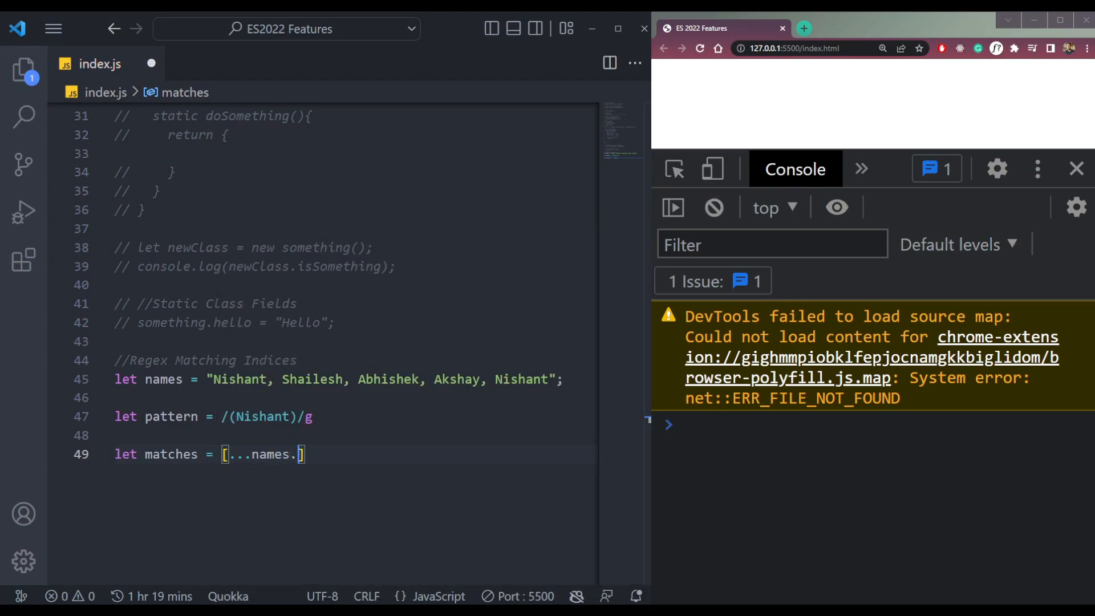
pyautogui.write('matchAll')
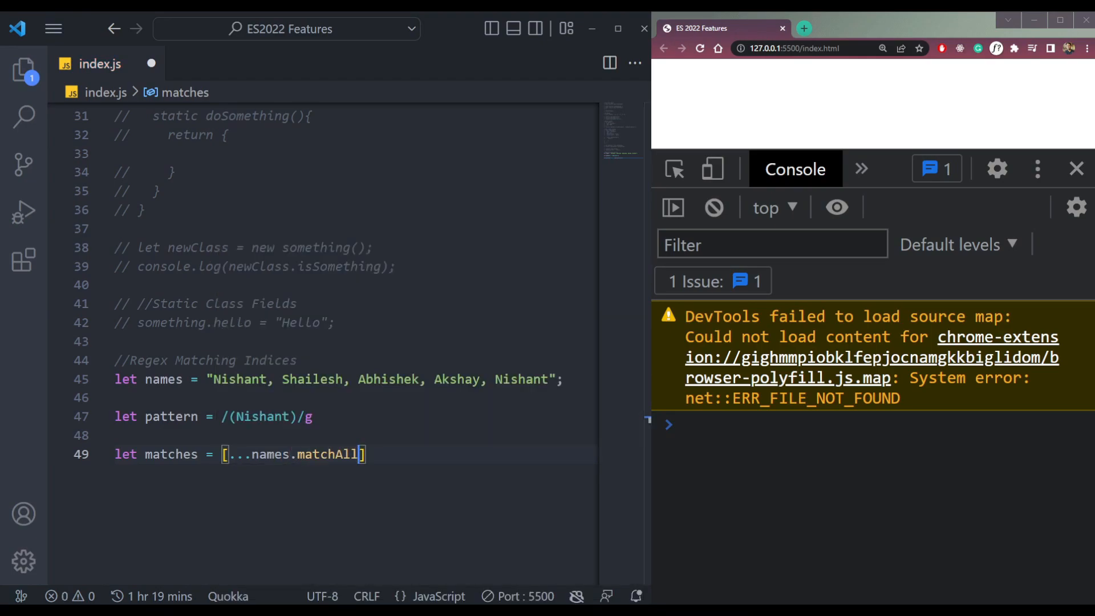
pyautogui.write('(pattern')
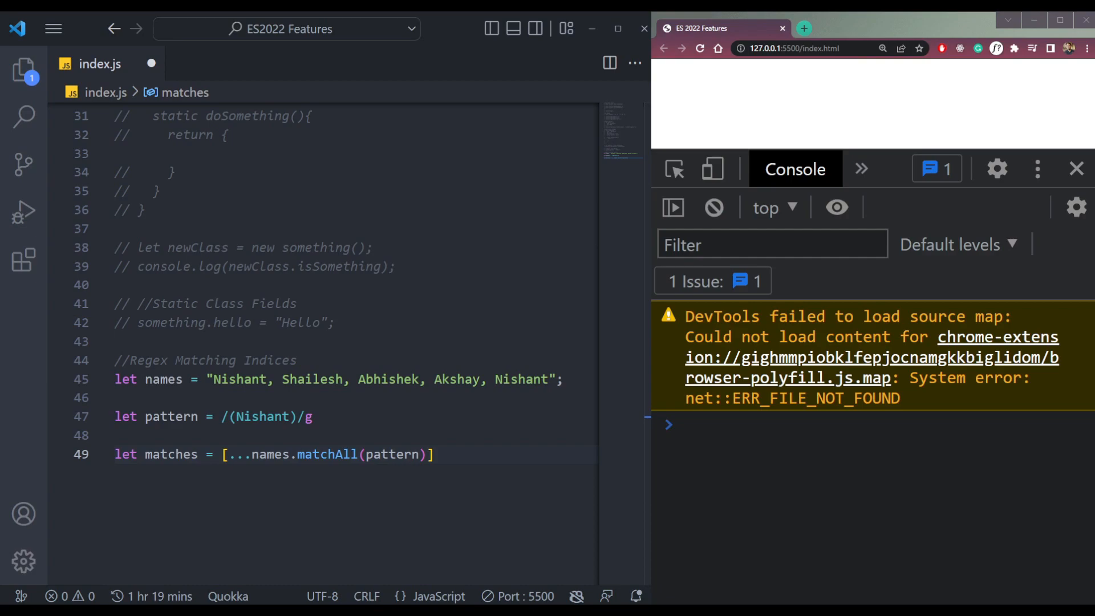
# Step: Log matches with console.log(matches)
pyautogui.write('c')
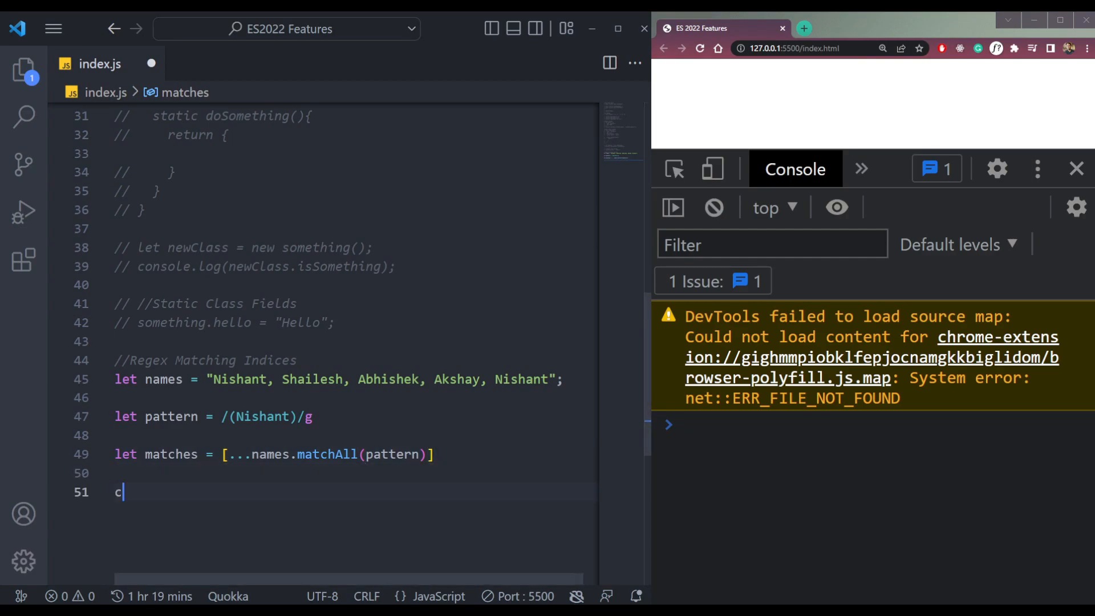
pyautogui.write('onsole.log')
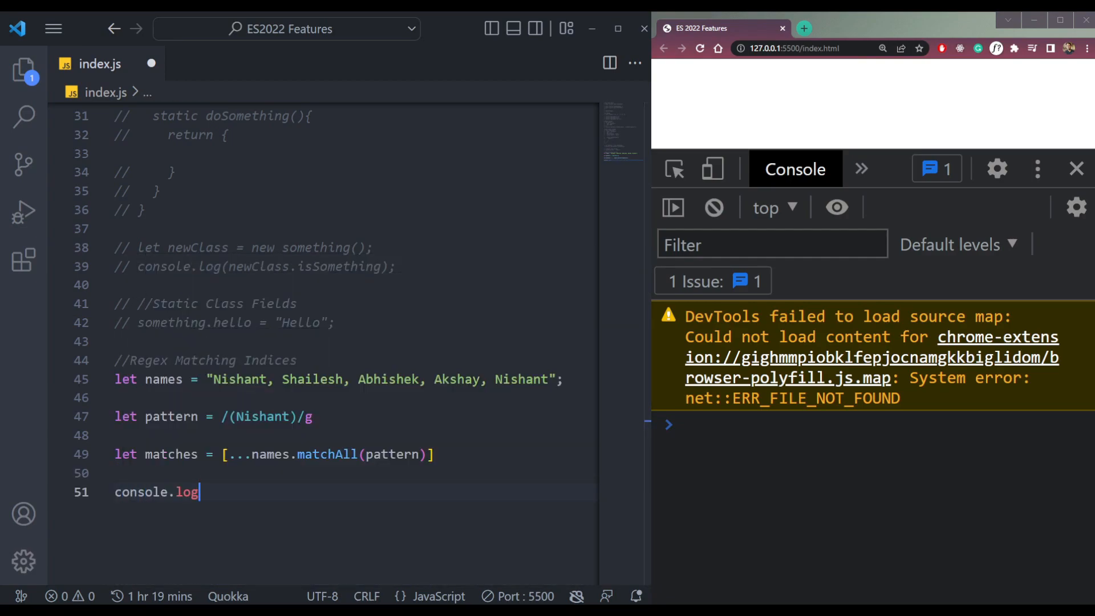
pyautogui.write('(matches)')
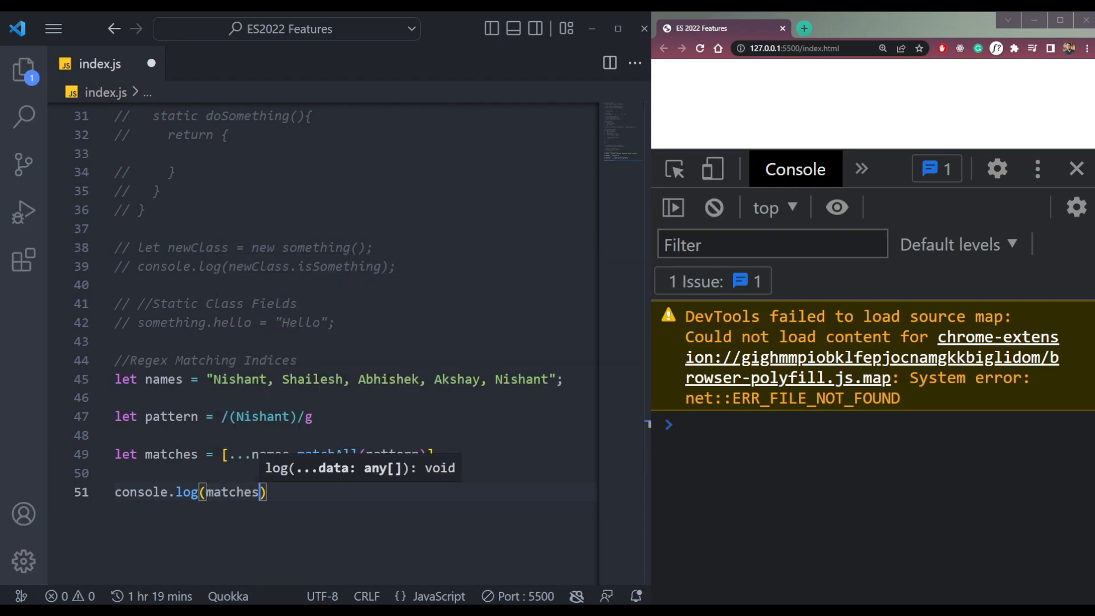
# Step: Save index.js and inspect the two Nishant matches at index 0 and 37 in the console
pyautogui.press('ctrl+s')
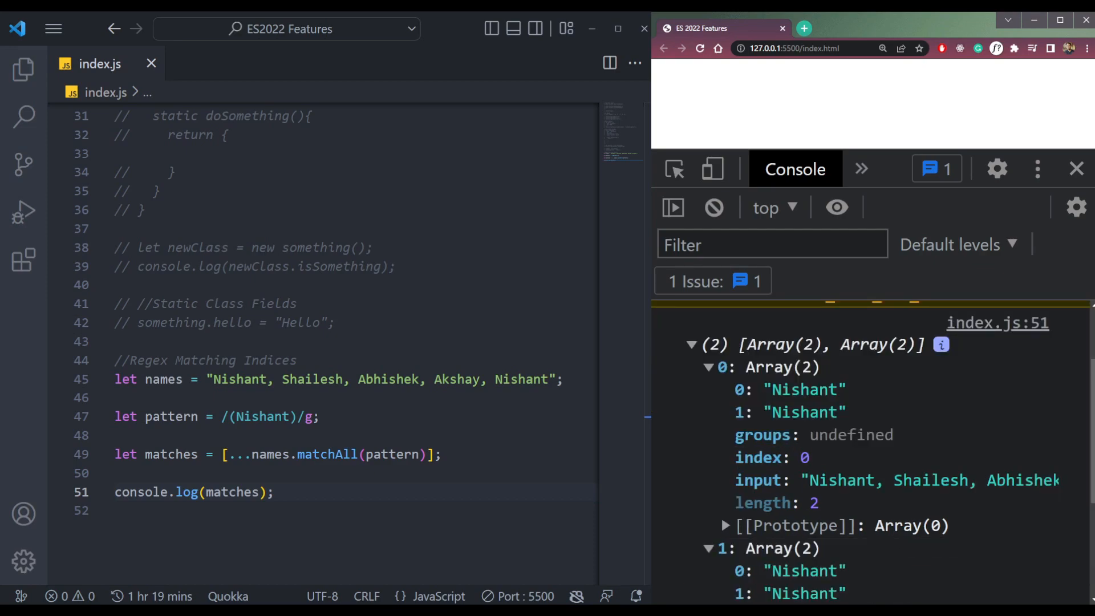
pyautogui.scroll(-3)
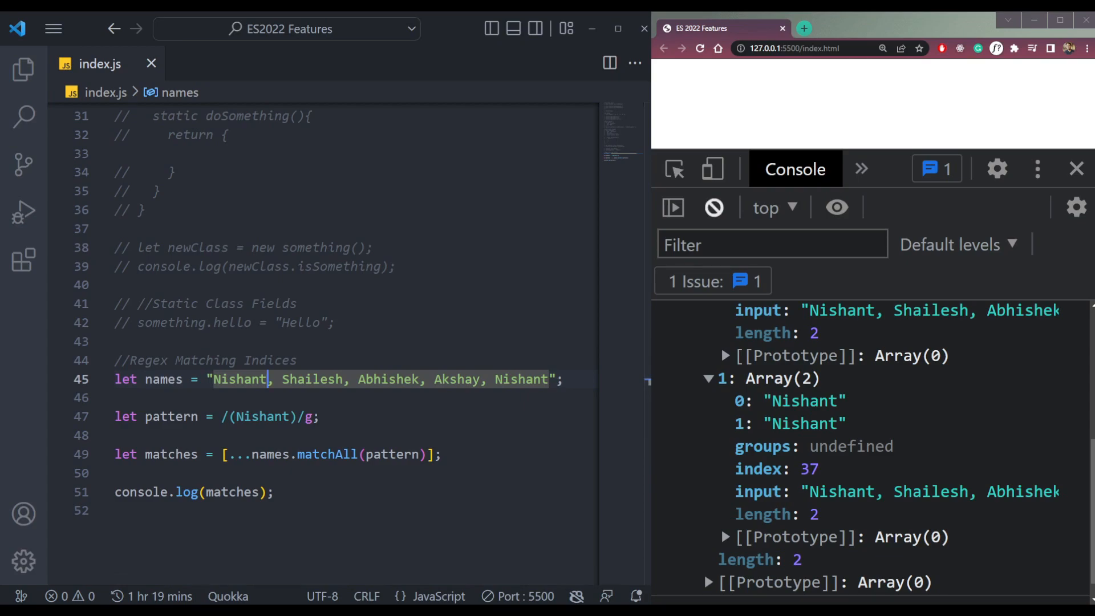
pyautogui.click(713, 207)
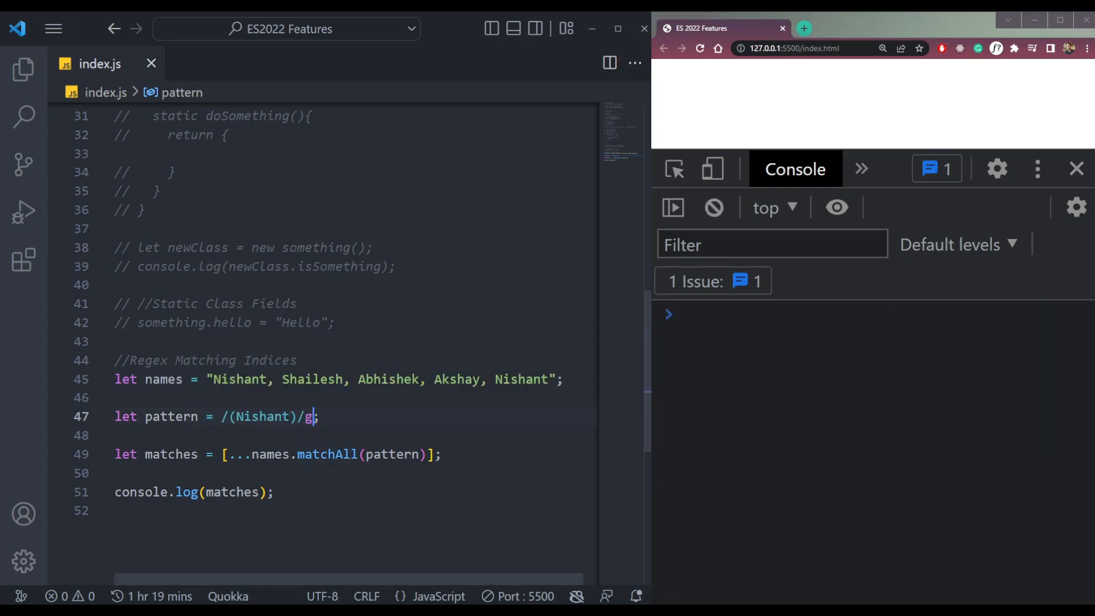
# Step: Add the d flag to the pattern and reveal the first match's indices [0, 7]
pyautogui.write('d')
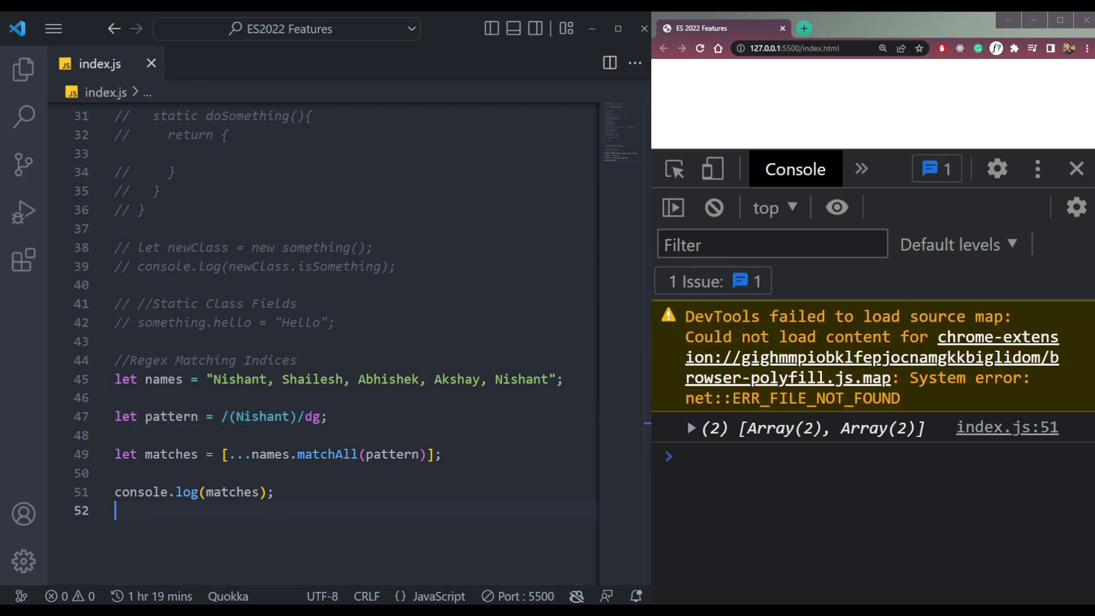
pyautogui.click(688, 426)
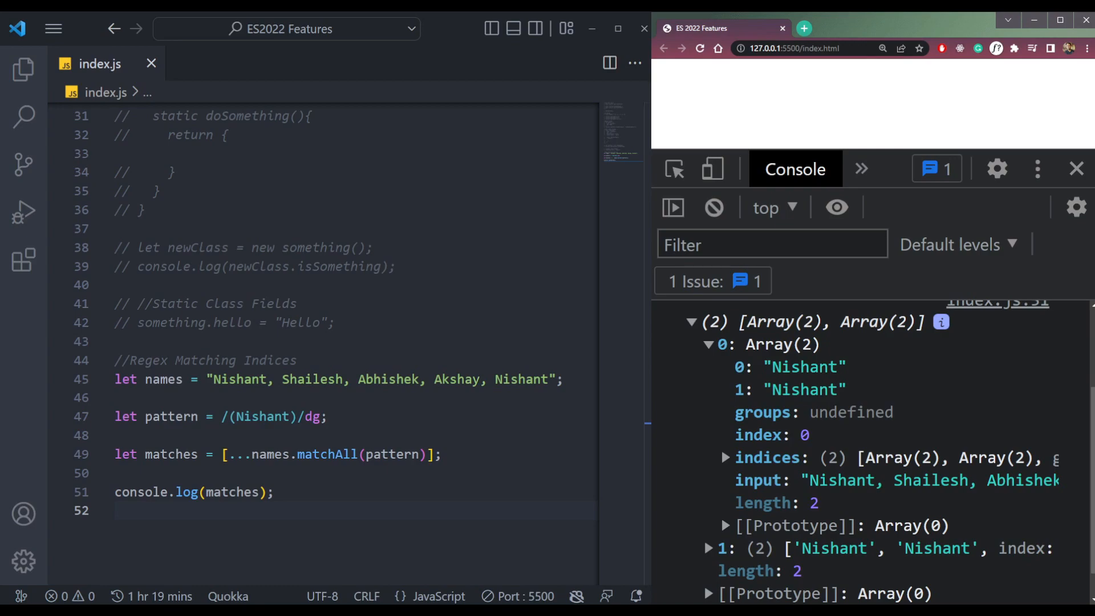
pyautogui.click(725, 458)
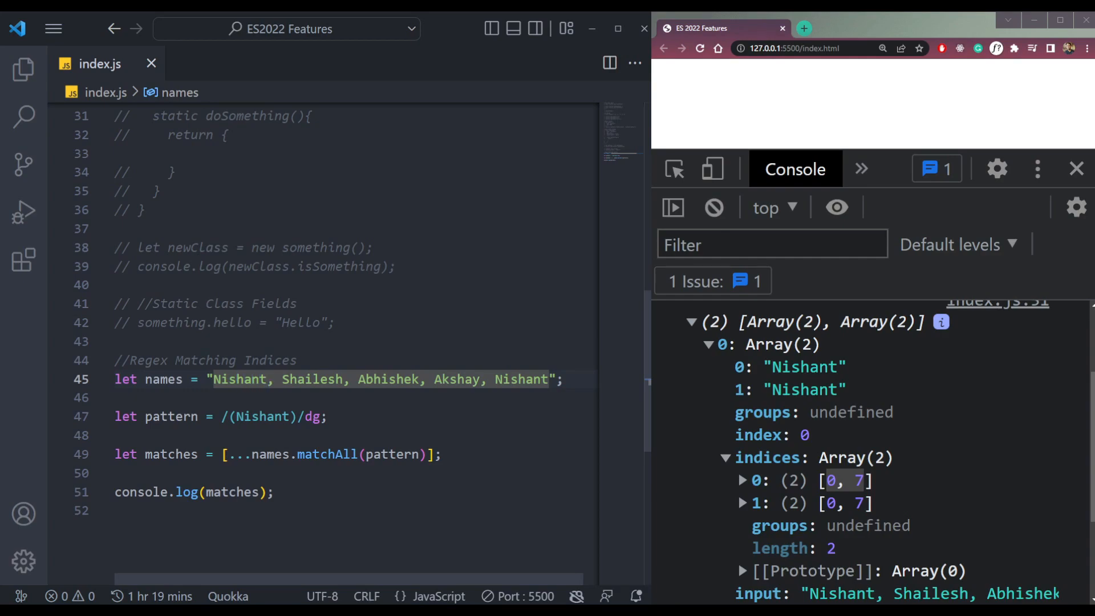
pyautogui.click(742, 480)
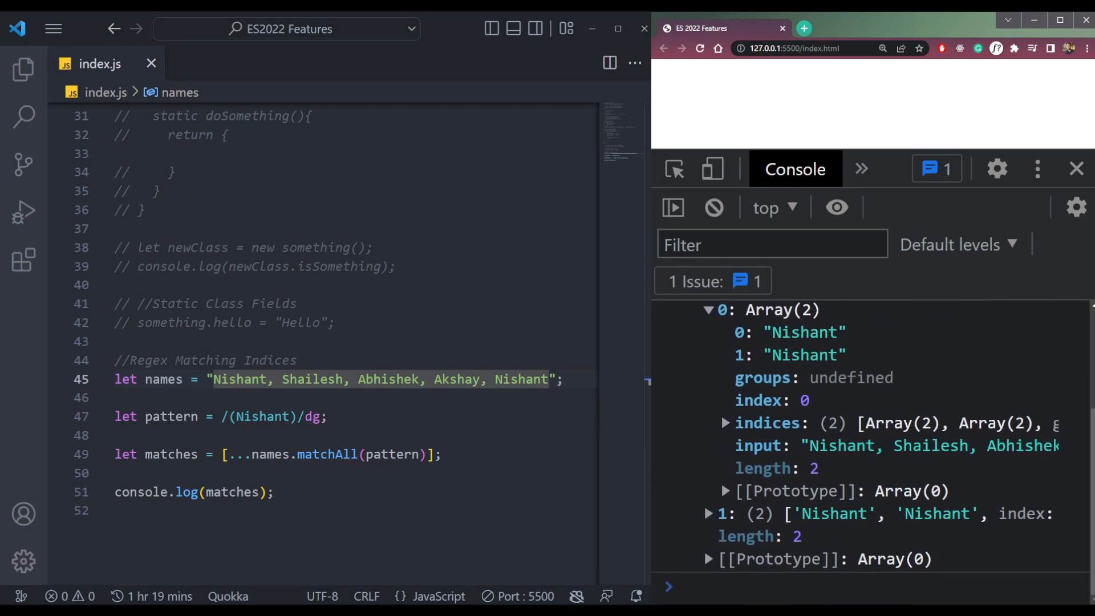
# Step: Reveal the second match's indices [37, 44] in the console
pyautogui.scroll(-3)
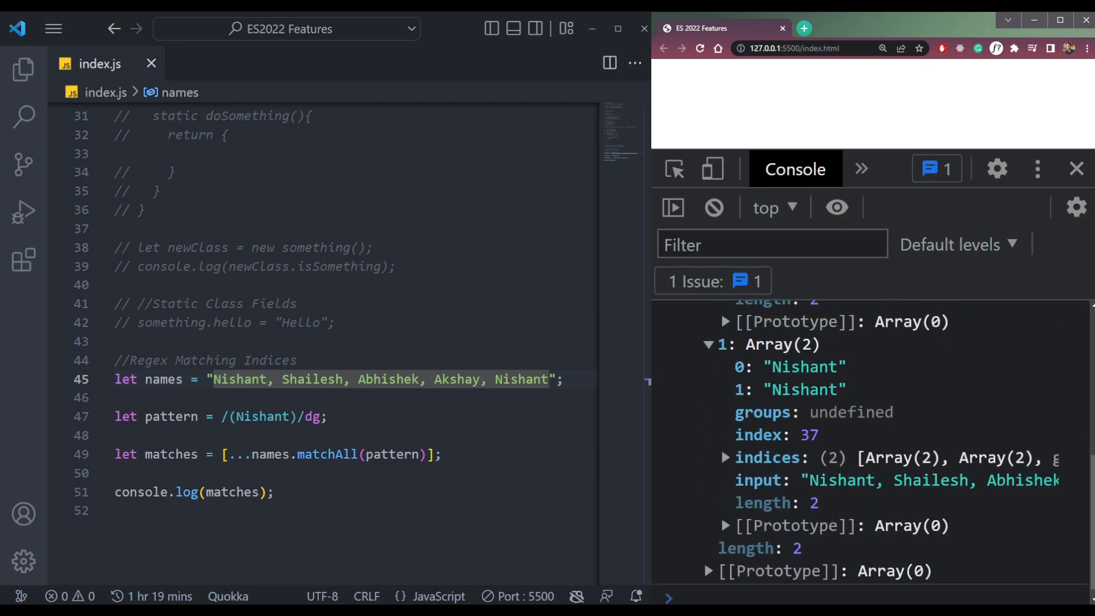
pyautogui.click(724, 457)
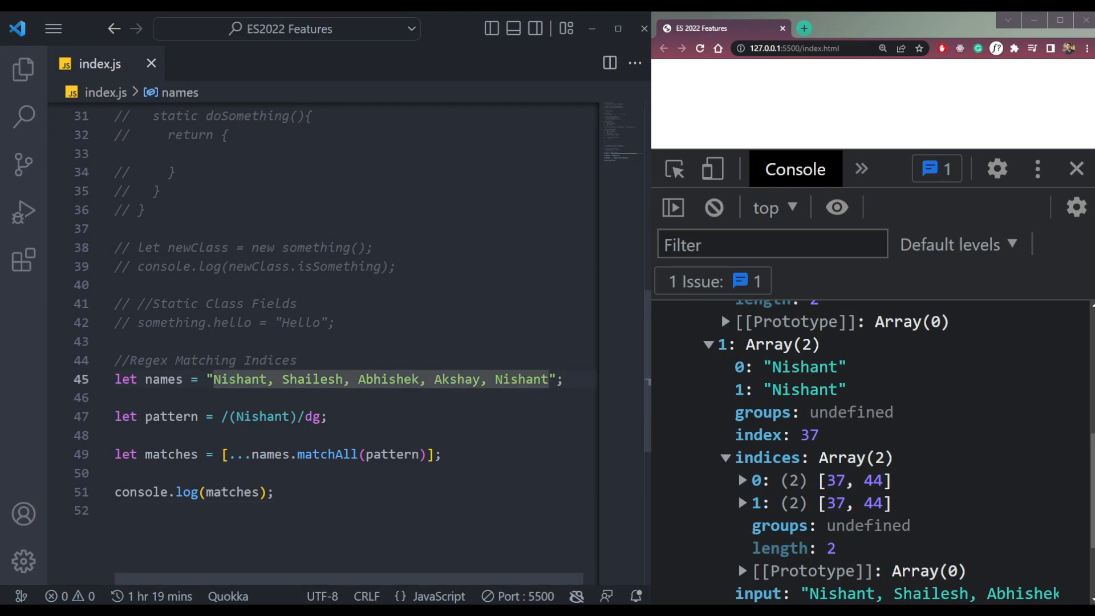
pyautogui.scroll(-3)
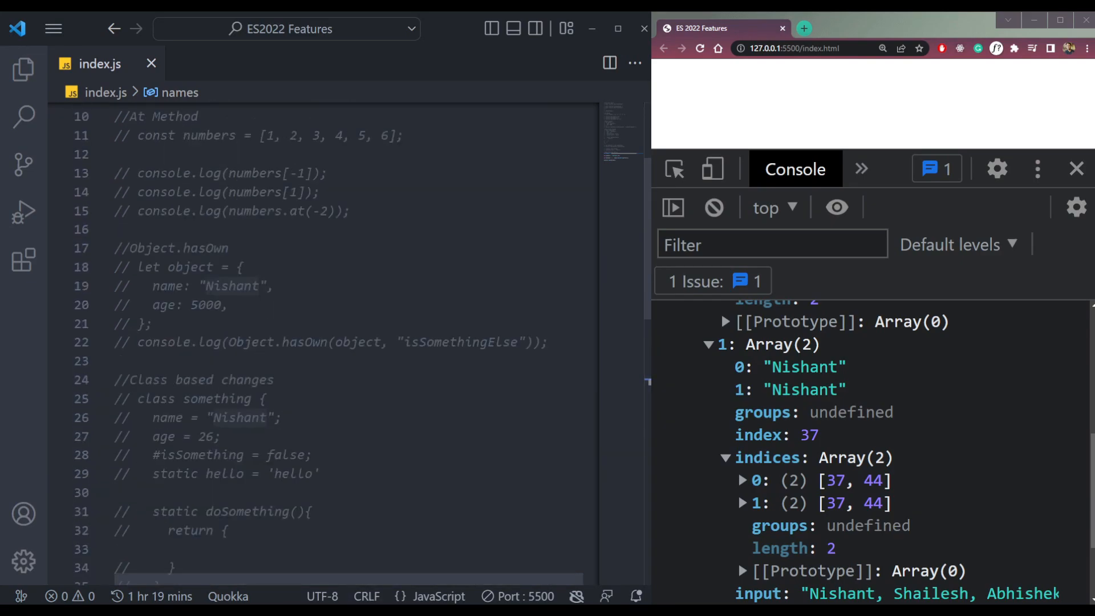
pyautogui.scroll(3)
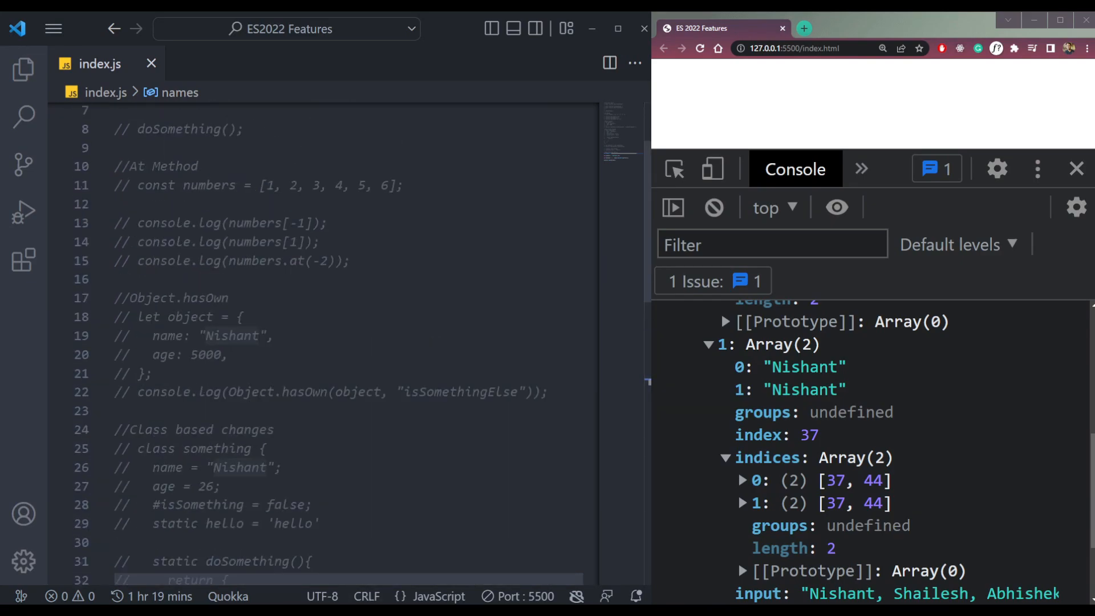
pyautogui.scroll(-3)
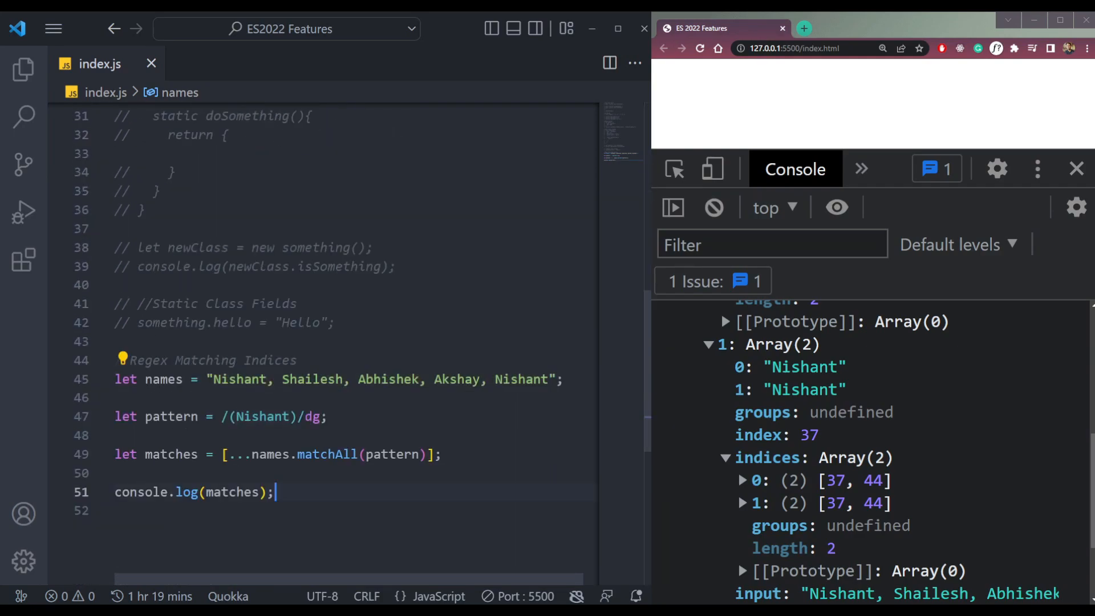